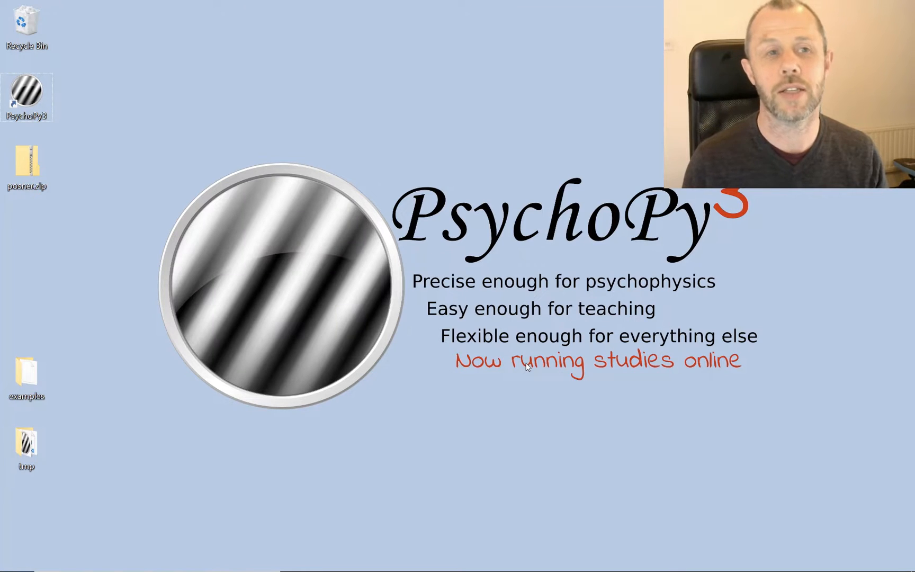
- Open posner.zip from the desktop to reveal the posnerfirst folder
{"action": "double_click", "coordinate": [25, 170]}
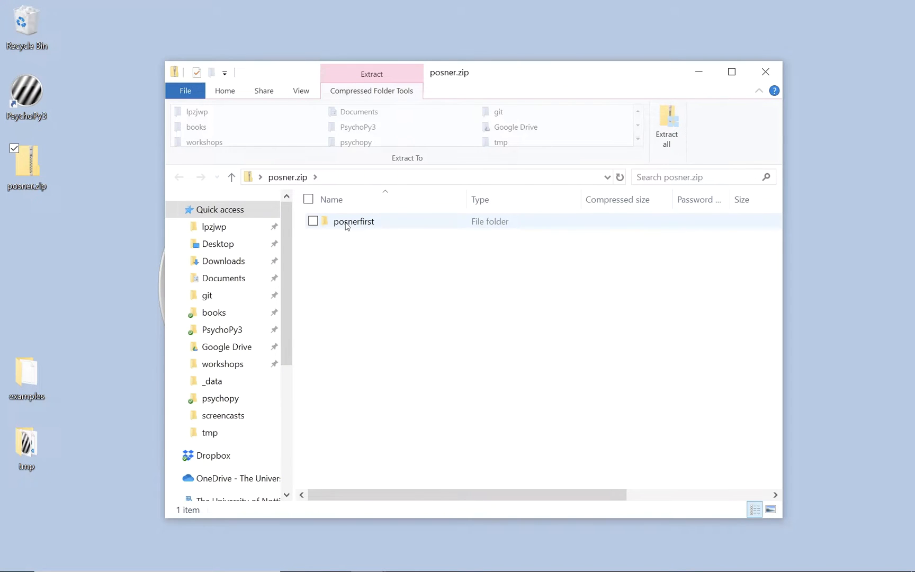
- Extract posnerfirst to the desktop and browse its images subfolder of cue PNGs
{"action": "left_click", "coordinate": [353, 221]}
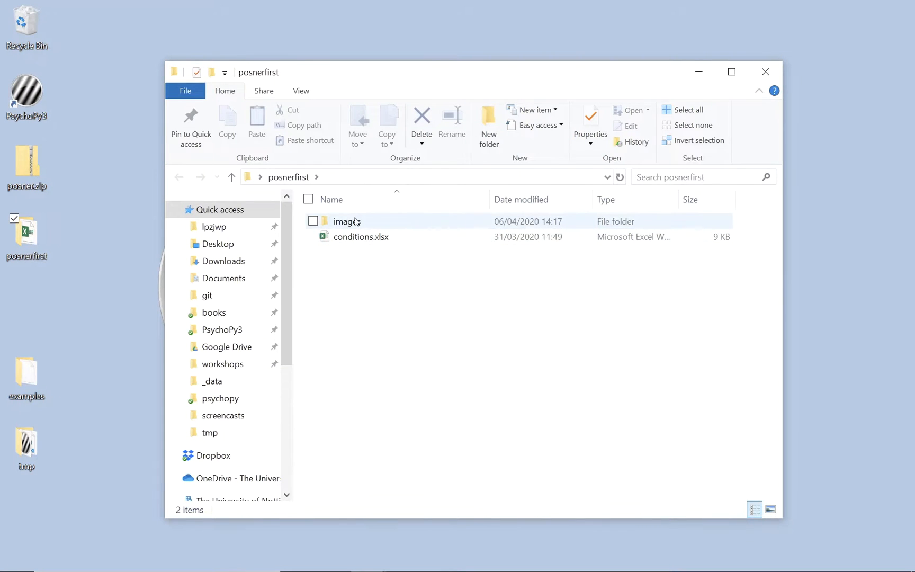
{"action": "mouse_move", "coordinate": [347, 221]}
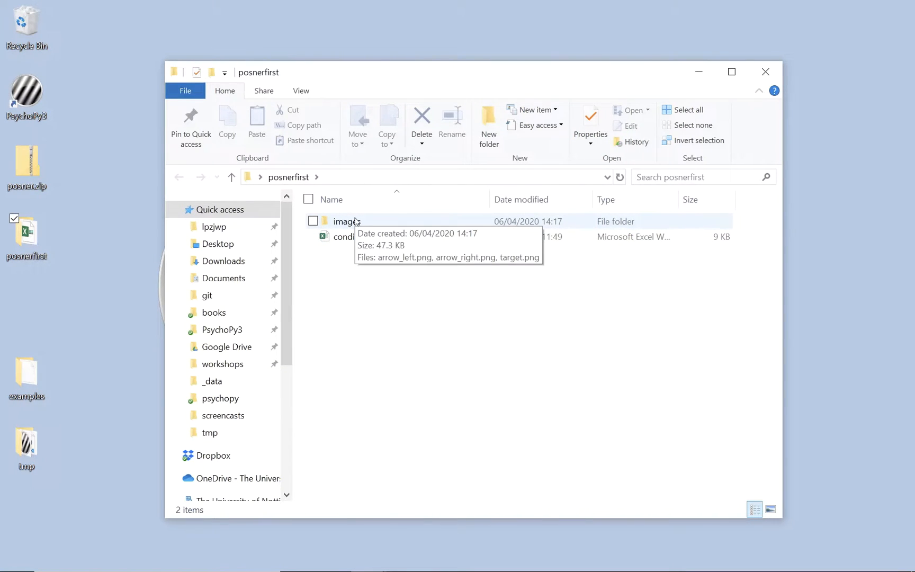
{"action": "double_click", "coordinate": [347, 221]}
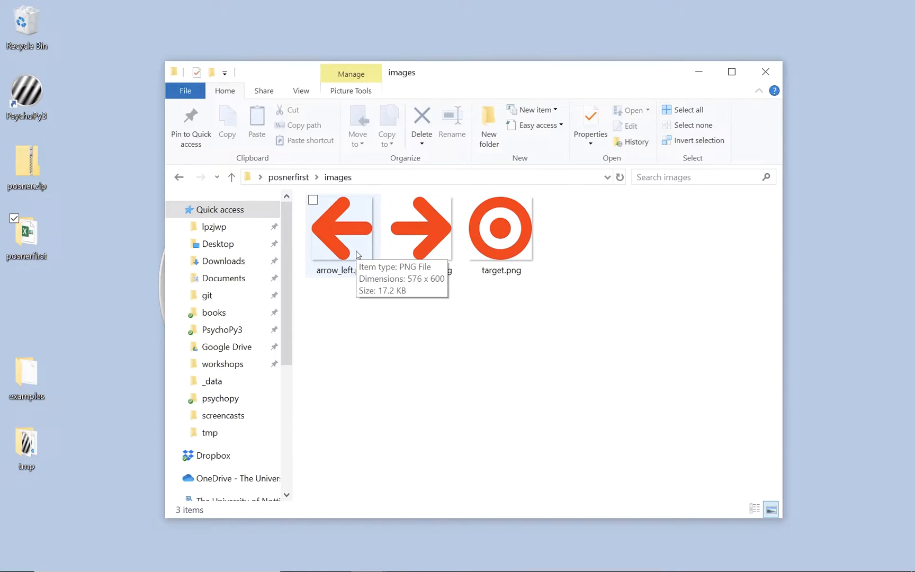
{"action": "mouse_move", "coordinate": [353, 313]}
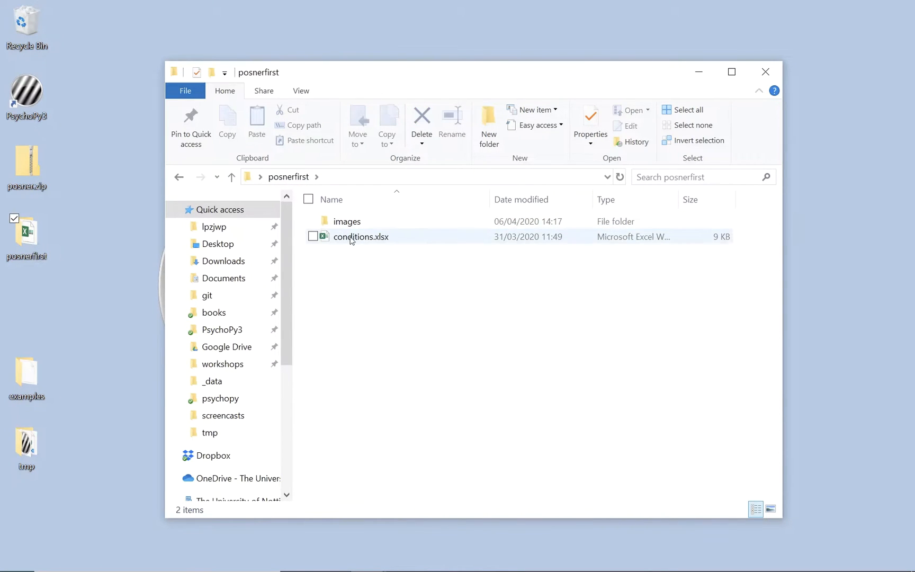
- Open conditions.xlsx in Excel to view its cue_file, target_x and is_valid columns
{"action": "left_click", "coordinate": [361, 237]}
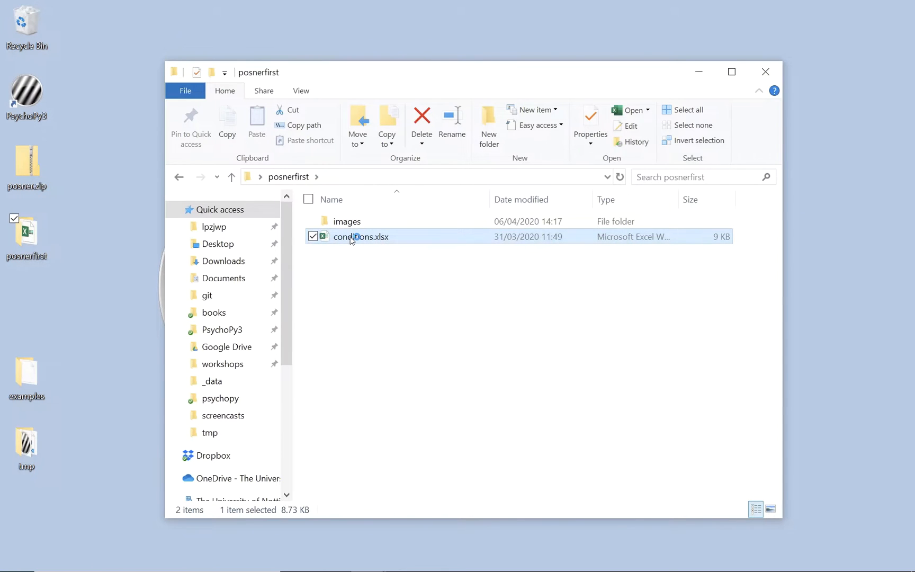
{"action": "double_click", "coordinate": [361, 236]}
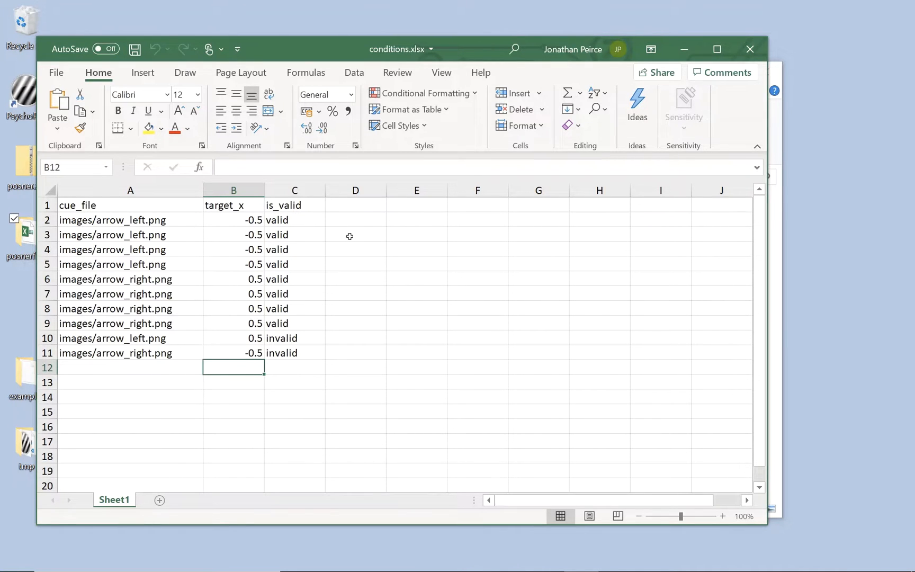
{"action": "left_click", "coordinate": [130, 220]}
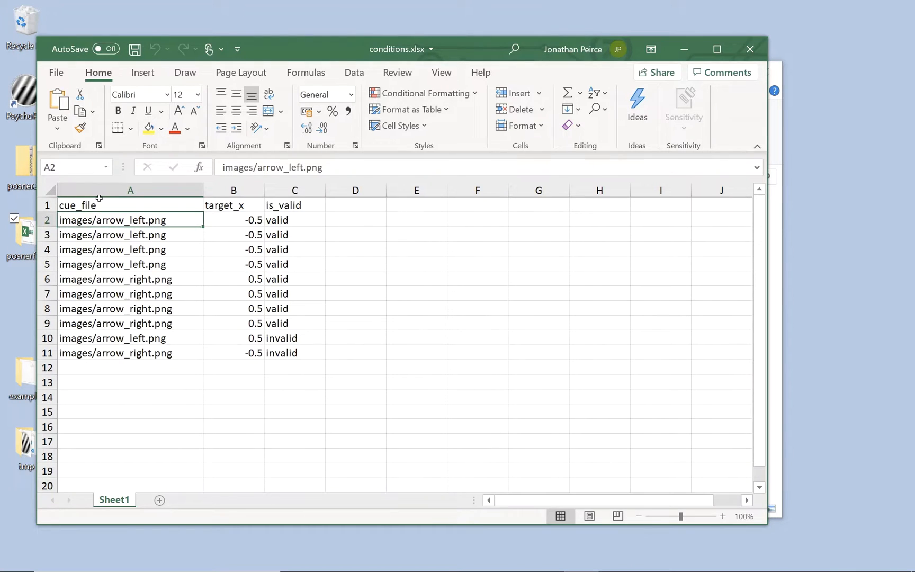
{"action": "left_click", "coordinate": [130, 190]}
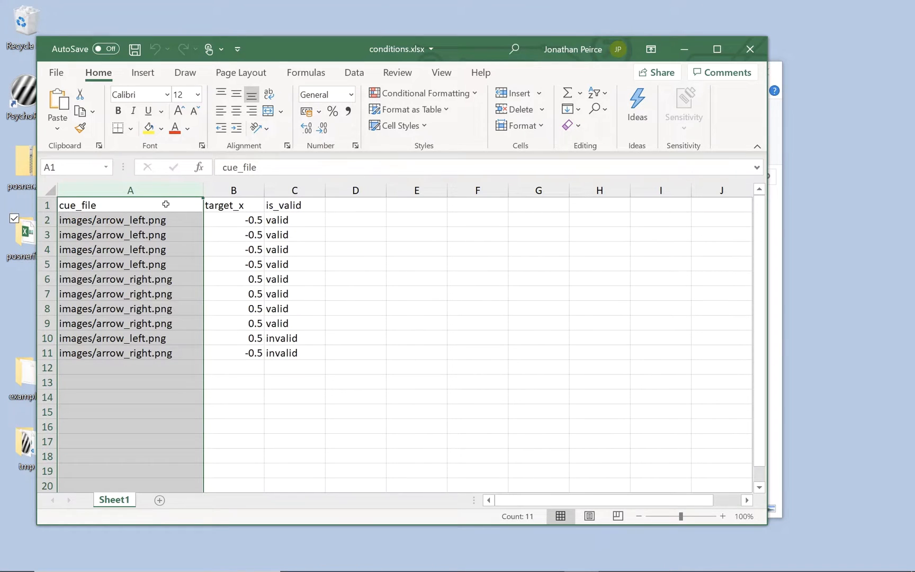
{"action": "left_click", "coordinate": [130, 205]}
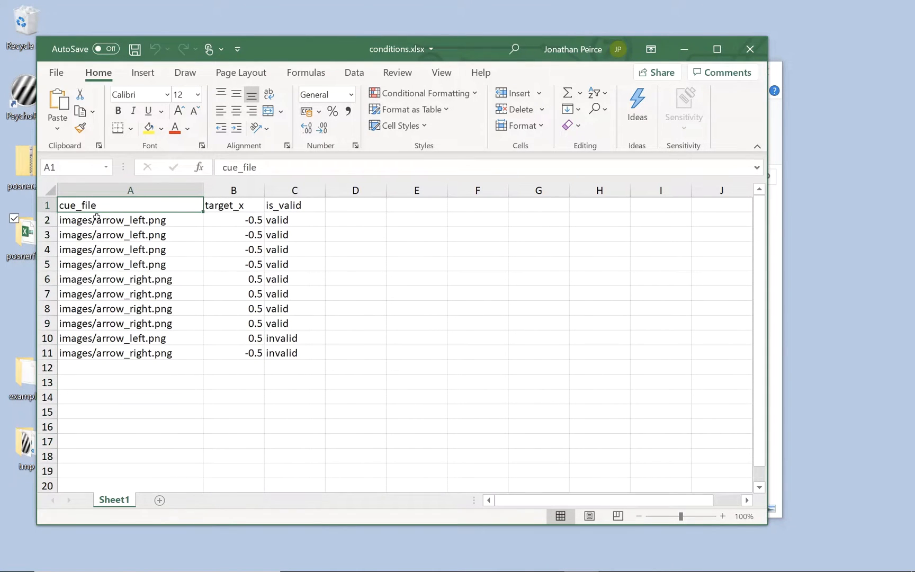
{"action": "left_click", "coordinate": [131, 220]}
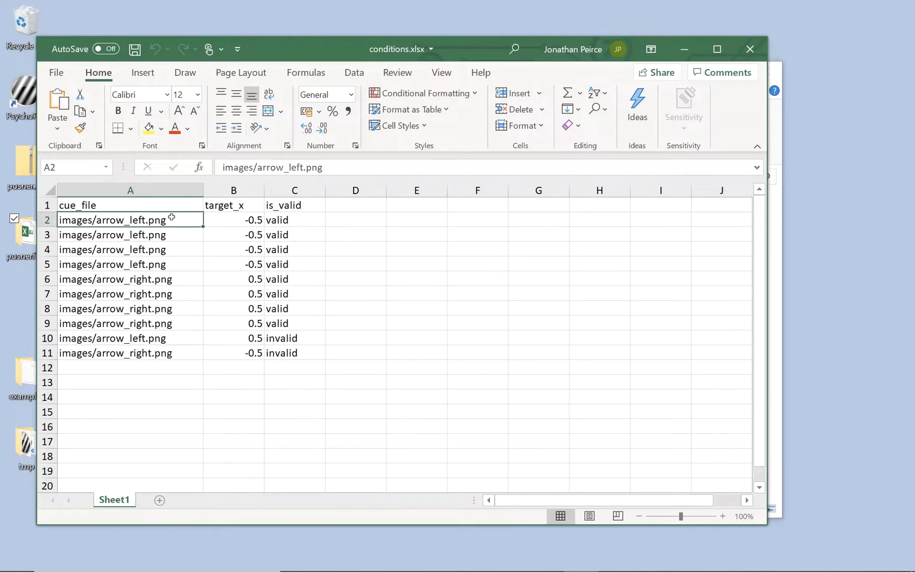
{"action": "left_click", "coordinate": [233, 219]}
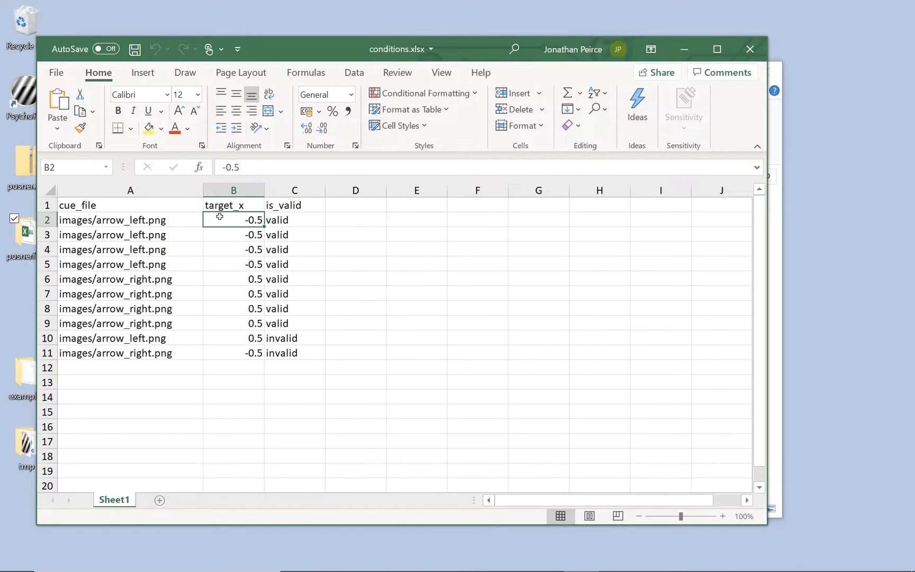
{"action": "mouse_move", "coordinate": [234, 280]}
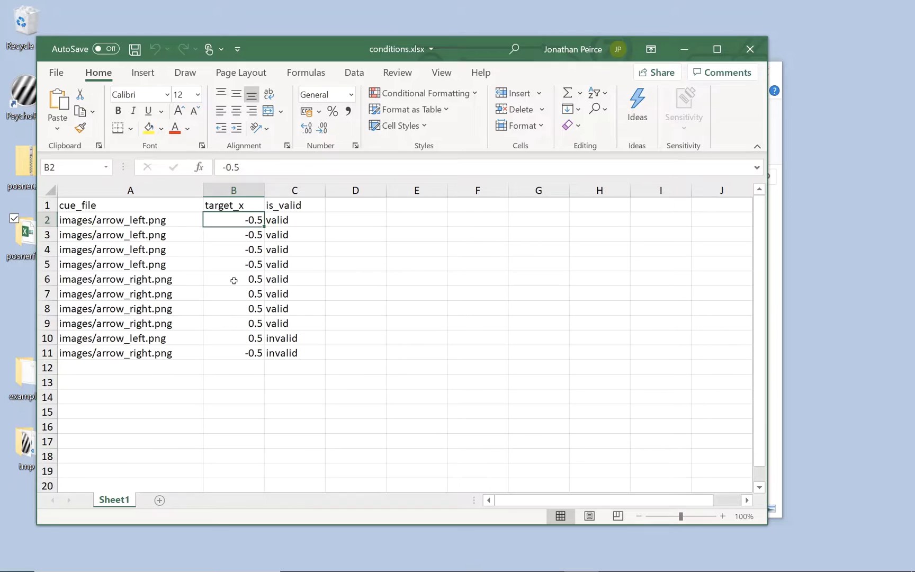
{"action": "left_click", "coordinate": [233, 280]}
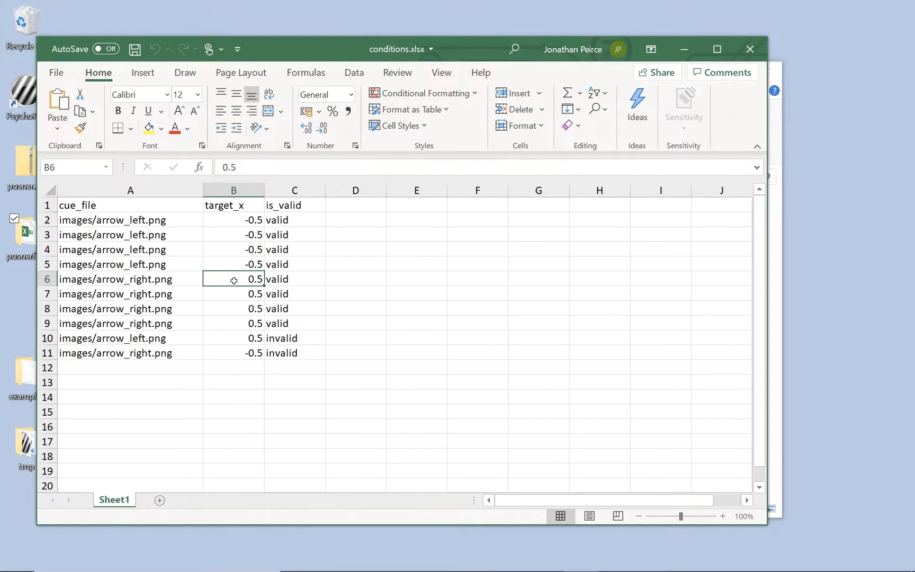
{"action": "mouse_move", "coordinate": [226, 261]}
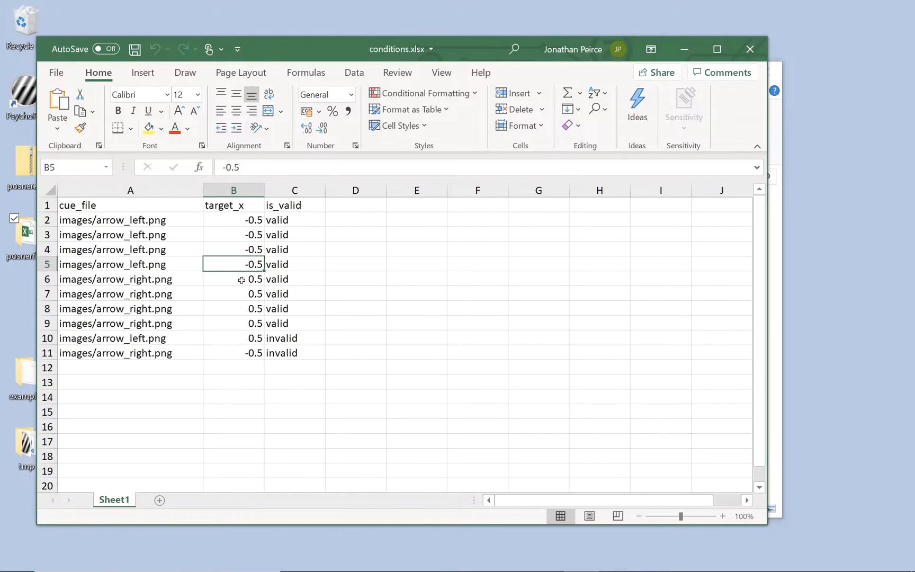
{"action": "left_click", "coordinate": [233, 278]}
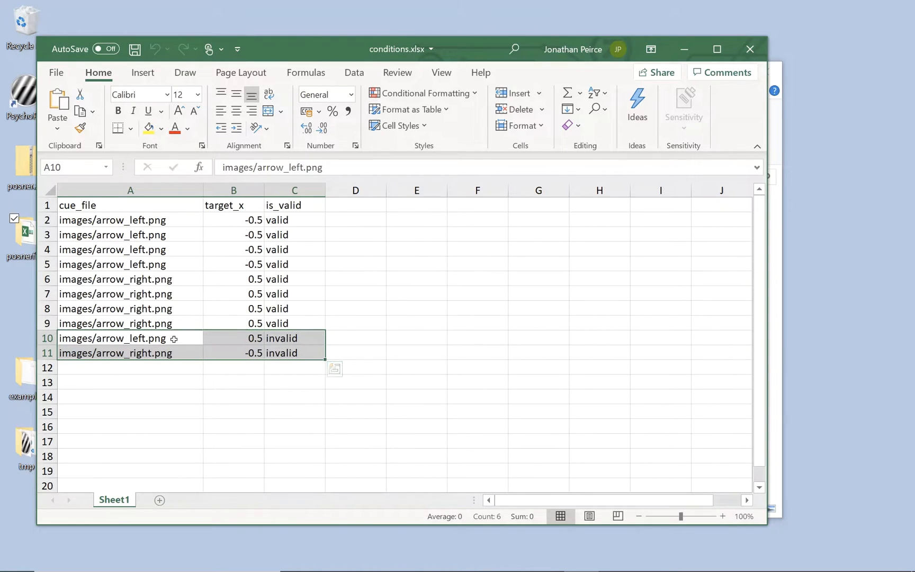
{"action": "left_click", "coordinate": [233, 338]}
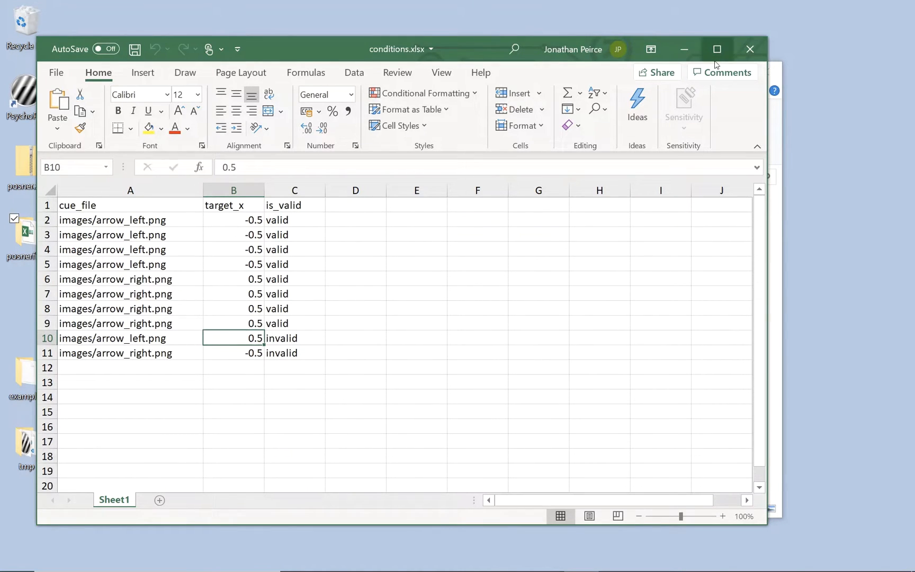
{"action": "mouse_move", "coordinate": [717, 49]}
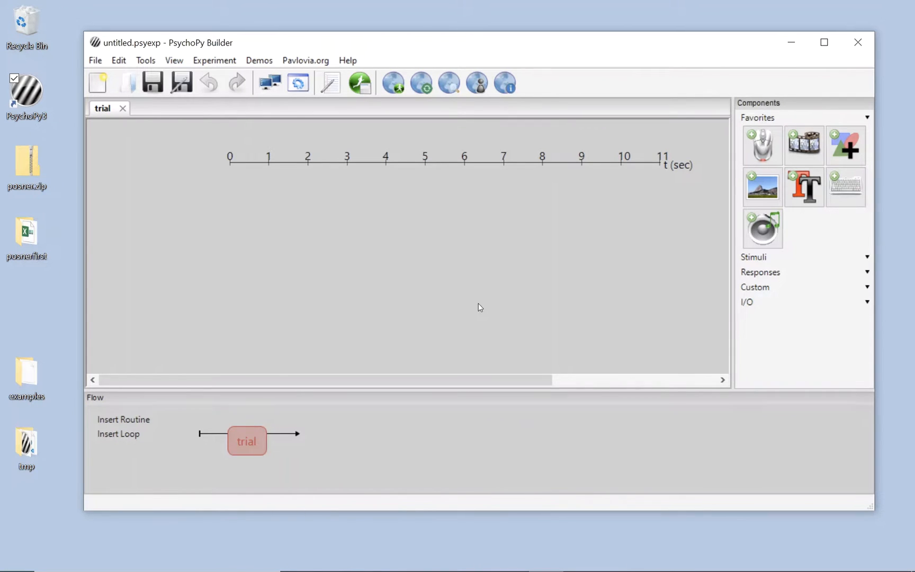
{"action": "mouse_move", "coordinate": [318, 195]}
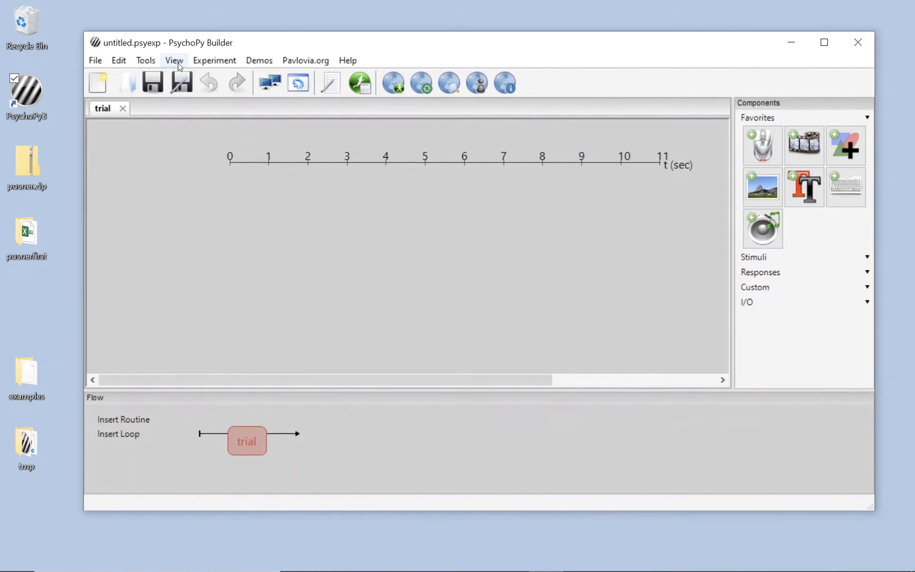
{"action": "left_click", "coordinate": [173, 60]}
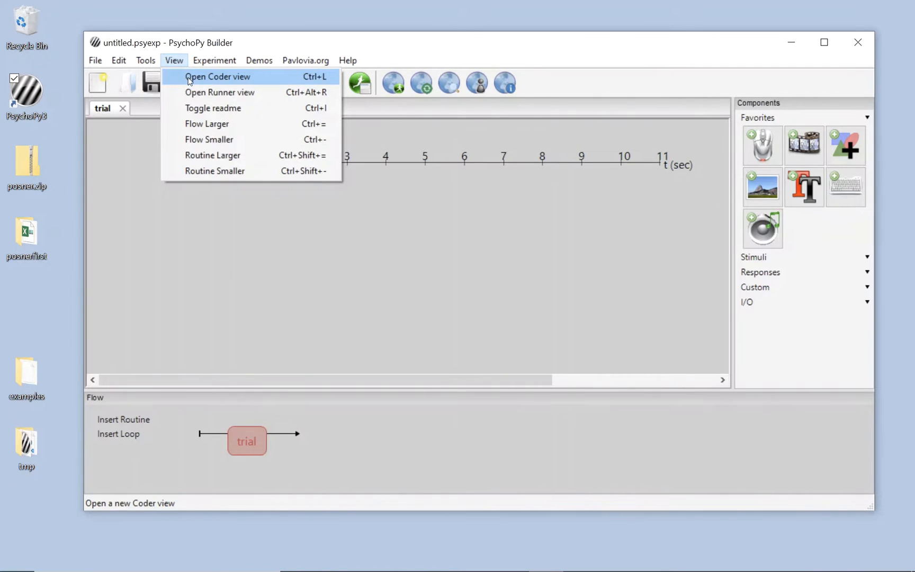
{"action": "mouse_move", "coordinate": [195, 92]}
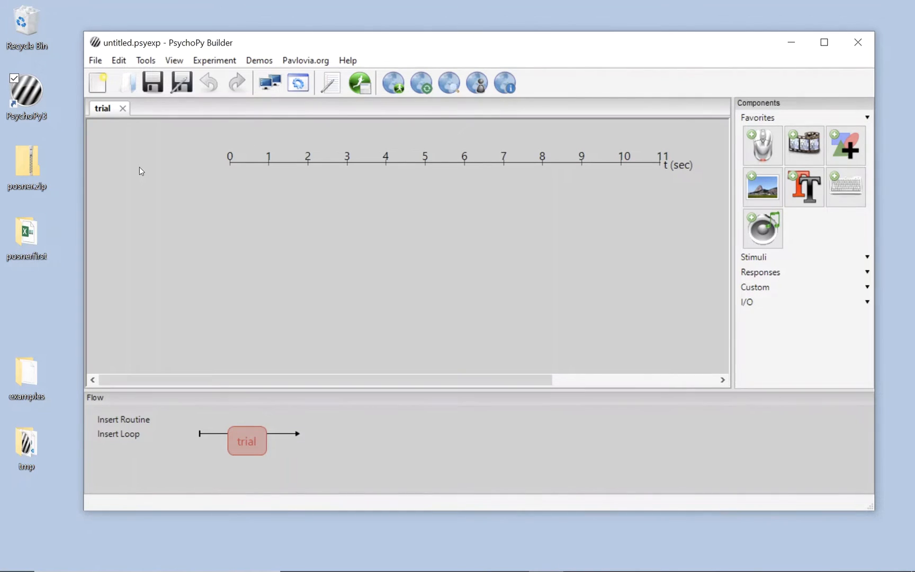
{"action": "mouse_move", "coordinate": [336, 148]}
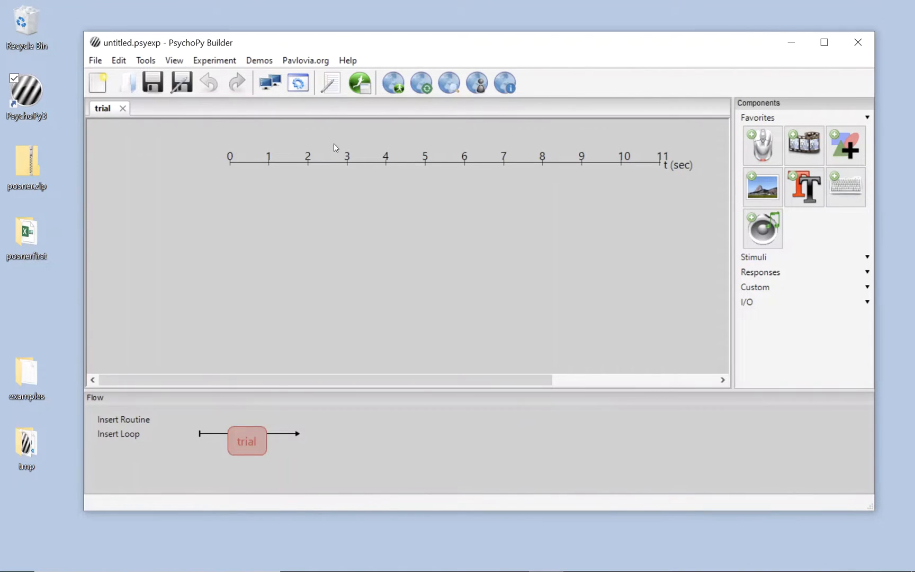
{"action": "mouse_move", "coordinate": [379, 144]}
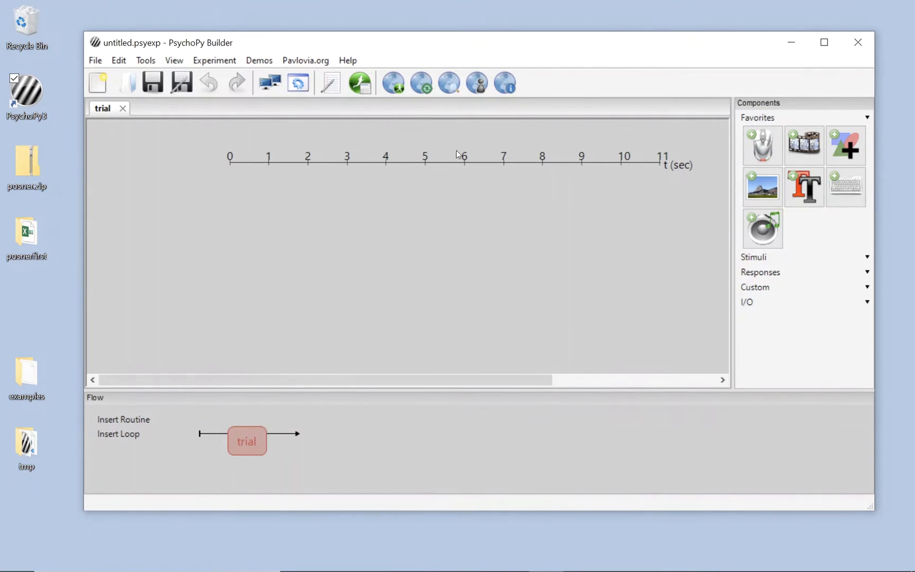
{"action": "mouse_move", "coordinate": [610, 270]}
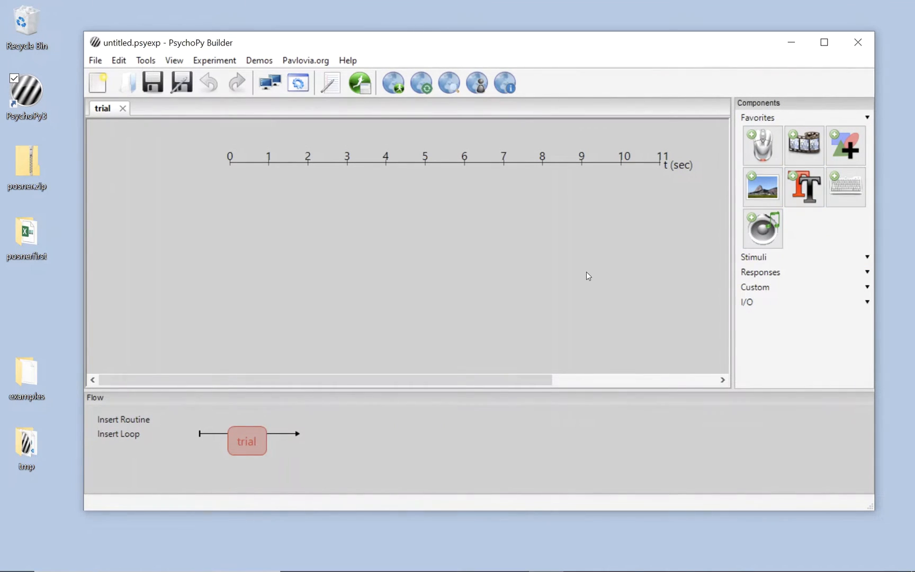
{"action": "mouse_move", "coordinate": [314, 332]}
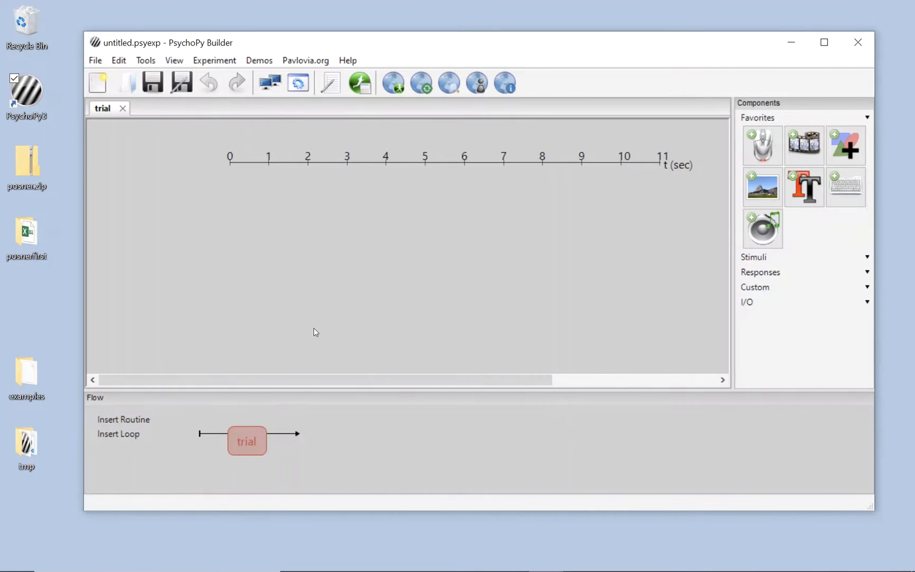
{"action": "mouse_move", "coordinate": [400, 455]}
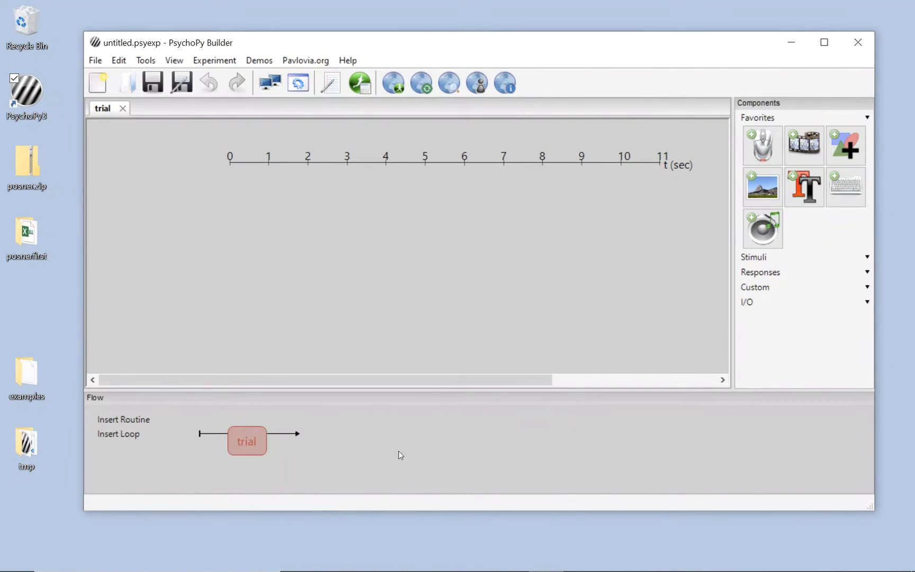
{"action": "mouse_move", "coordinate": [244, 423]}
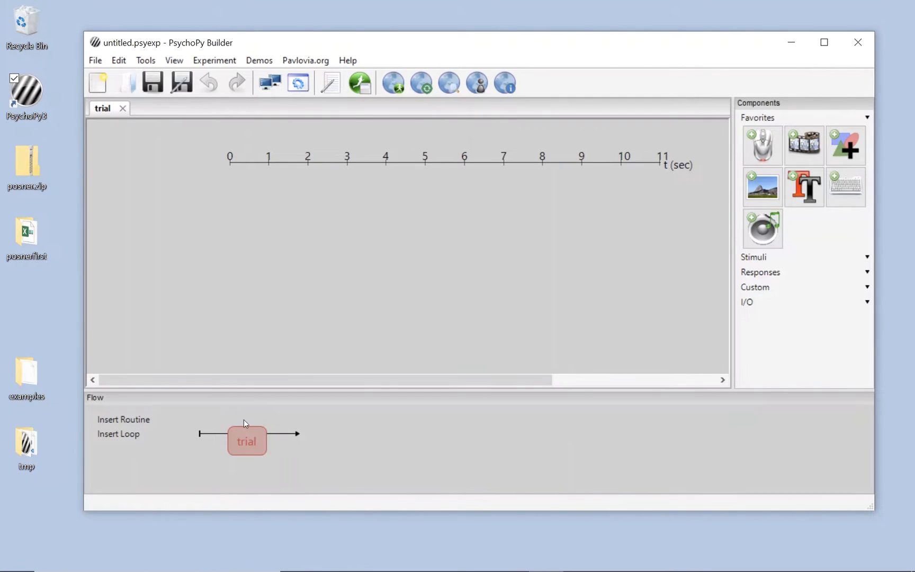
{"action": "mouse_move", "coordinate": [199, 193]}
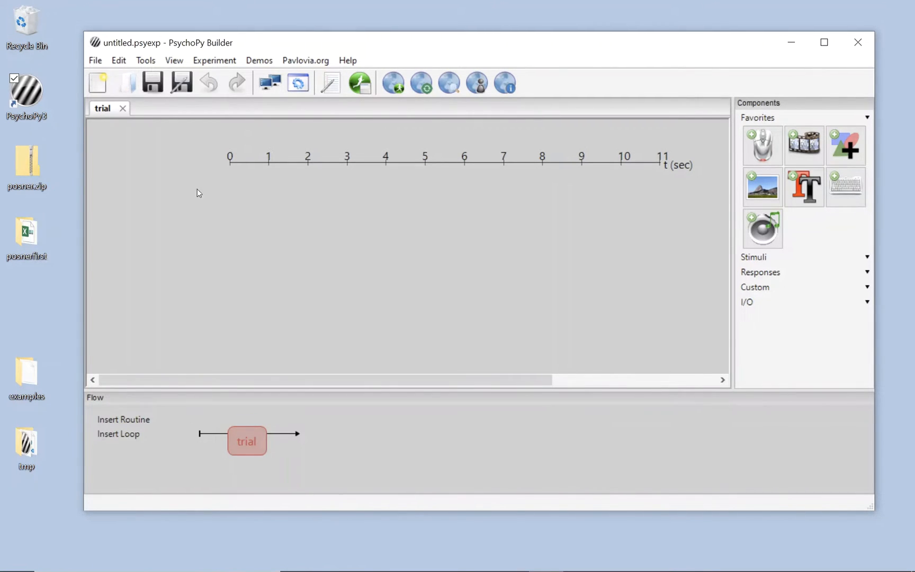
{"action": "mouse_move", "coordinate": [152, 82]}
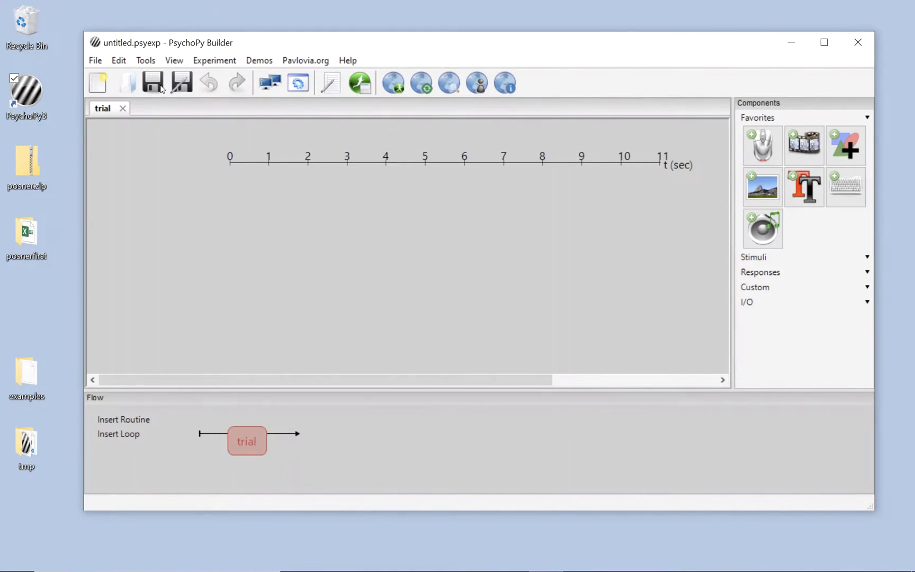
{"action": "mouse_move", "coordinate": [182, 81]}
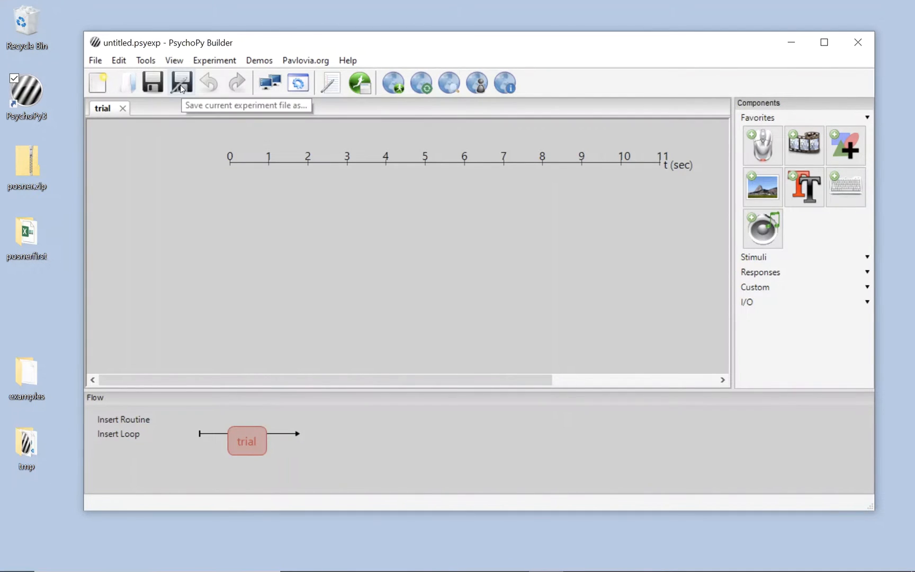
- Save the experiment under the name posner inside the desktop posnerfirst folder
{"action": "left_click", "coordinate": [182, 82]}
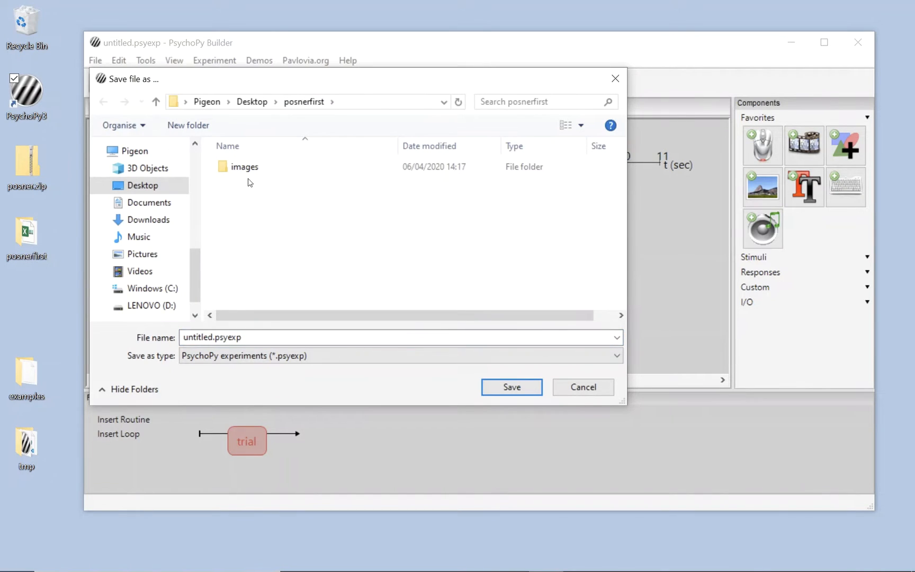
{"action": "left_click", "coordinate": [401, 337]}
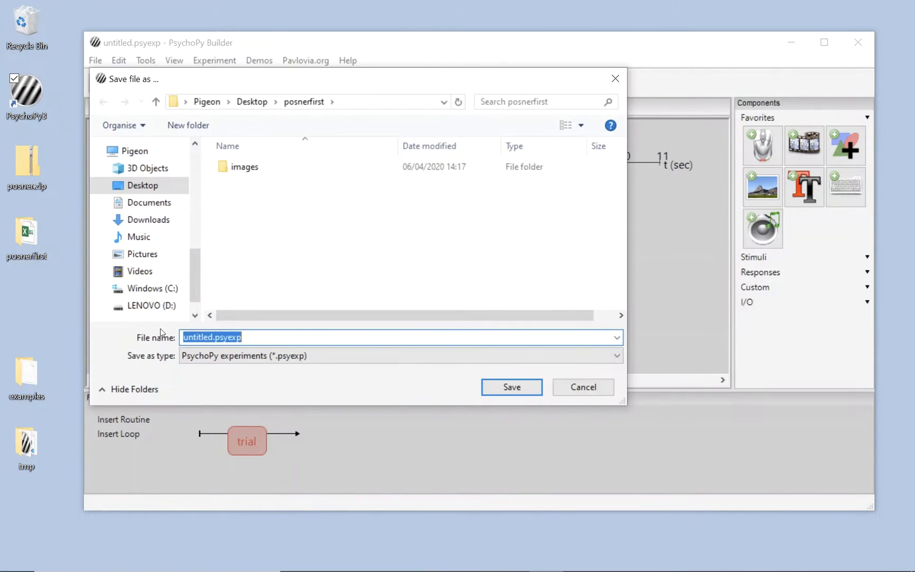
{"action": "type", "text": "po"}
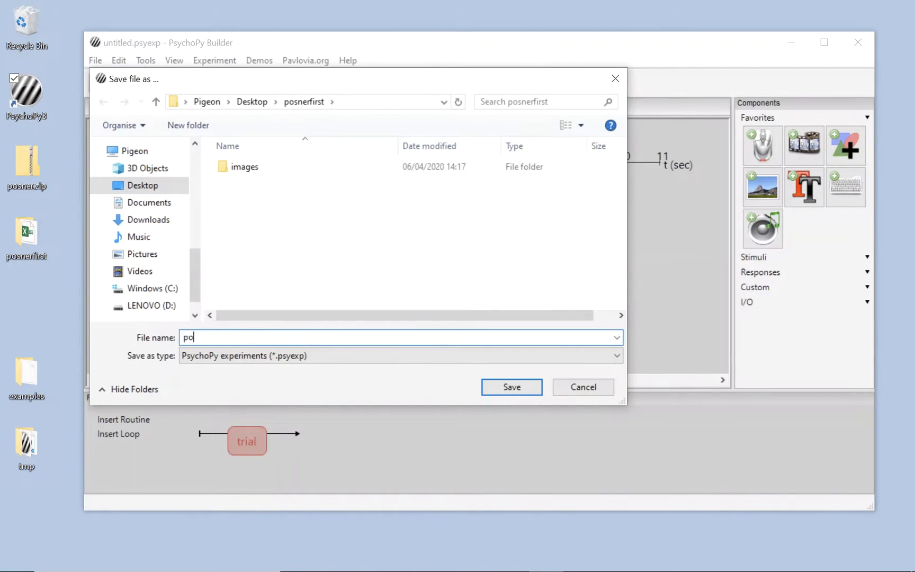
{"action": "left_click", "coordinate": [510, 387]}
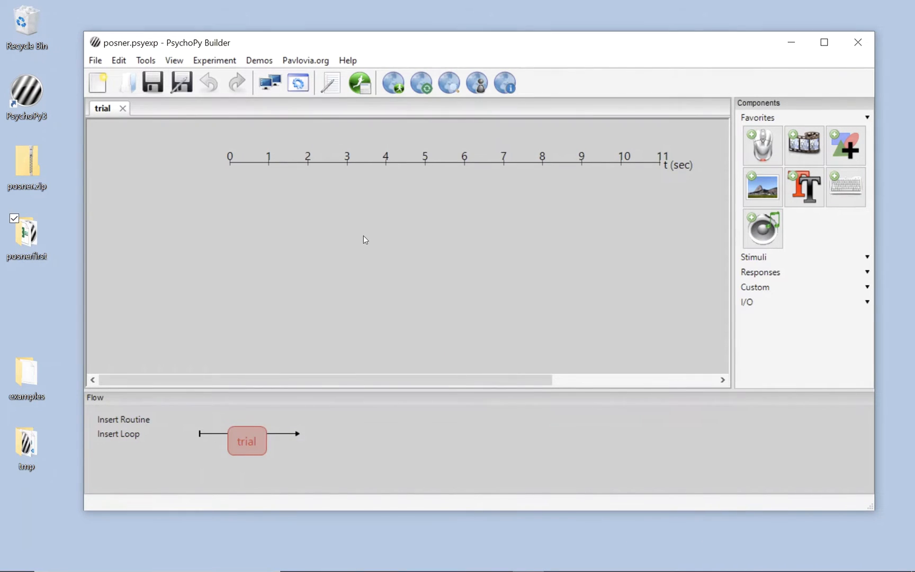
{"action": "mouse_move", "coordinate": [382, 219]}
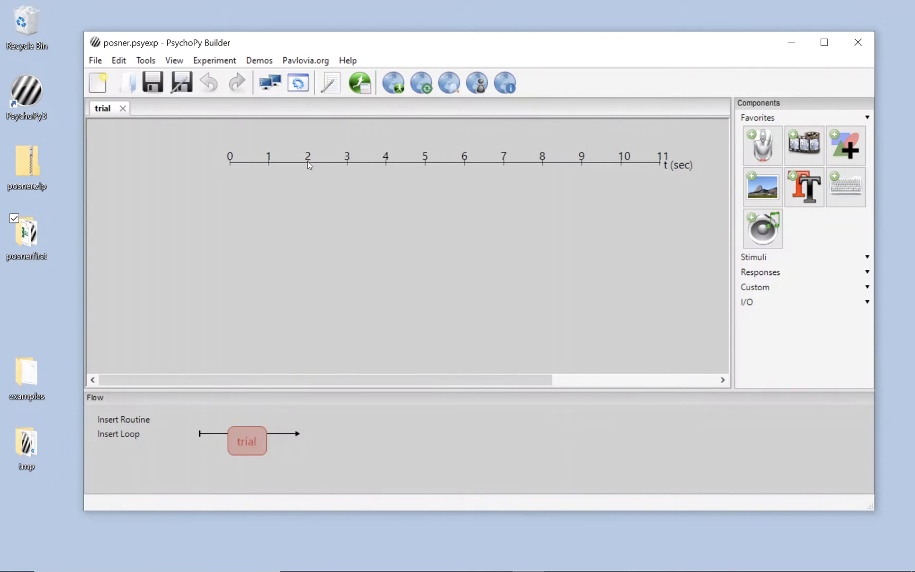
{"action": "mouse_move", "coordinate": [698, 149]}
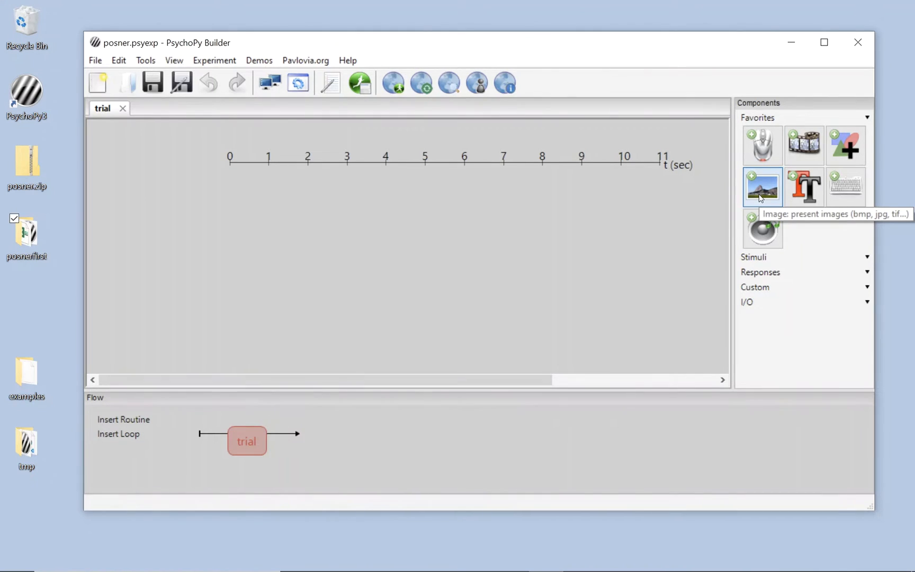
- Add an image component named cue starting at 0.5 s for 0.2 s
{"action": "left_click", "coordinate": [762, 187]}
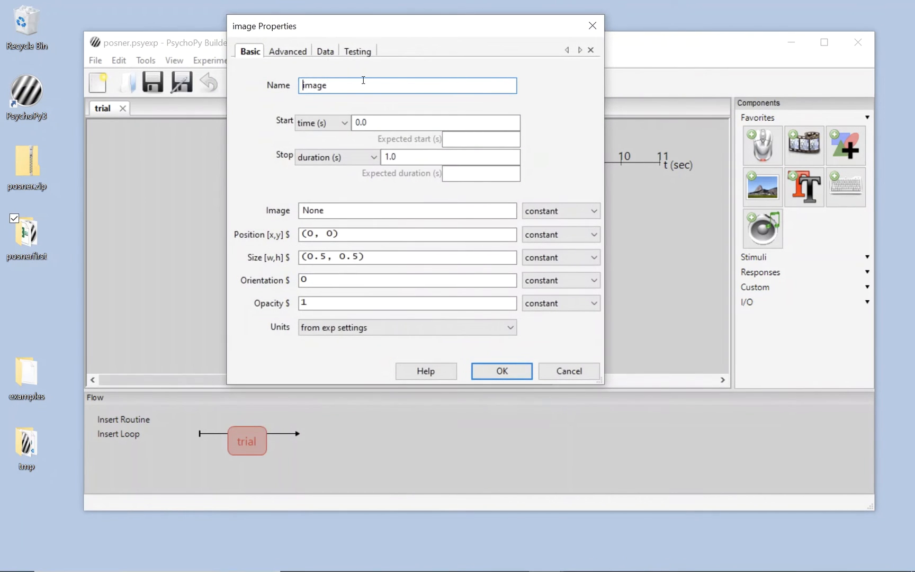
{"action": "type", "text": "cue"}
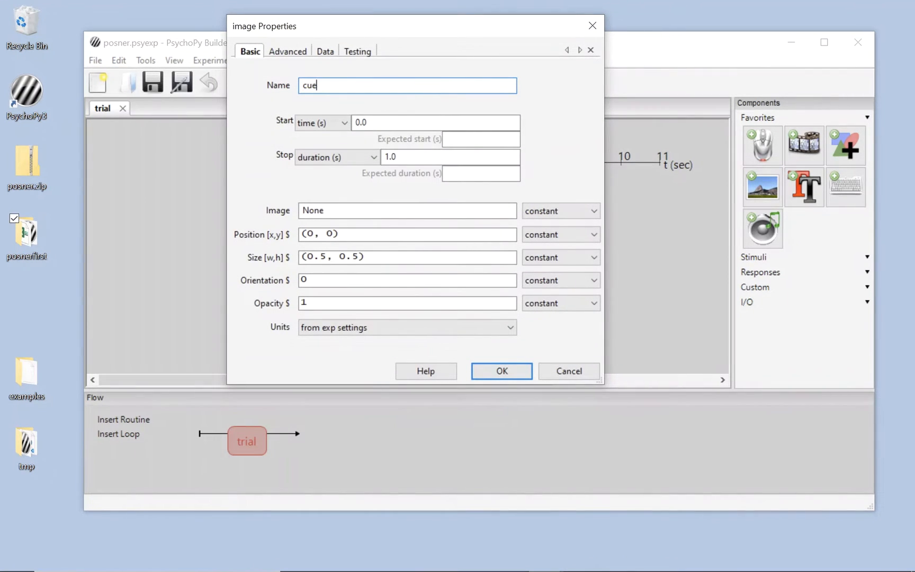
{"action": "left_click", "coordinate": [435, 123]}
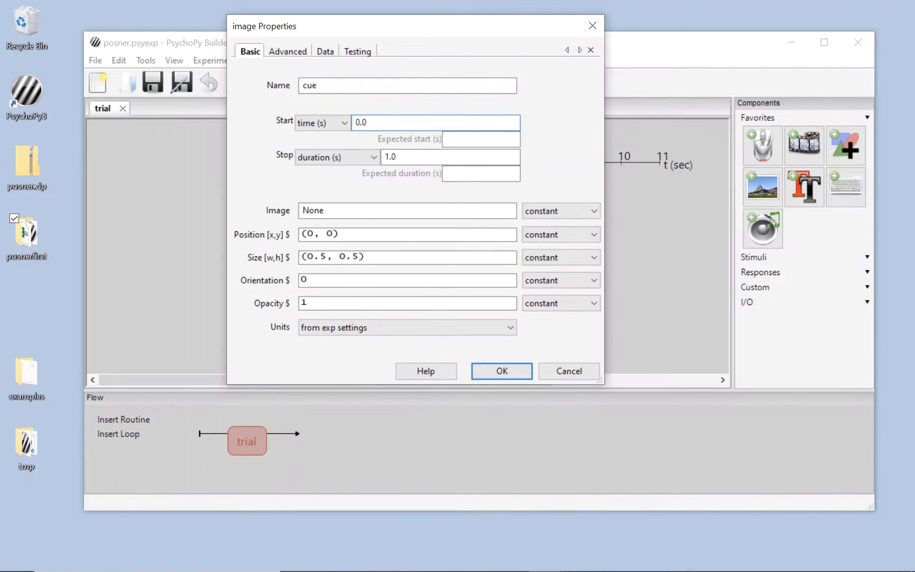
{"action": "type", "text": "0.5"}
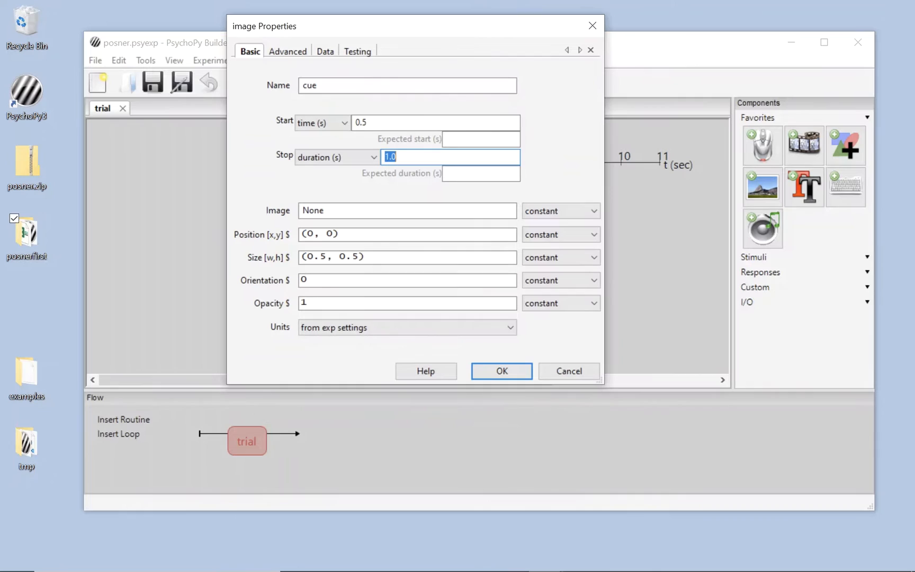
{"action": "type", "text": "0.2"}
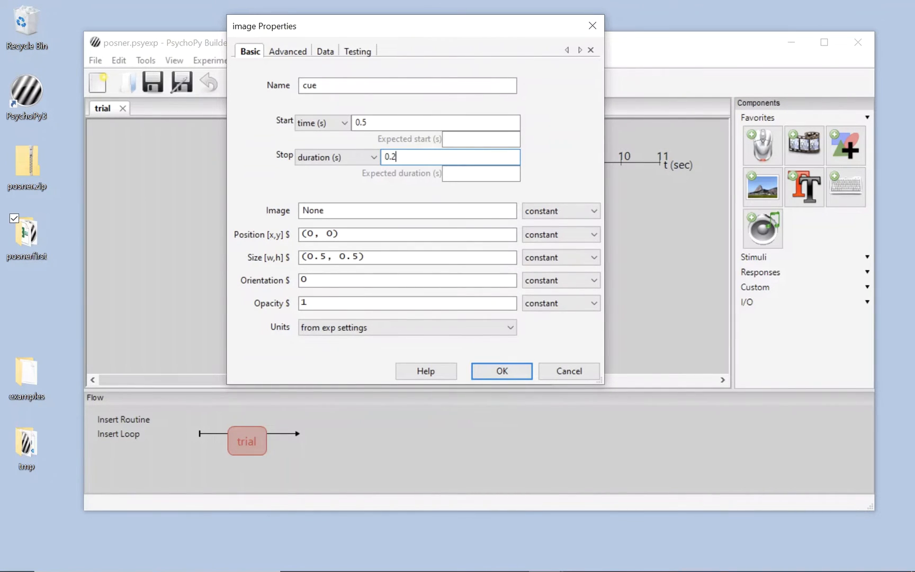
{"action": "left_click", "coordinate": [435, 122]}
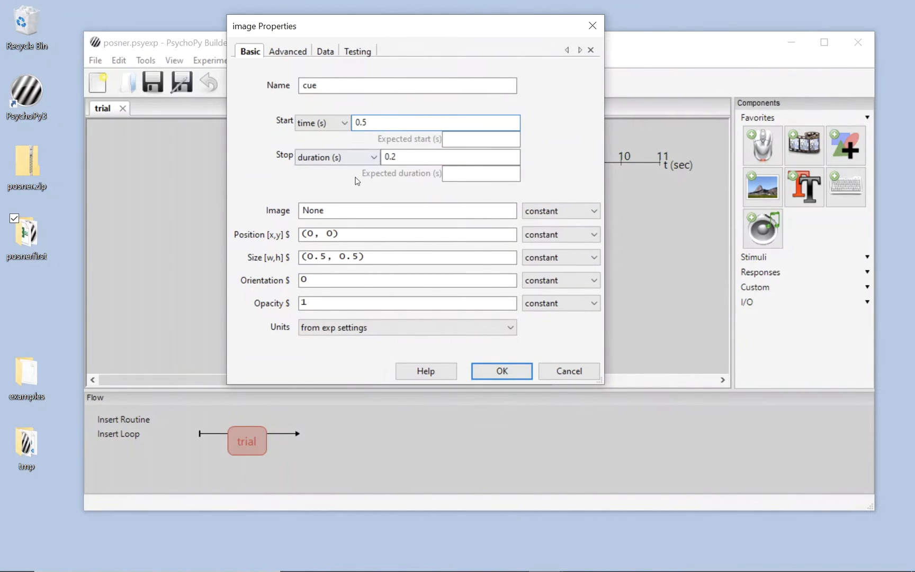
- Set the cue component's image to $cue_file
{"action": "left_click", "coordinate": [407, 210]}
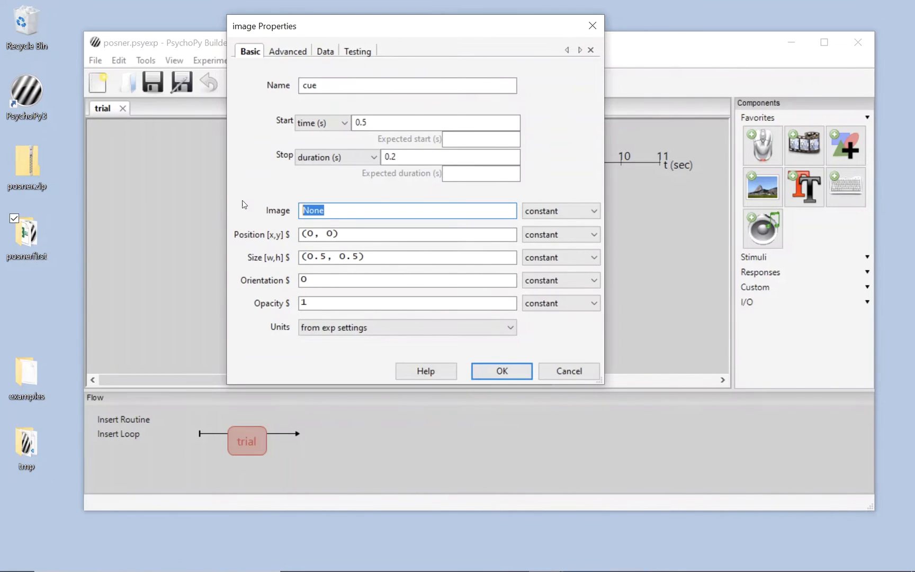
{"action": "type", "text": "$"}
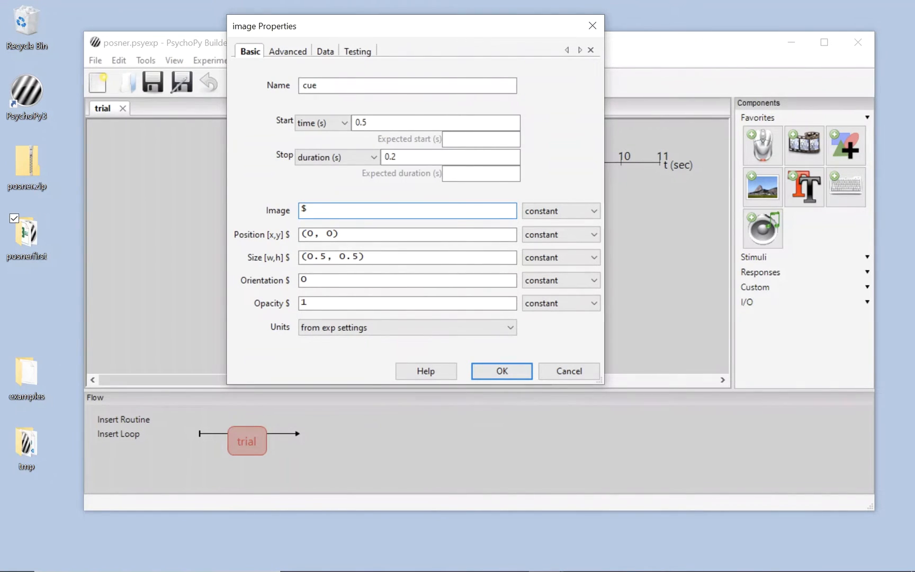
{"action": "type", "text": "cue_fil"}
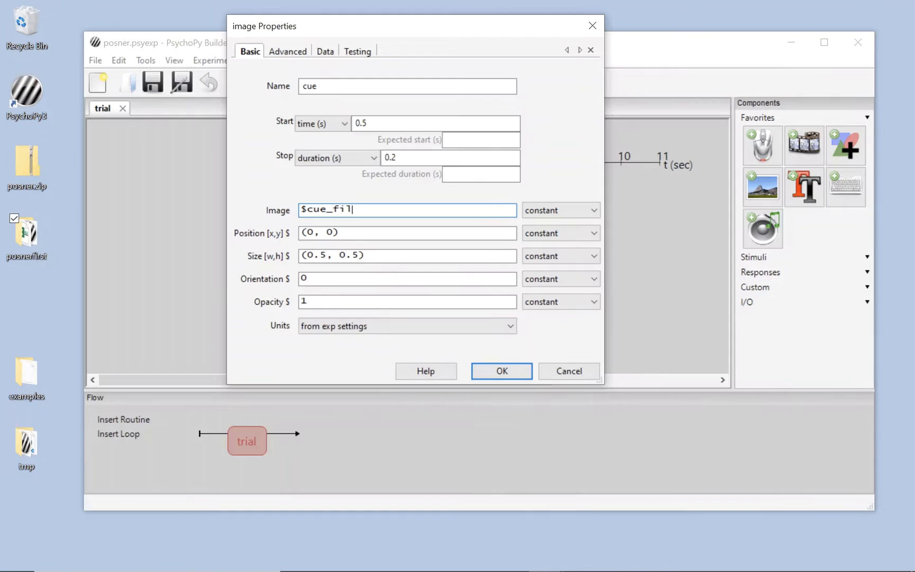
{"action": "type", "text": "e"}
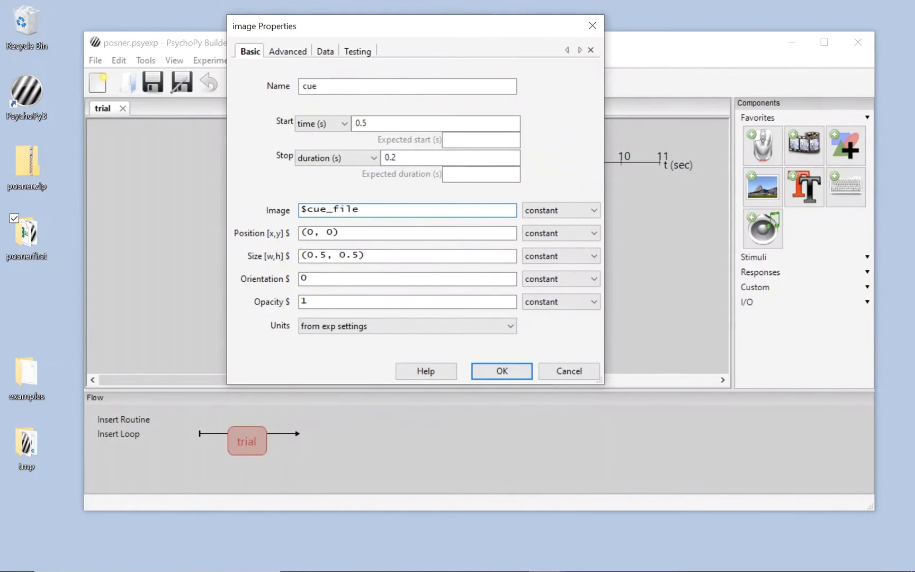
{"action": "left_click", "coordinate": [407, 210]}
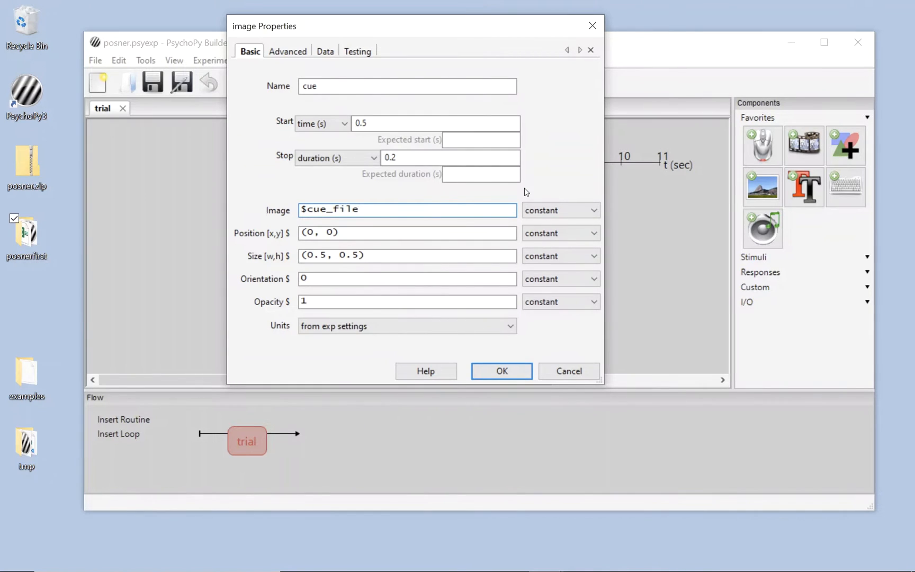
- Set cue's image to update every repeat, size 0.3×0.3, default units, and accept
{"action": "left_click", "coordinate": [559, 210]}
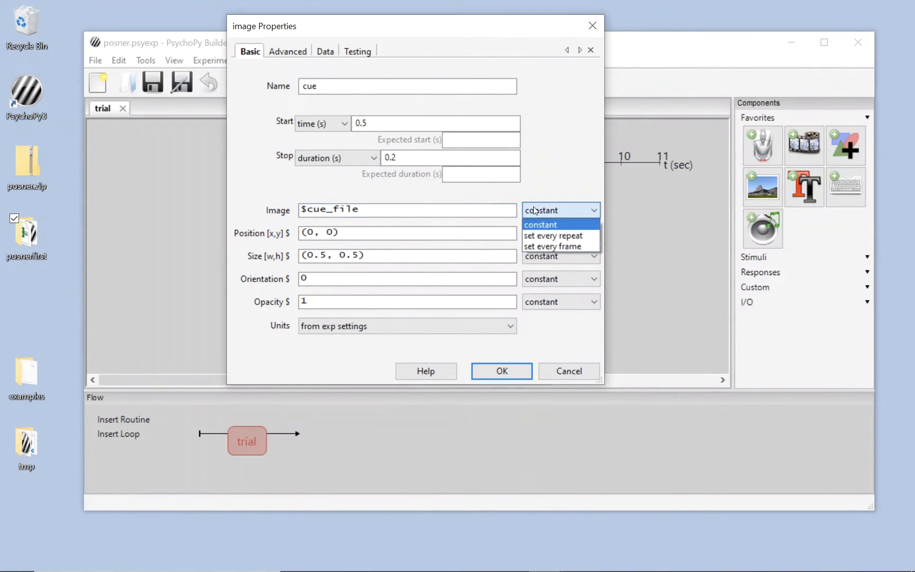
{"action": "left_click", "coordinate": [554, 235]}
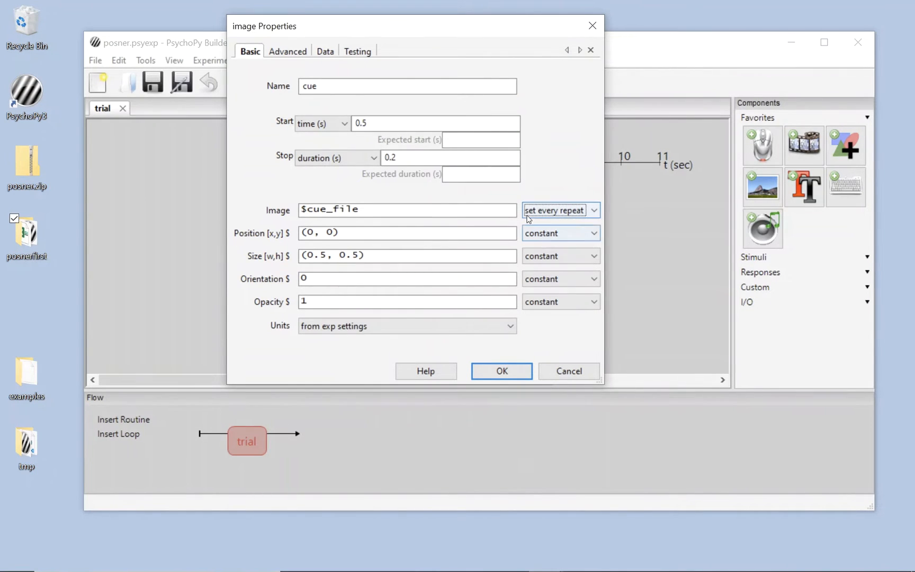
{"action": "left_click", "coordinate": [407, 210]}
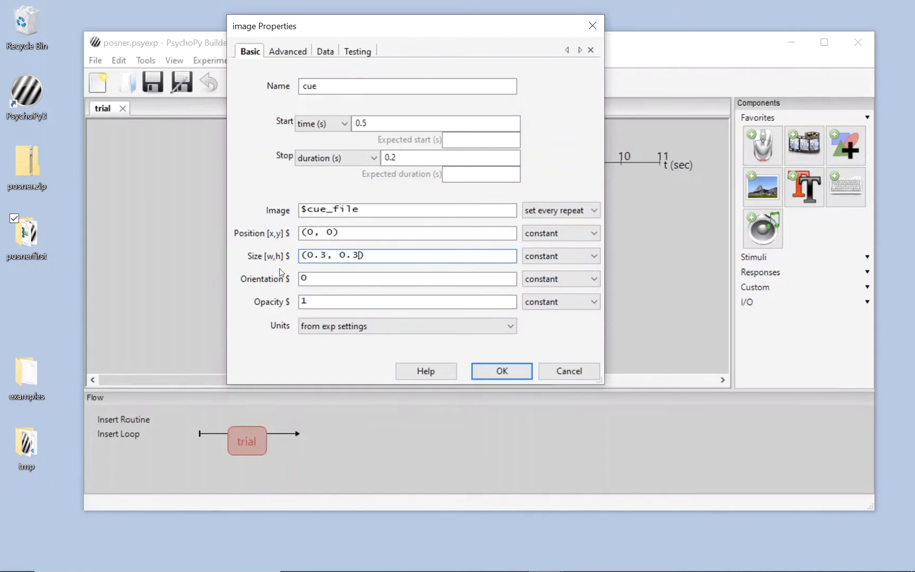
{"action": "mouse_move", "coordinate": [309, 333]}
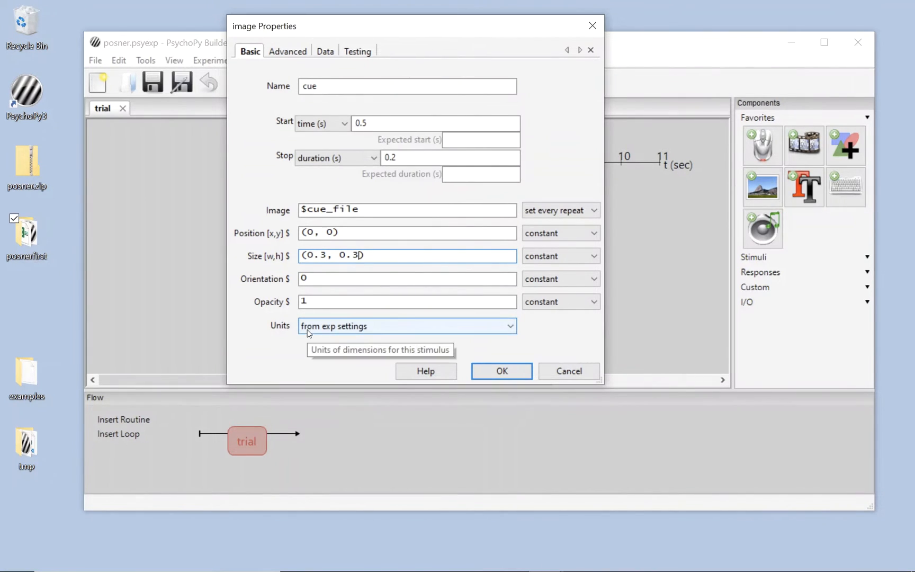
{"action": "left_click", "coordinate": [405, 325]}
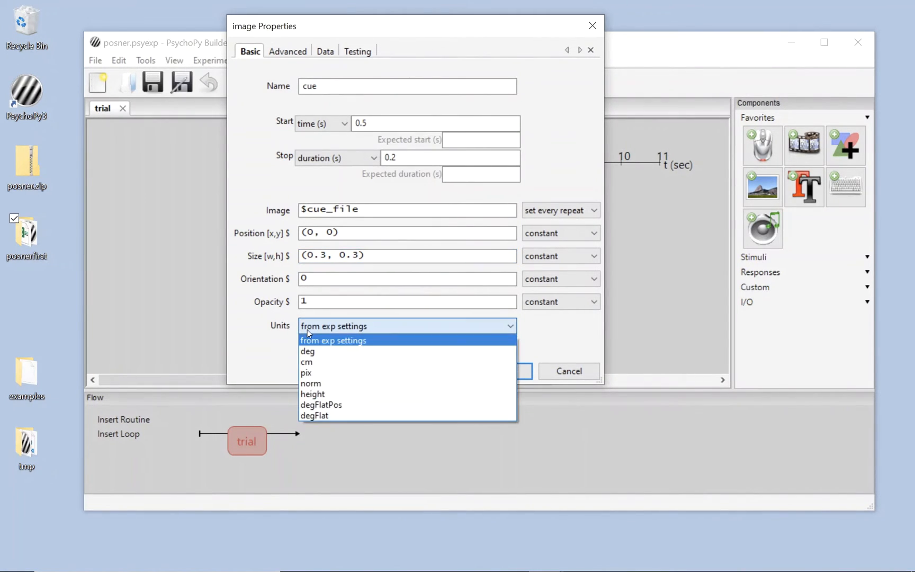
{"action": "mouse_move", "coordinate": [259, 364]}
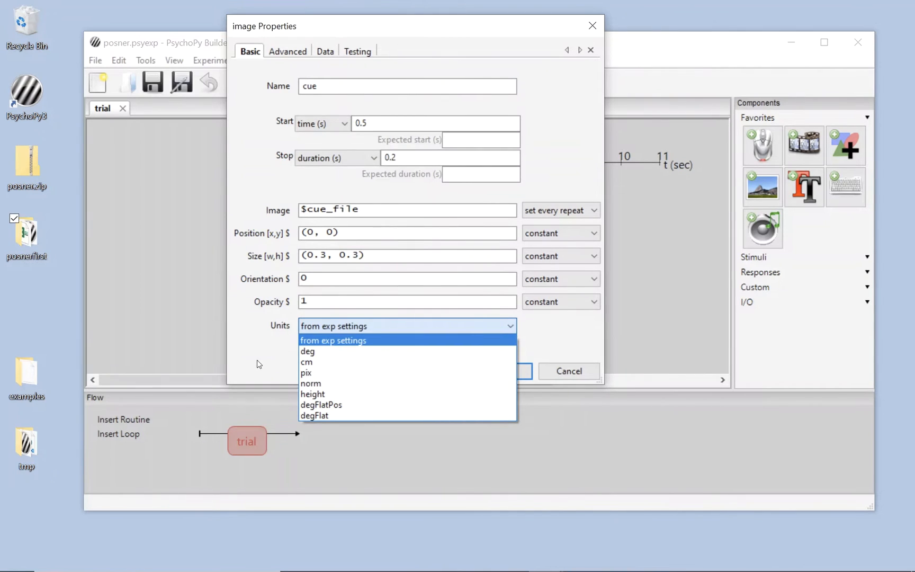
{"action": "left_click", "coordinate": [334, 340]}
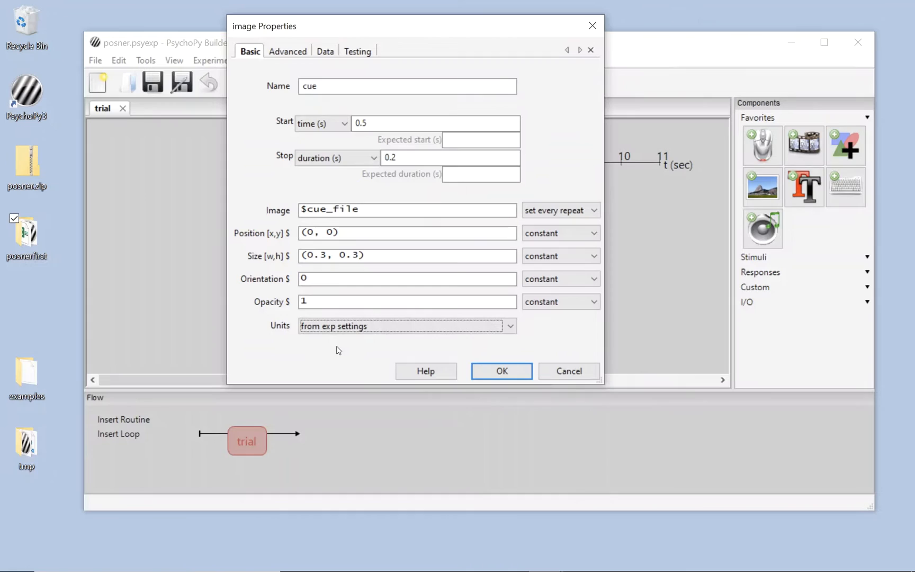
{"action": "mouse_move", "coordinate": [327, 254]}
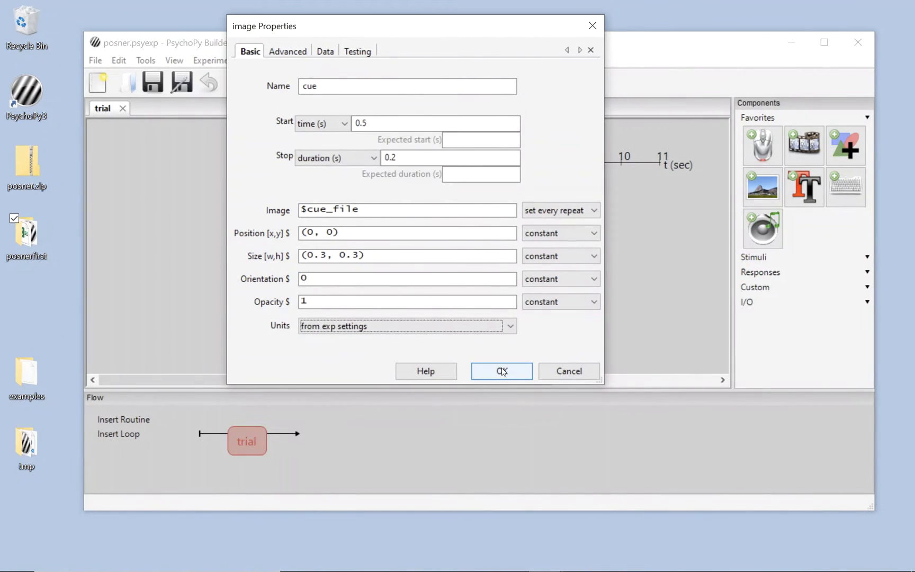
{"action": "left_click", "coordinate": [500, 372]}
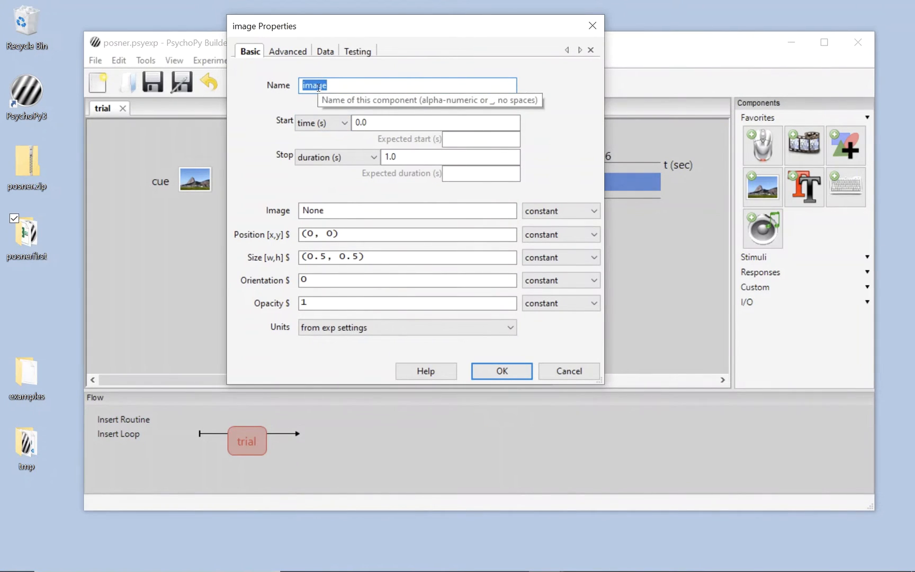
- Name the new image component target, starting at 0.7 s with no duration
{"action": "type", "text": "target"}
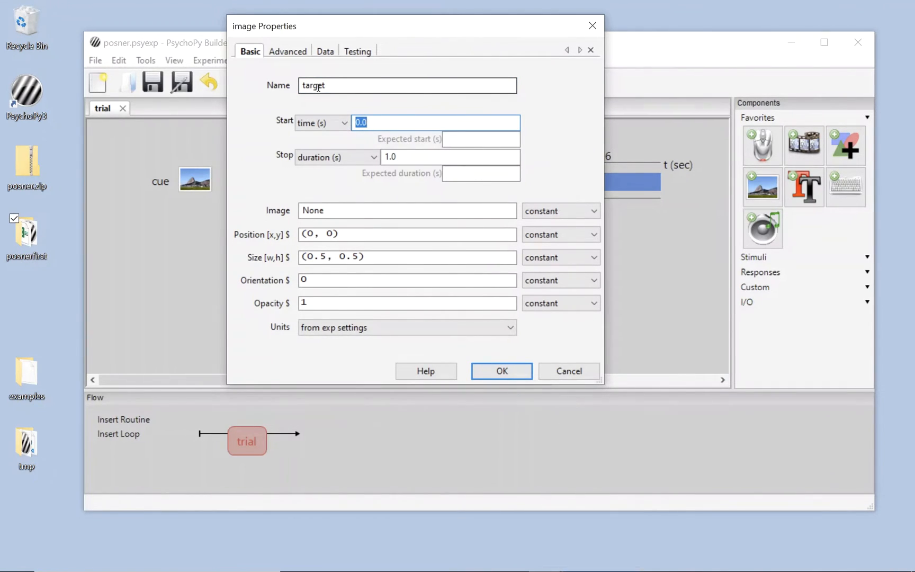
{"action": "type", "text": "0.7"}
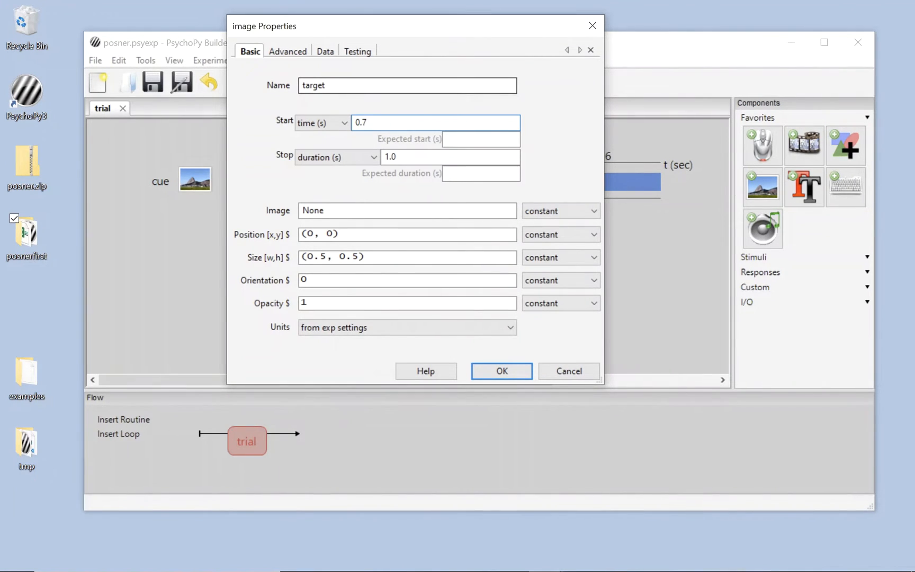
{"action": "left_click", "coordinate": [435, 122]}
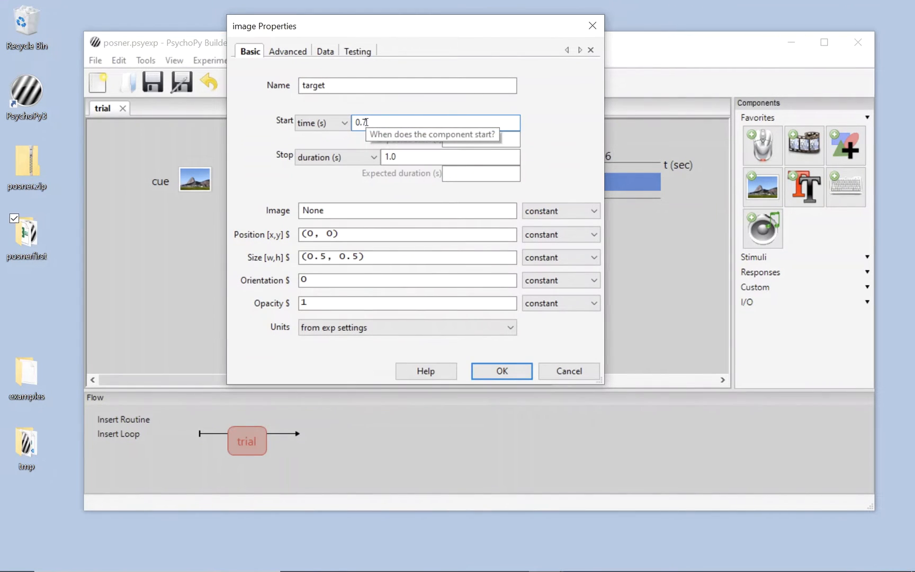
{"action": "left_click", "coordinate": [450, 156]}
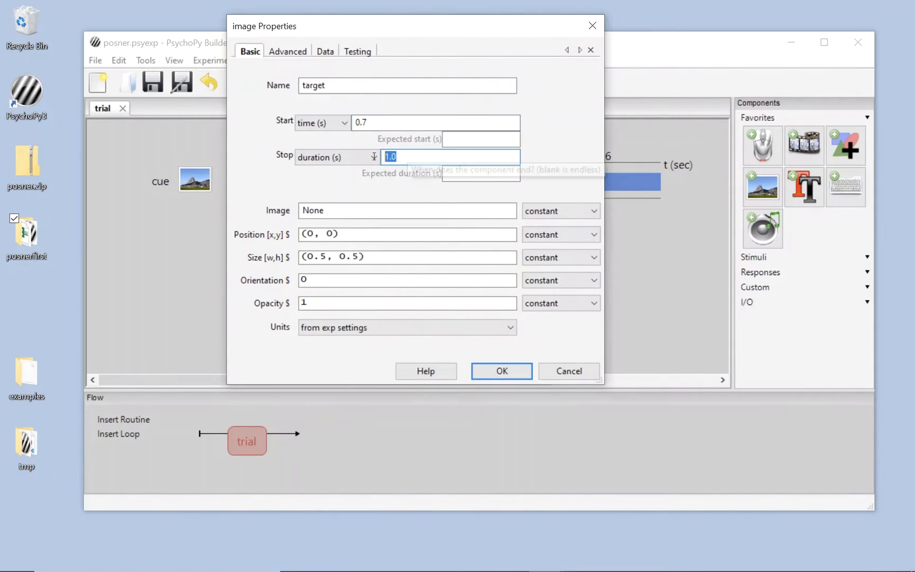
{"action": "mouse_move", "coordinate": [337, 157]}
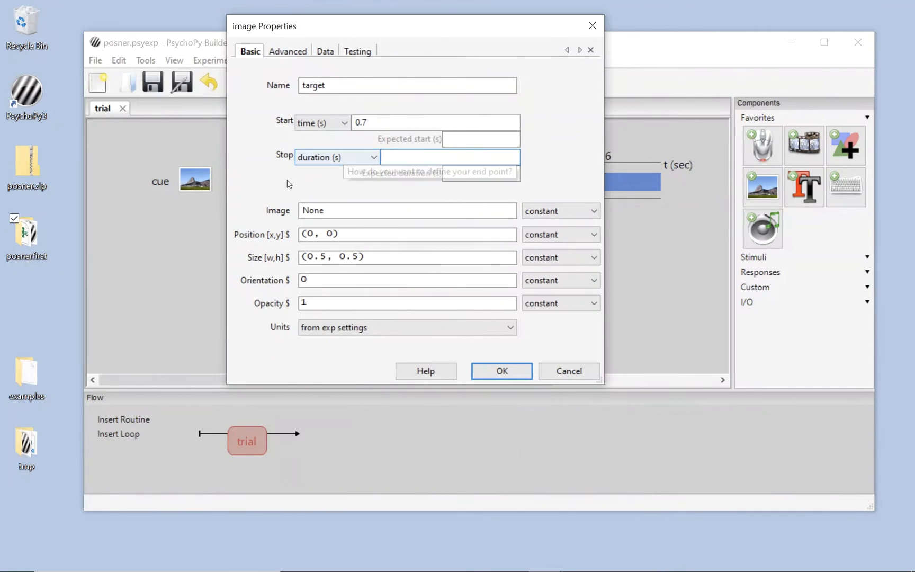
{"action": "left_click", "coordinate": [450, 157]}
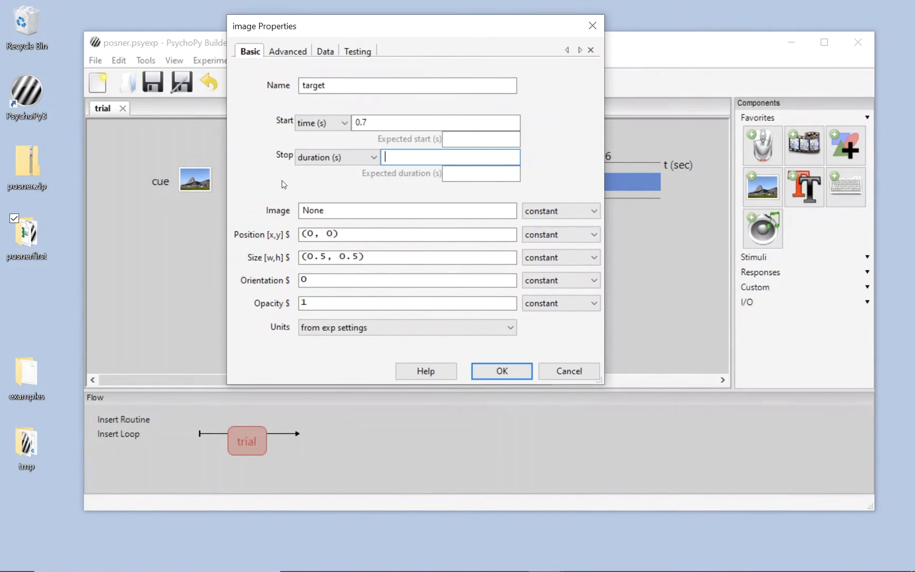
{"action": "mouse_move", "coordinate": [274, 203]}
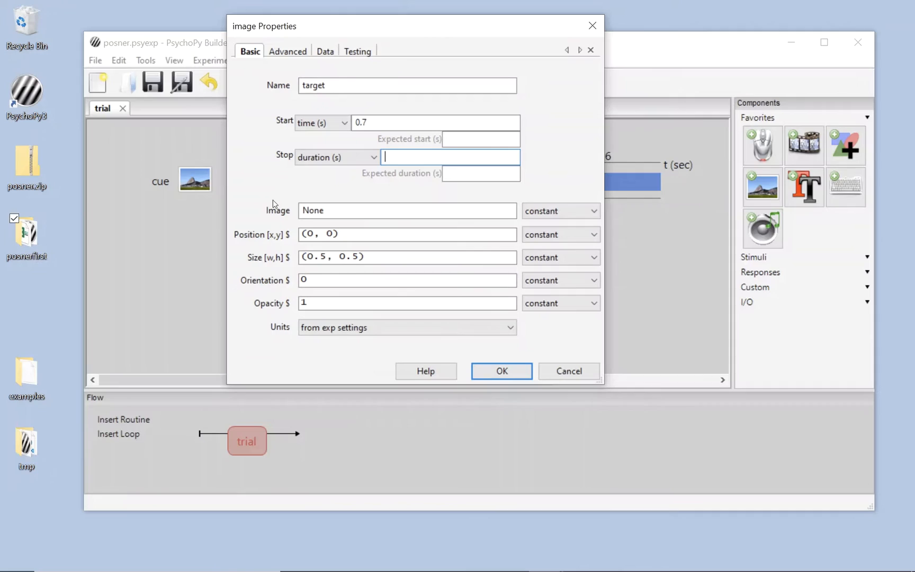
- Set the target component's image to images/target.png
{"action": "left_click", "coordinate": [407, 210]}
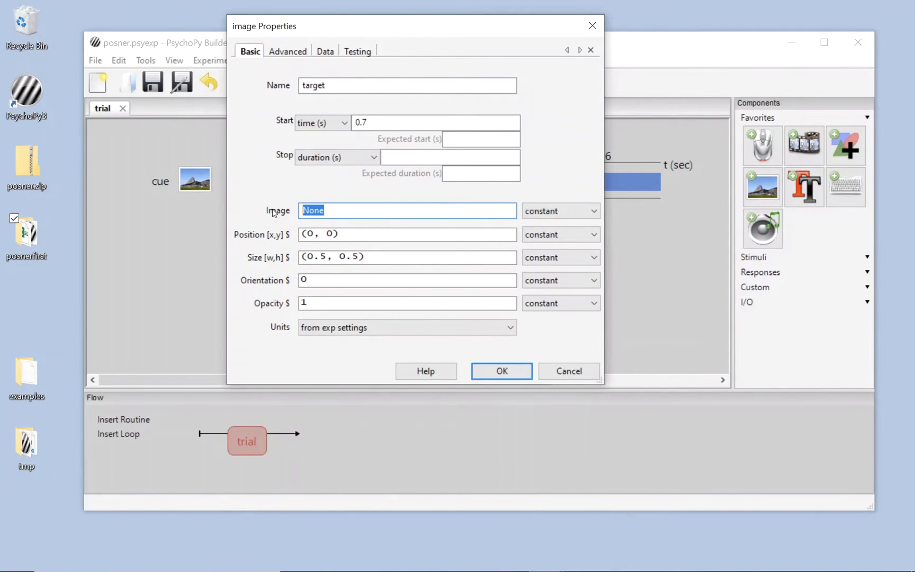
{"action": "type", "text": "image"}
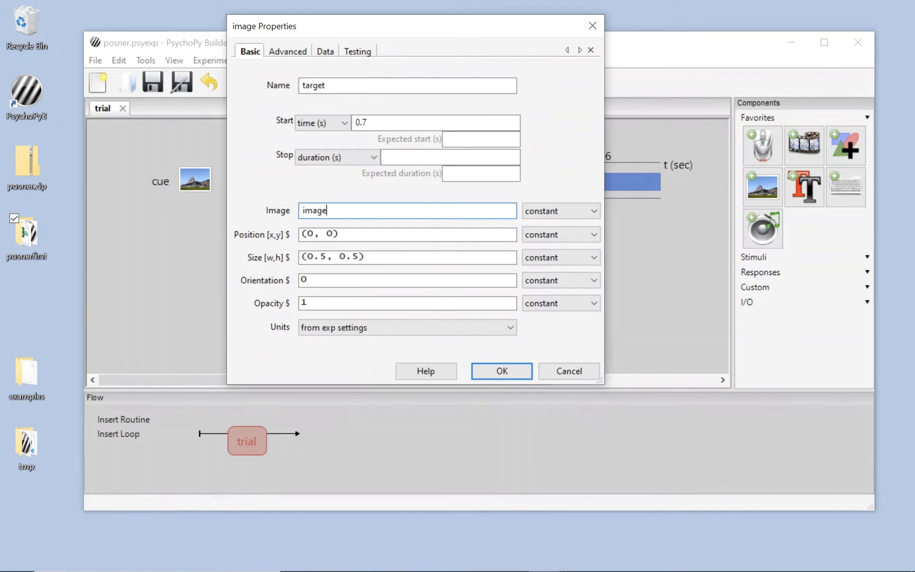
{"action": "type", "text": "images/target"}
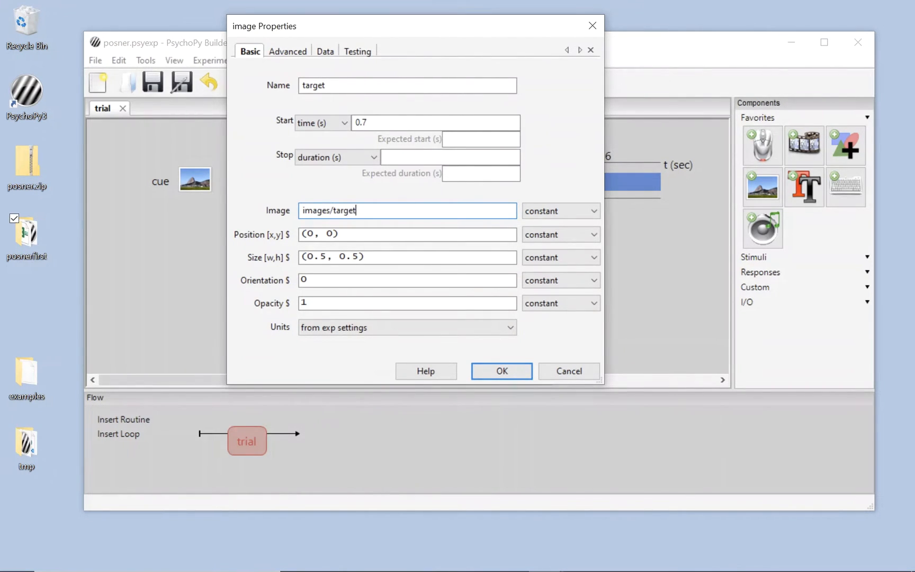
{"action": "type", "text": ".png"}
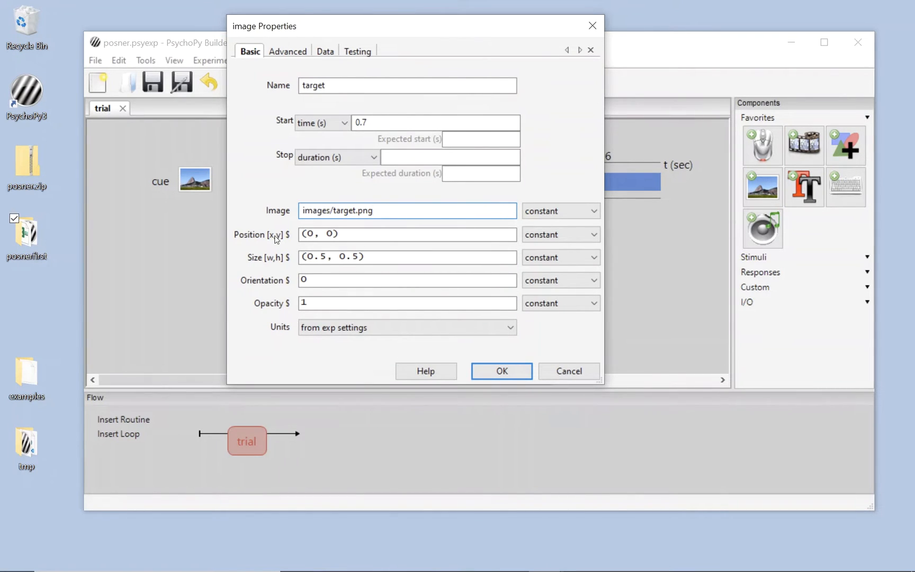
- Give target size 0.3×0.3 and position $(target_x, 0) set every repeat, then confirm
{"action": "left_click", "coordinate": [406, 211]}
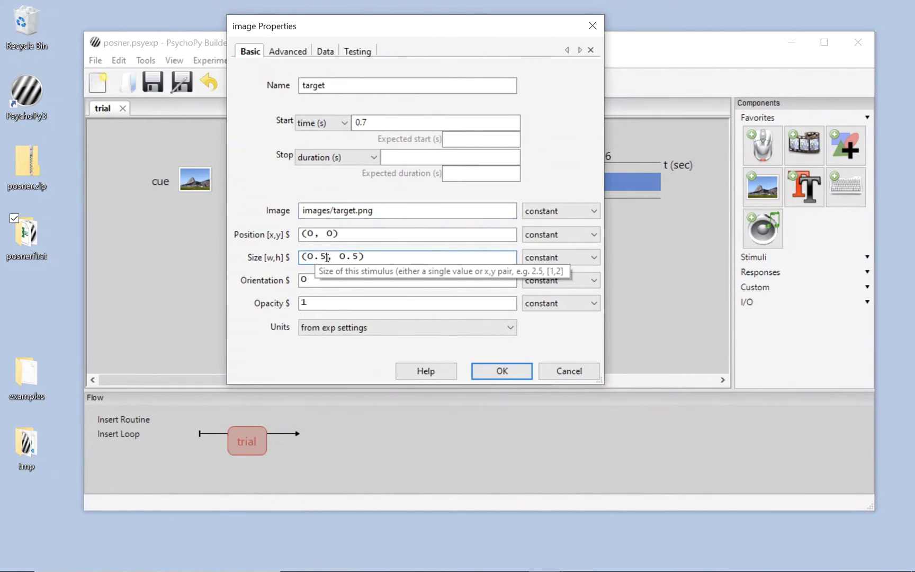
{"action": "type", "text": "0.3"}
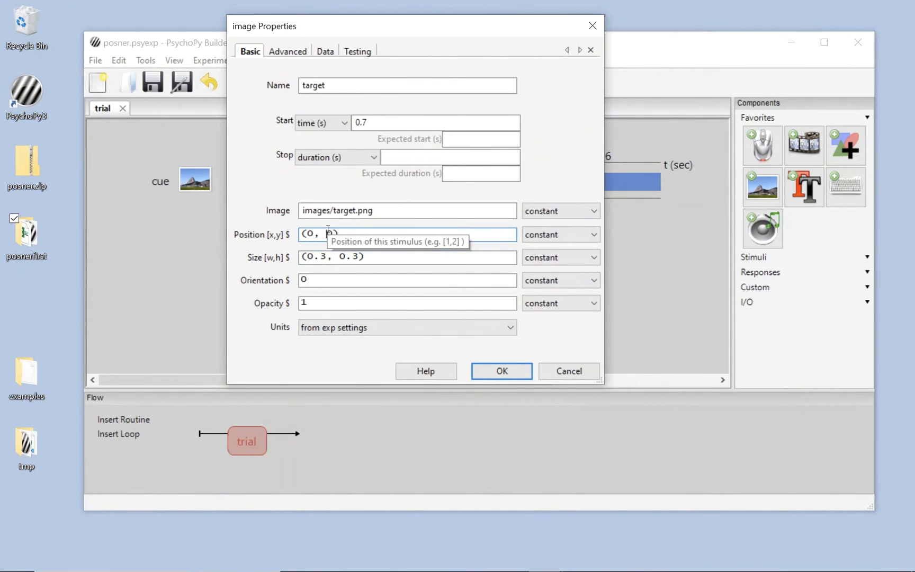
{"action": "type", "text": "0)"}
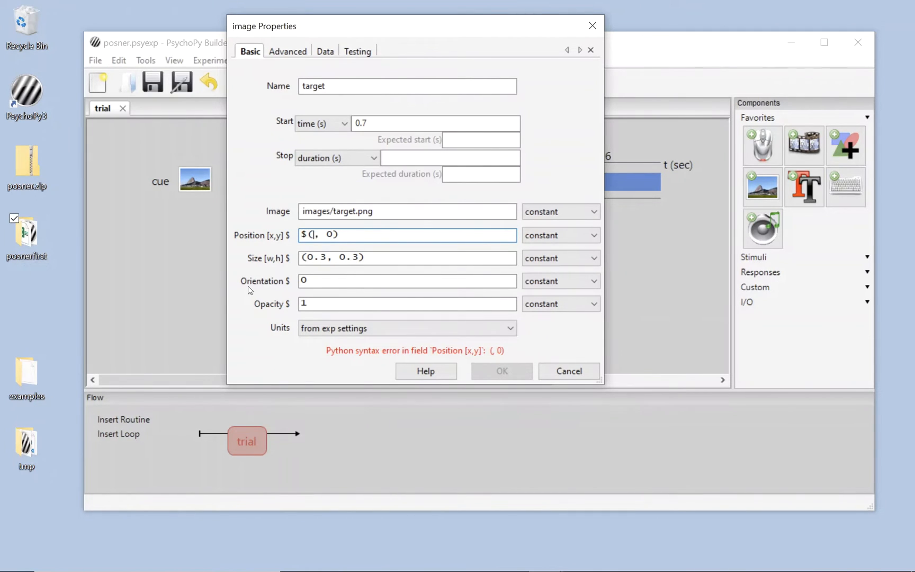
{"action": "type", "text": "target_x"}
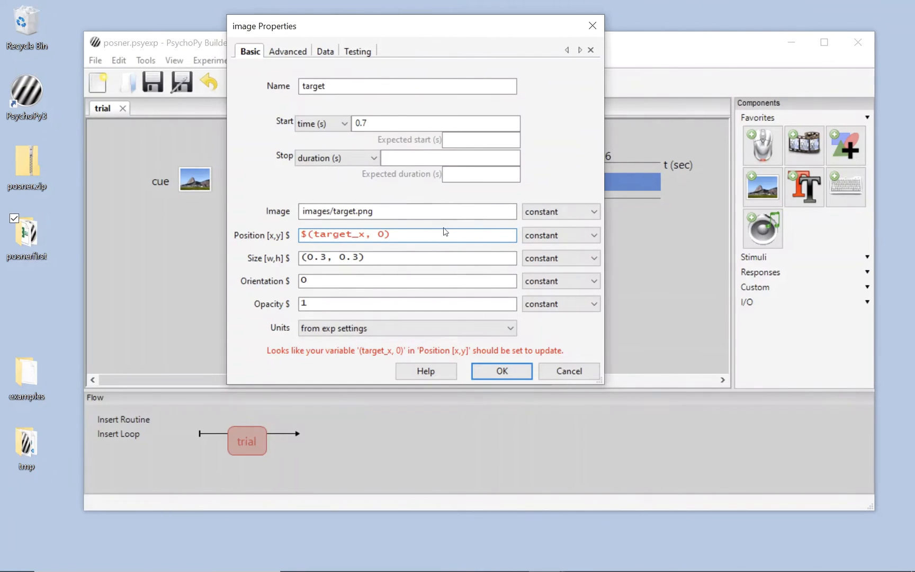
{"action": "left_click", "coordinate": [559, 235]}
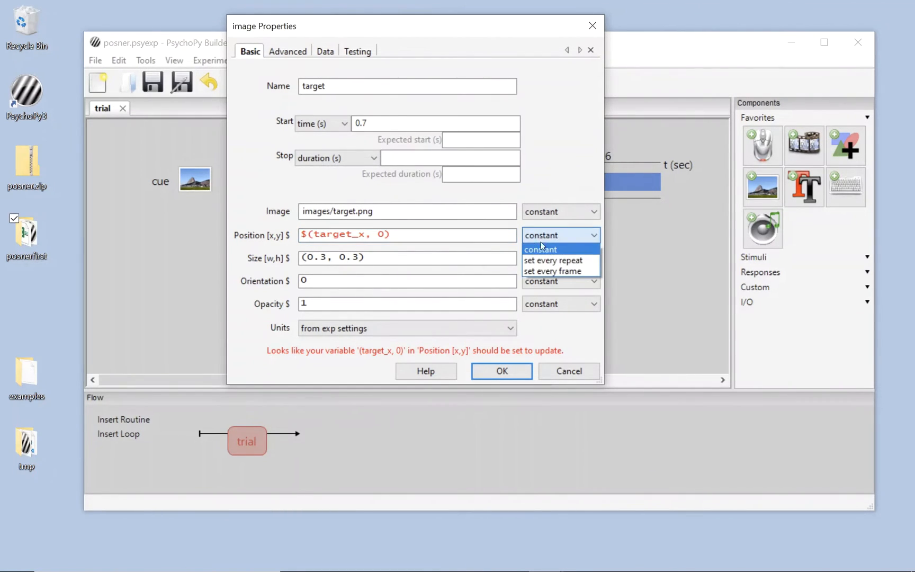
{"action": "left_click", "coordinate": [554, 259]}
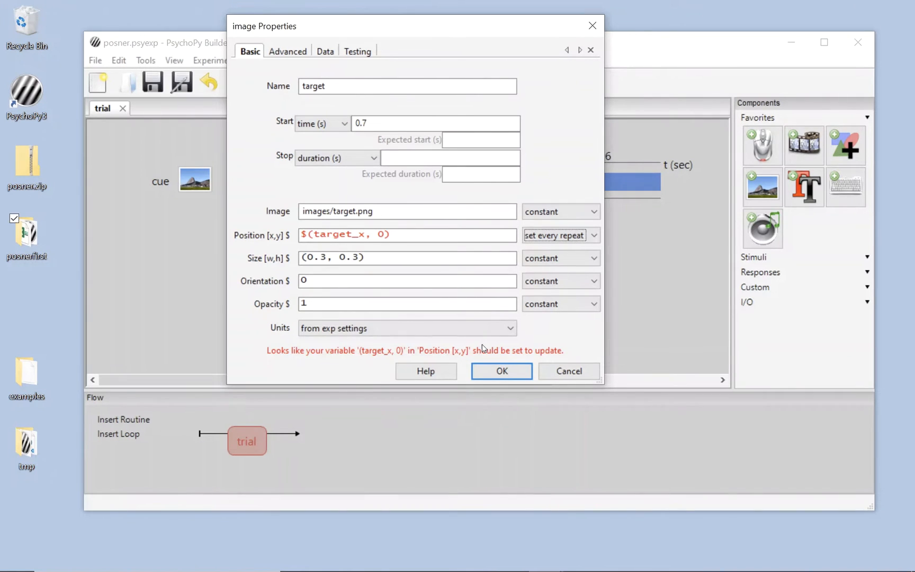
{"action": "left_click", "coordinate": [500, 371]}
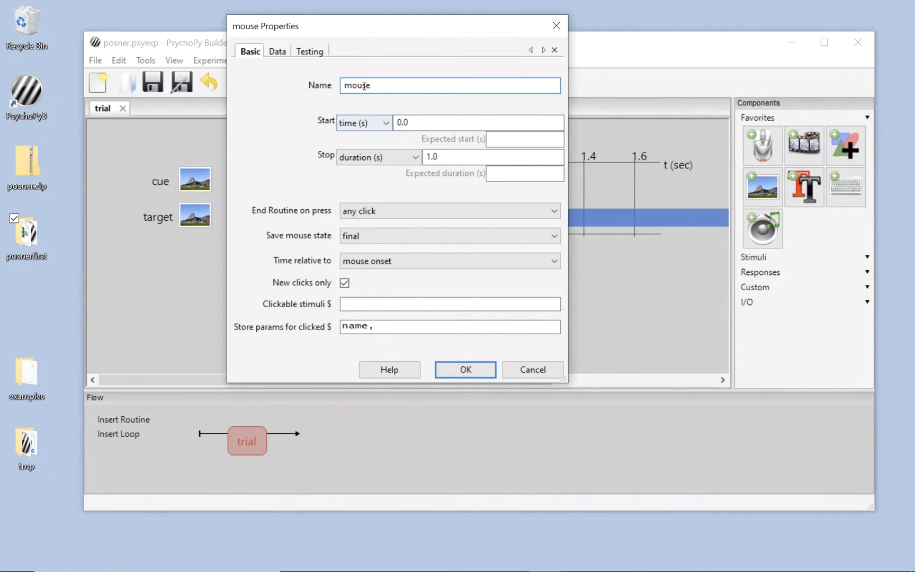
- Name the mouse component resp, clear its duration and start it at 0.7 s
{"action": "type", "text": "resp"}
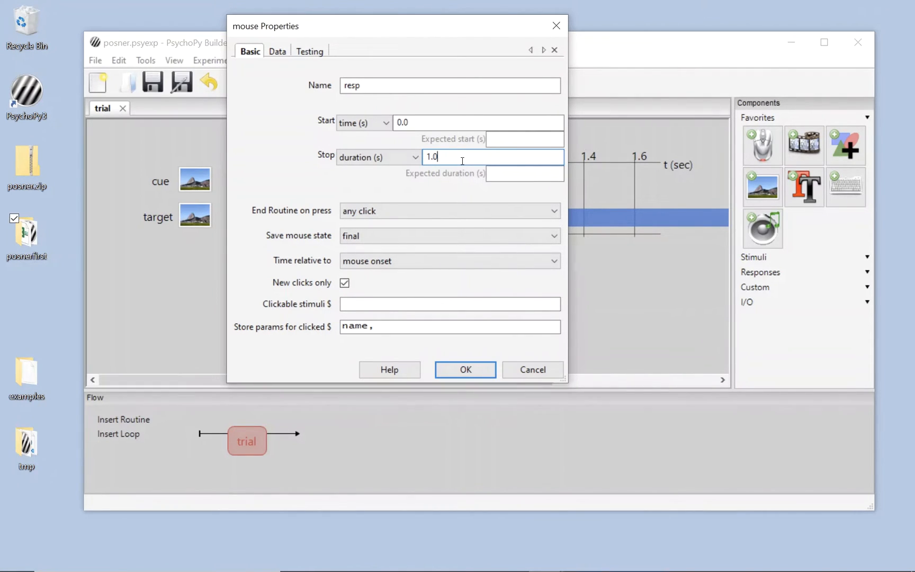
{"action": "key", "text": "Backspace"}
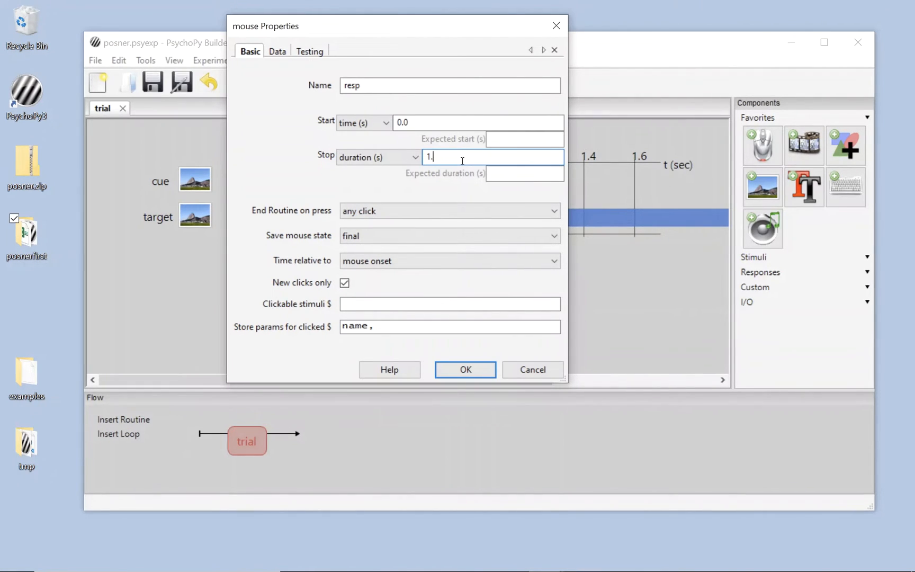
{"action": "key", "text": "backspace"}
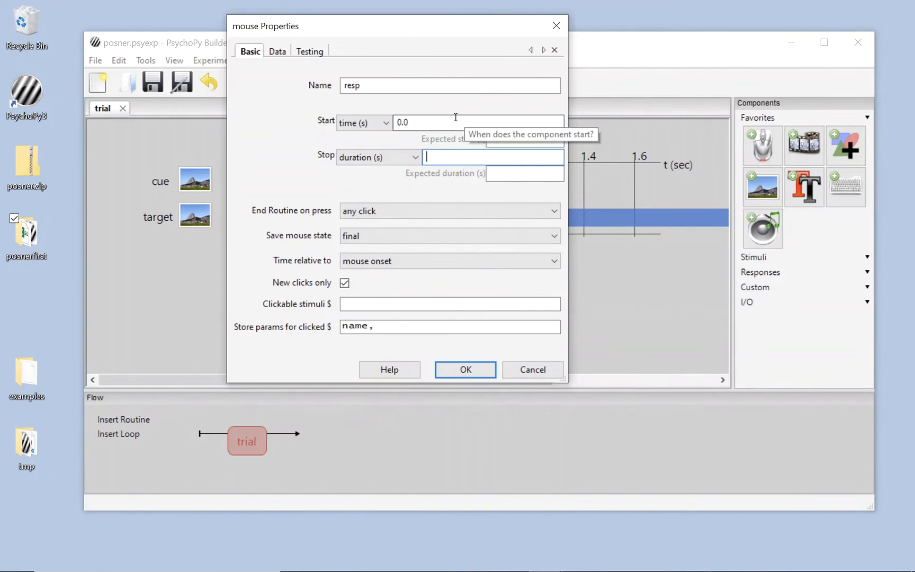
{"action": "type", "text": "0.7"}
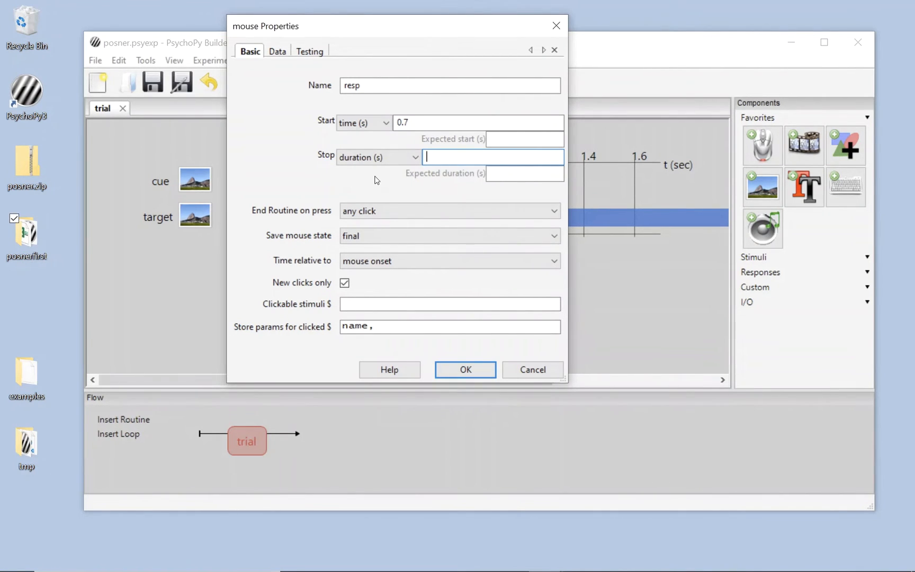
{"action": "mouse_move", "coordinate": [378, 210]}
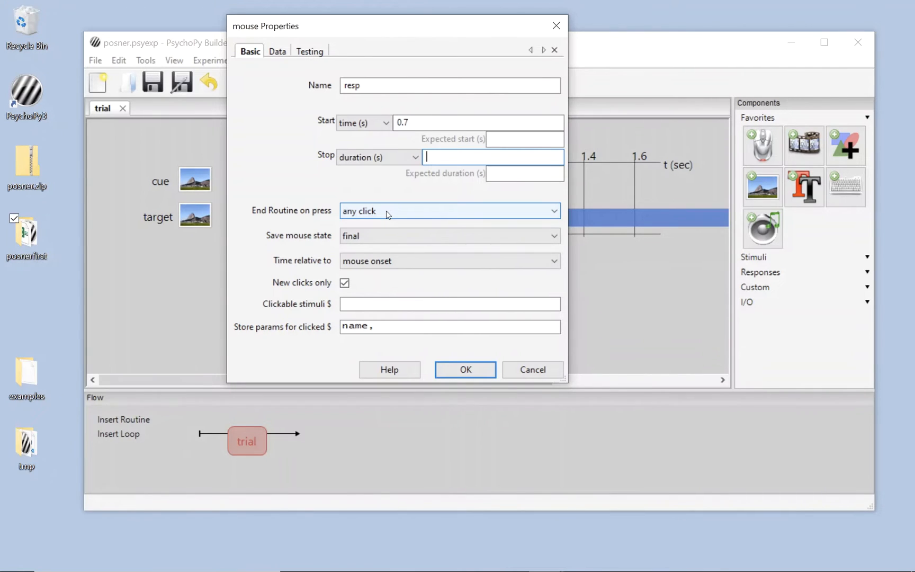
- Make resp end the routine on a valid click and save mouse state on click
{"action": "left_click", "coordinate": [449, 210]}
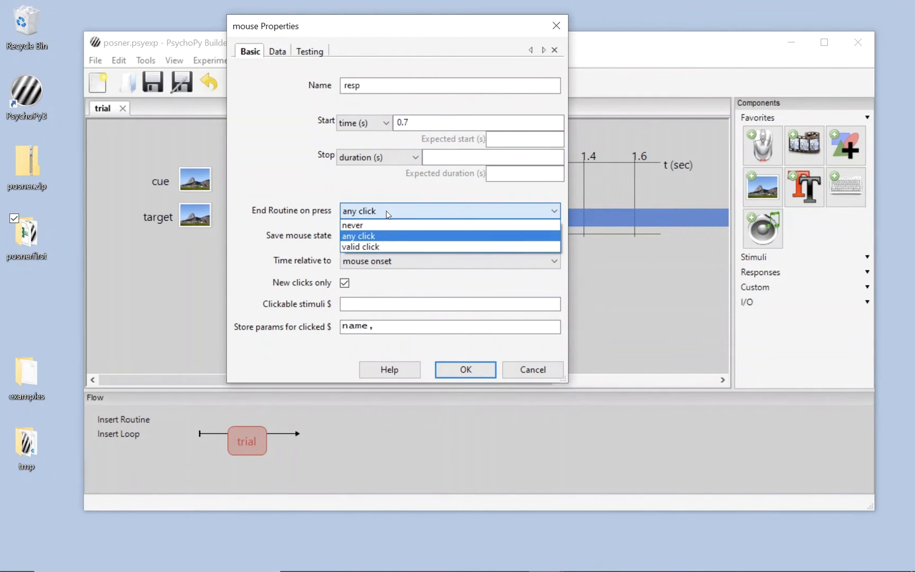
{"action": "mouse_move", "coordinate": [361, 247]}
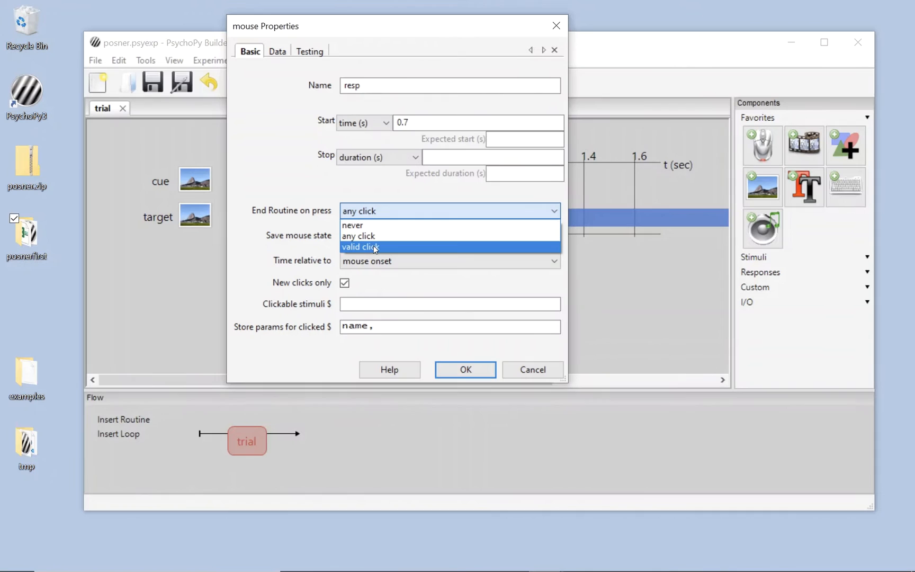
{"action": "mouse_move", "coordinate": [394, 247]}
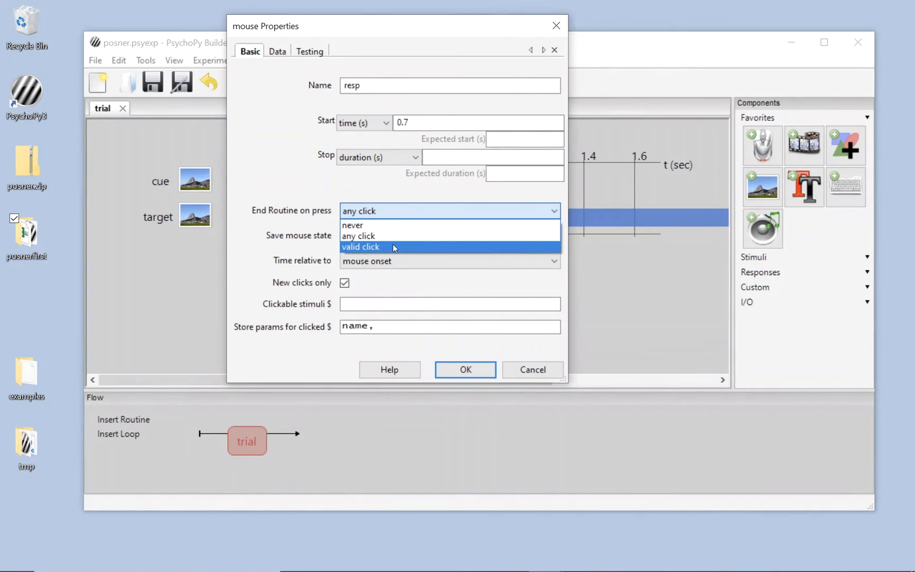
{"action": "left_click", "coordinate": [360, 246]}
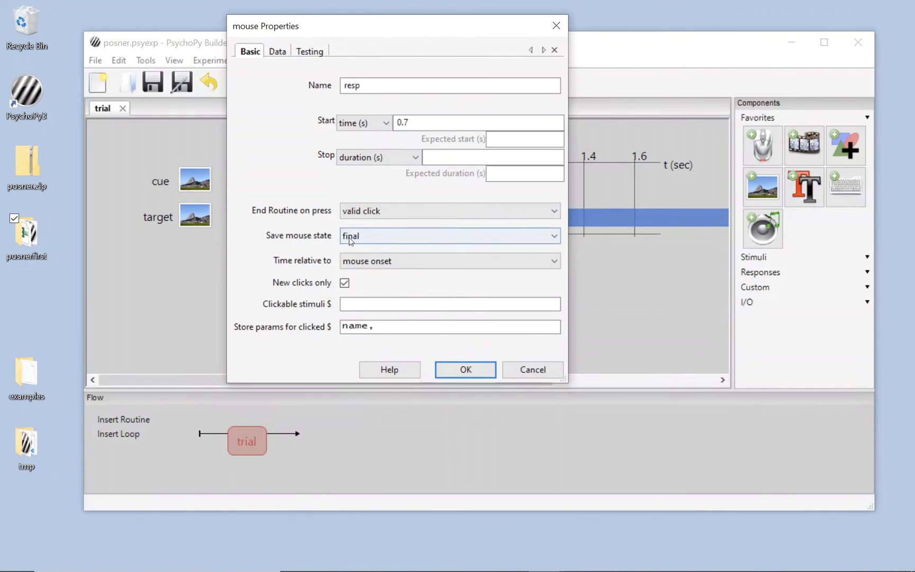
{"action": "left_click", "coordinate": [447, 235]}
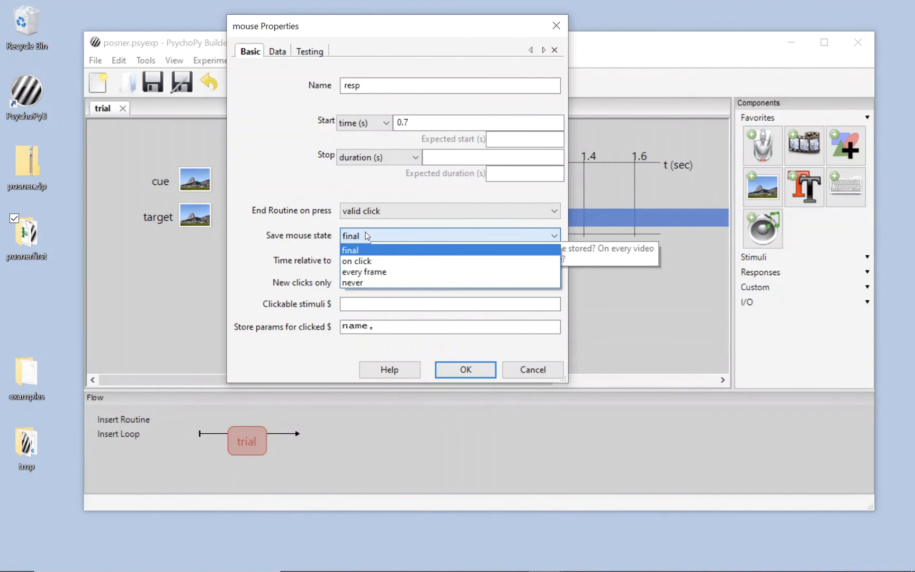
{"action": "left_click", "coordinate": [356, 261]}
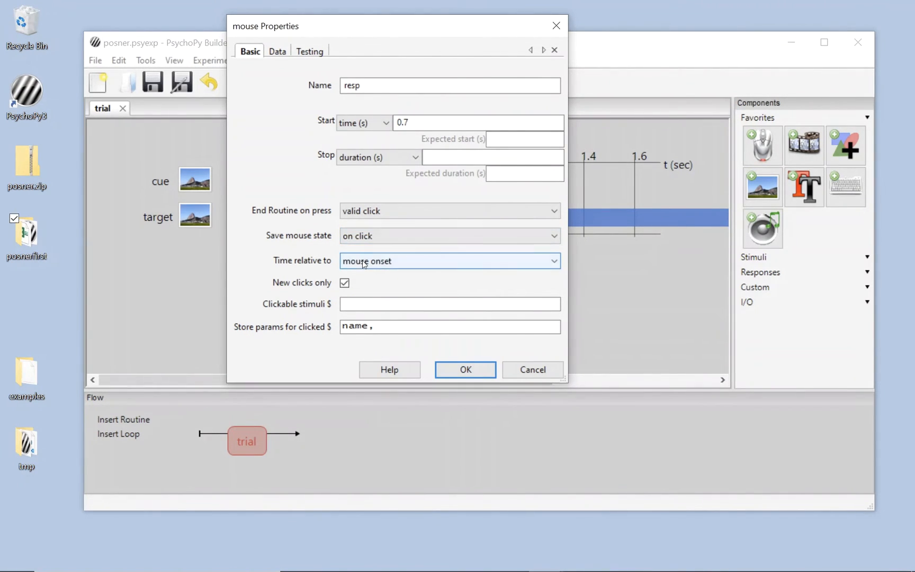
{"action": "mouse_move", "coordinate": [394, 262]}
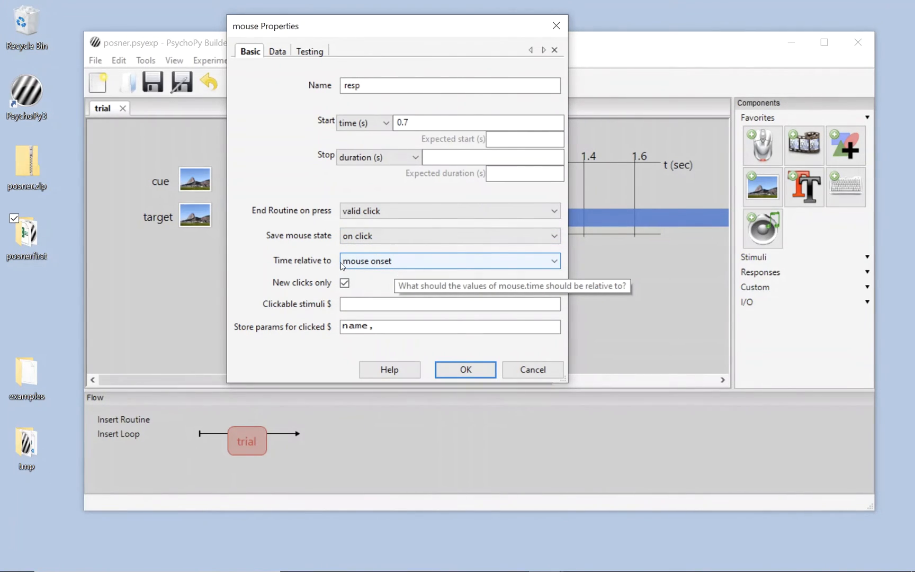
{"action": "mouse_move", "coordinate": [298, 266]}
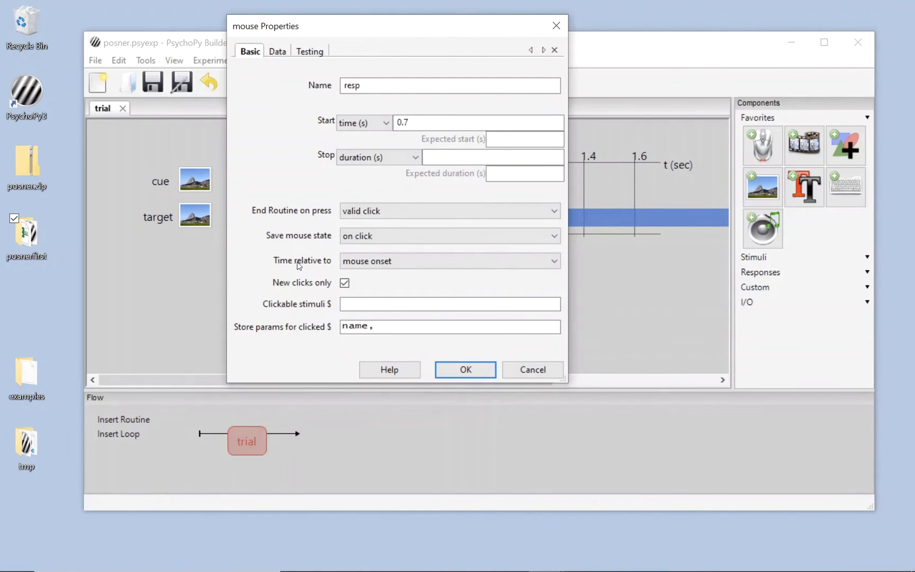
{"action": "mouse_move", "coordinate": [402, 136]}
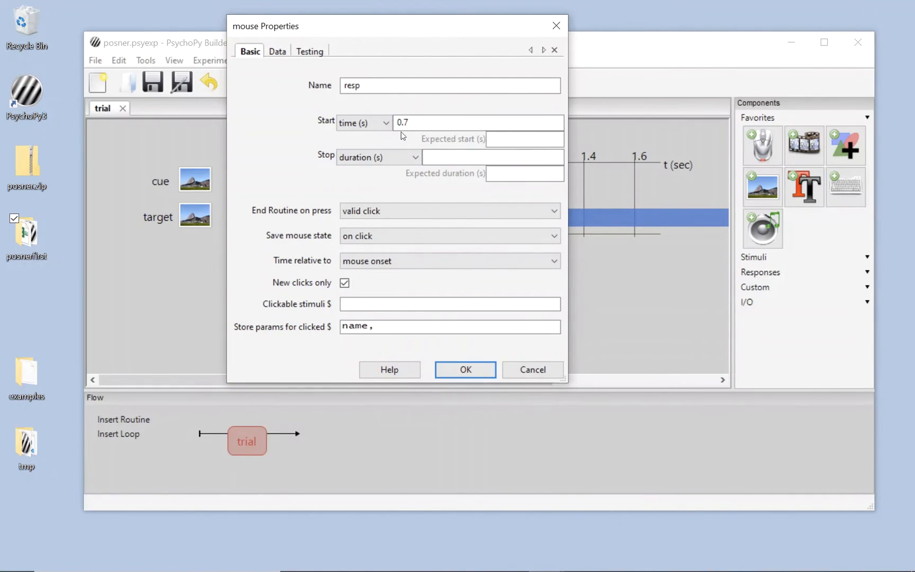
{"action": "mouse_move", "coordinate": [445, 32]}
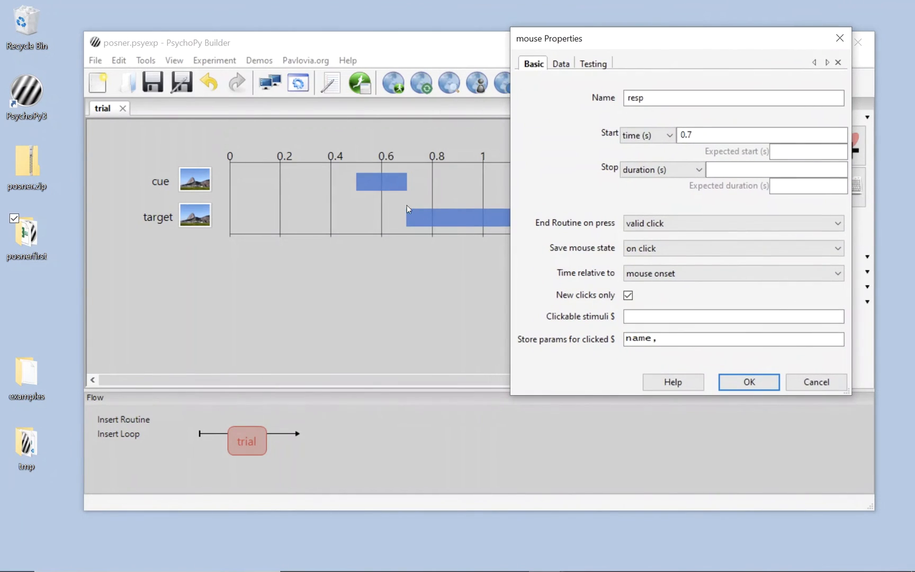
{"action": "mouse_move", "coordinate": [620, 278]}
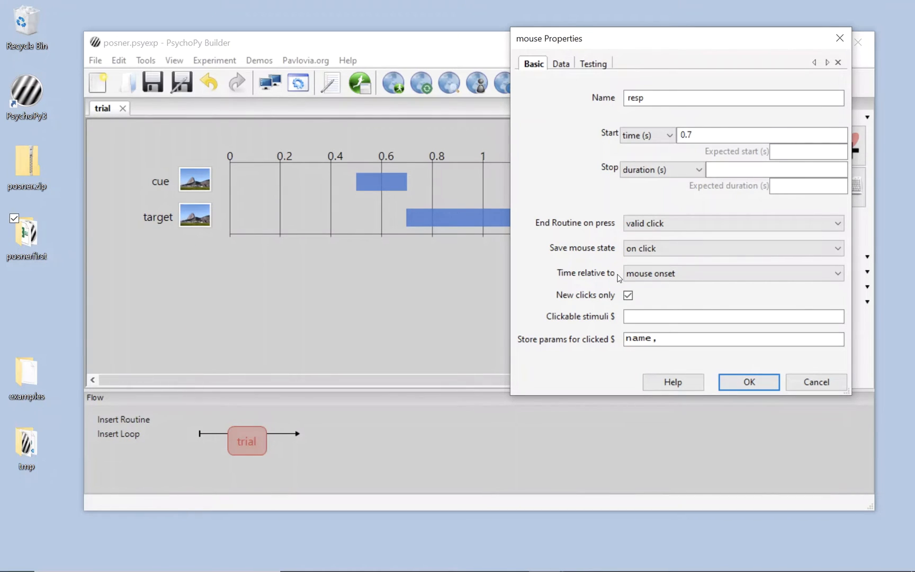
{"action": "mouse_move", "coordinate": [618, 310]}
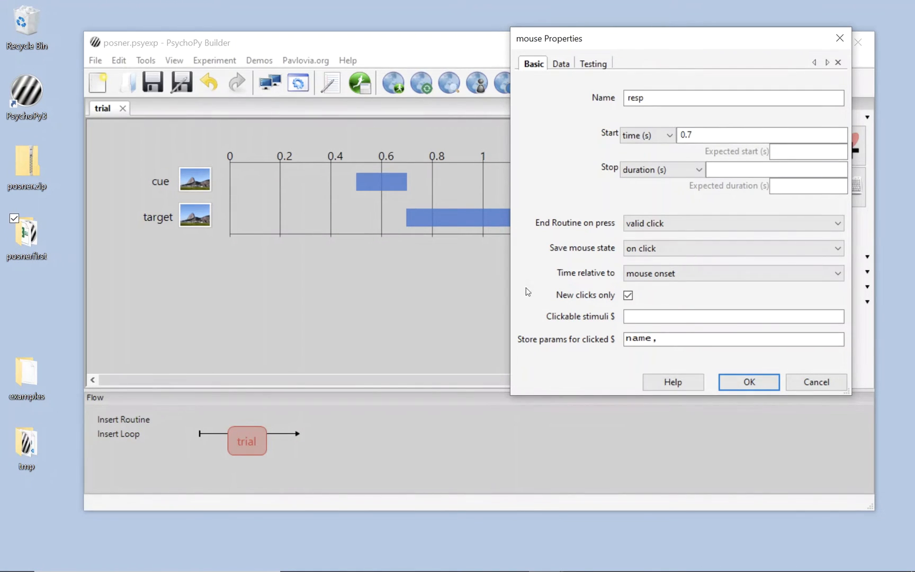
{"action": "left_click", "coordinate": [732, 315]}
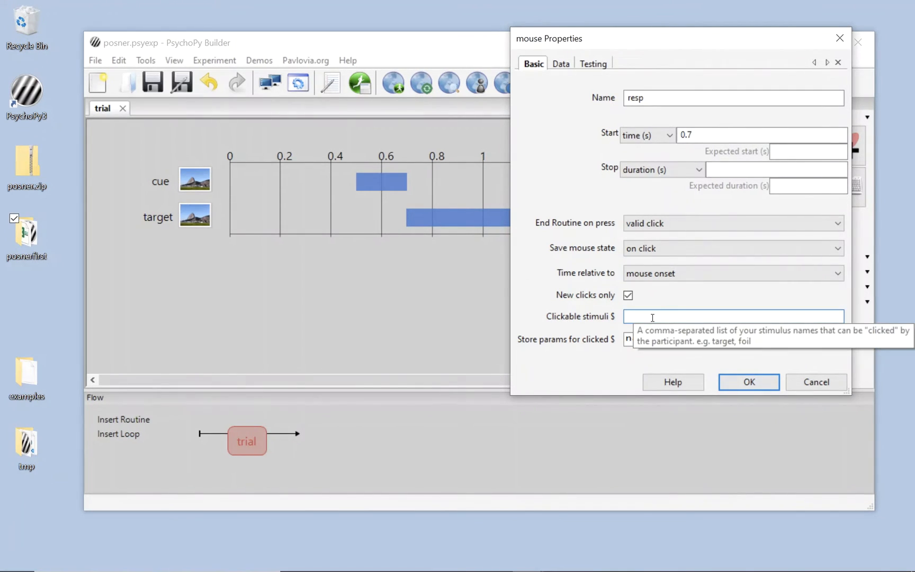
- Enter target as resp's only clickable stimulus and accept the mouse settings
{"action": "type", "text": "target"}
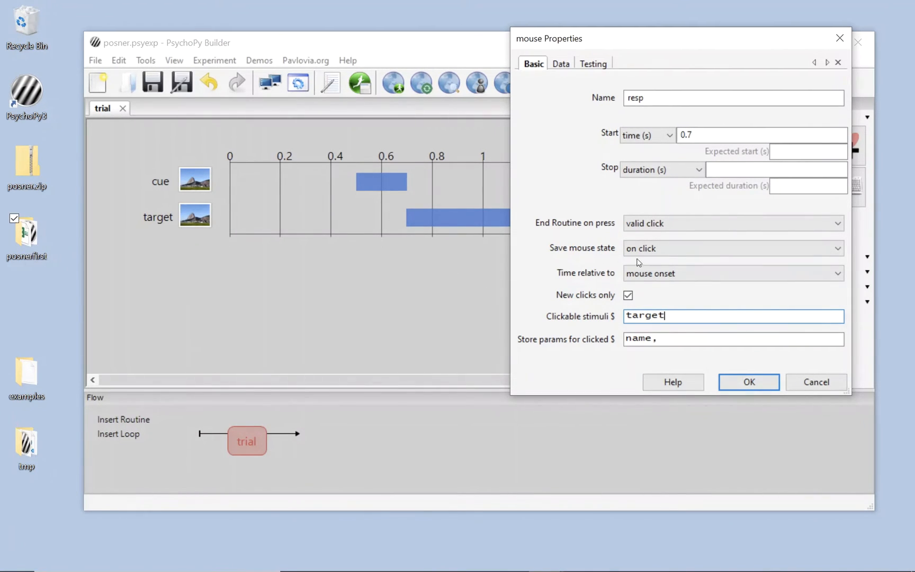
{"action": "mouse_move", "coordinate": [155, 206]}
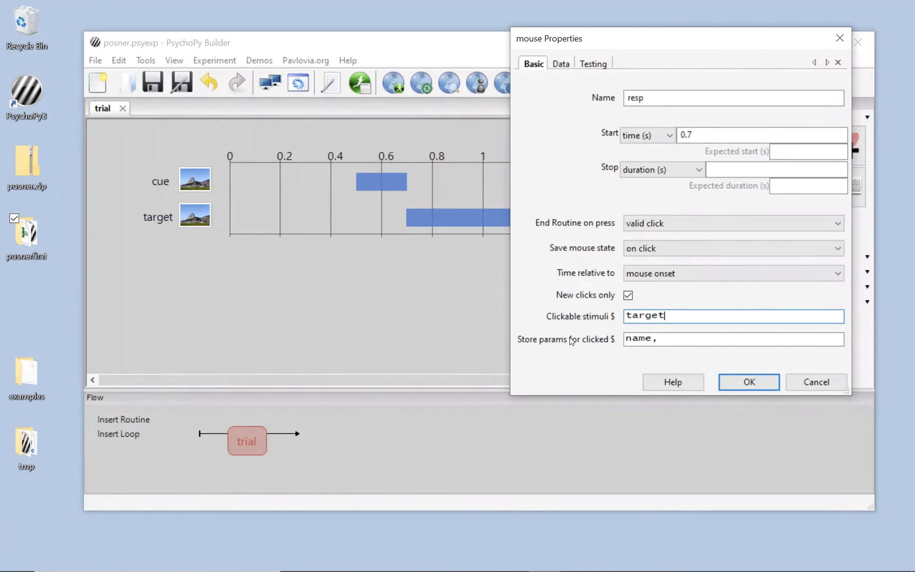
{"action": "type", "text": ", f"}
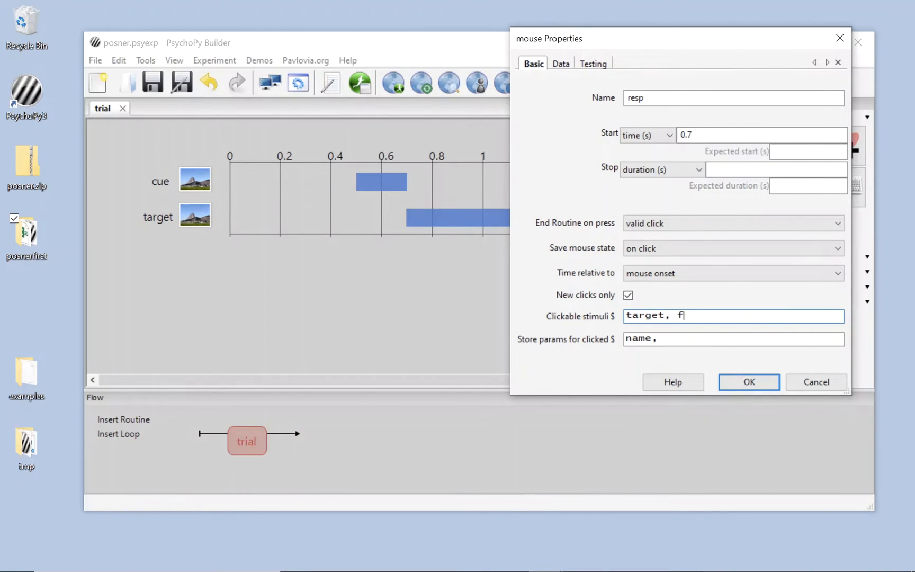
{"action": "key", "text": "Backspace"}
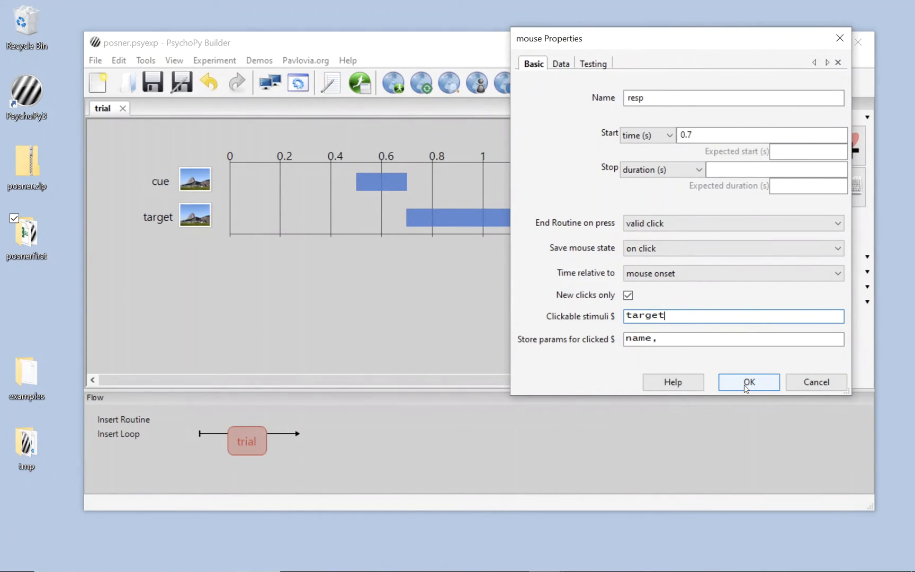
{"action": "left_click", "coordinate": [749, 382]}
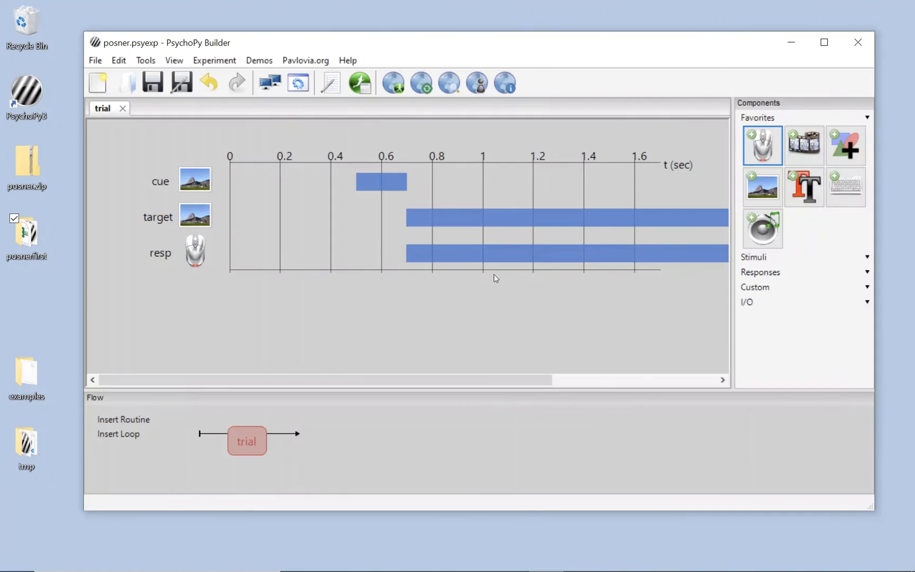
{"action": "mouse_move", "coordinate": [537, 301]}
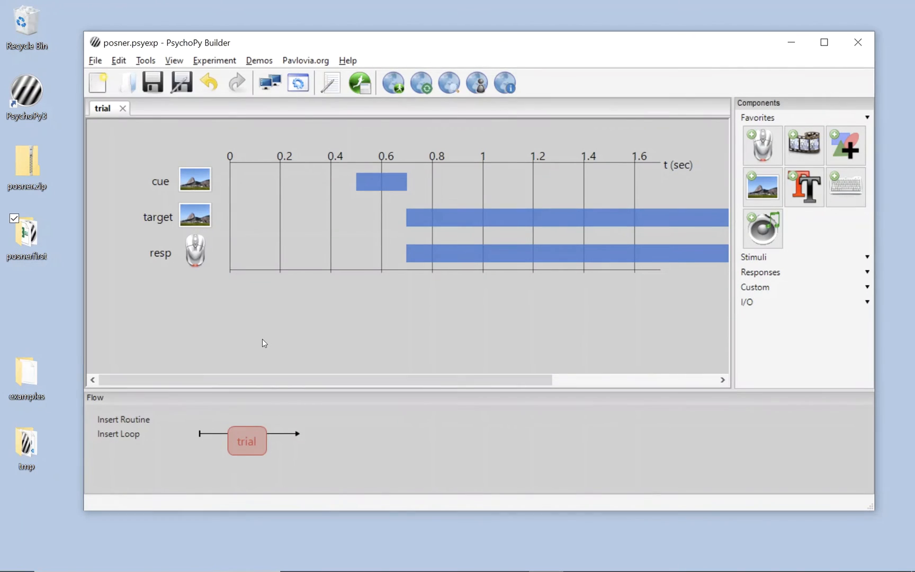
{"action": "mouse_move", "coordinate": [231, 291]}
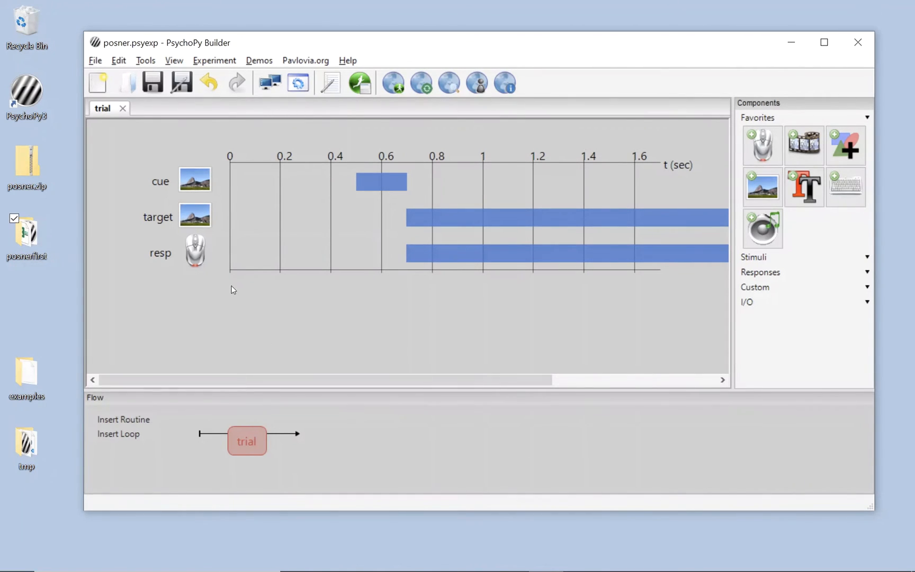
{"action": "mouse_move", "coordinate": [131, 459]}
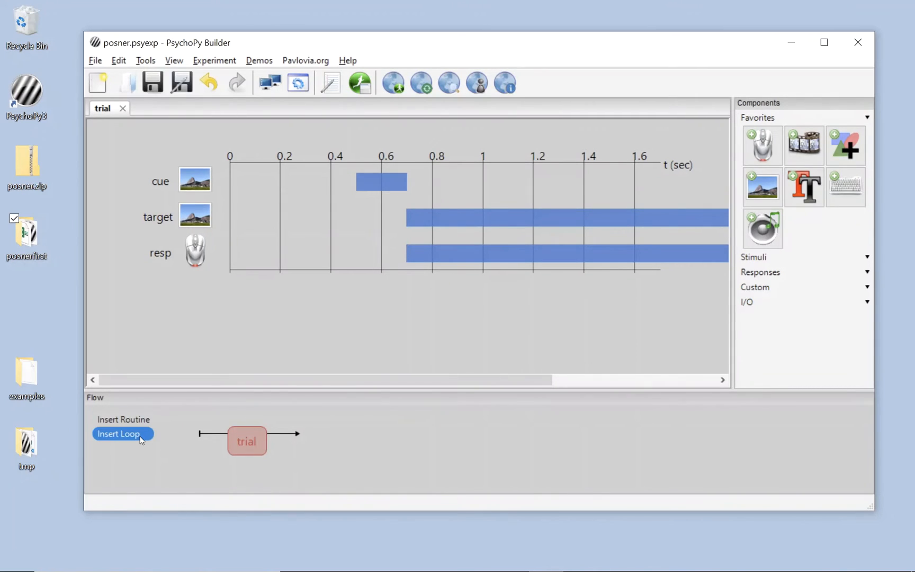
- Insert a loop in the Flow whose ends sit just before and after the trial routine
{"action": "left_click", "coordinate": [122, 433]}
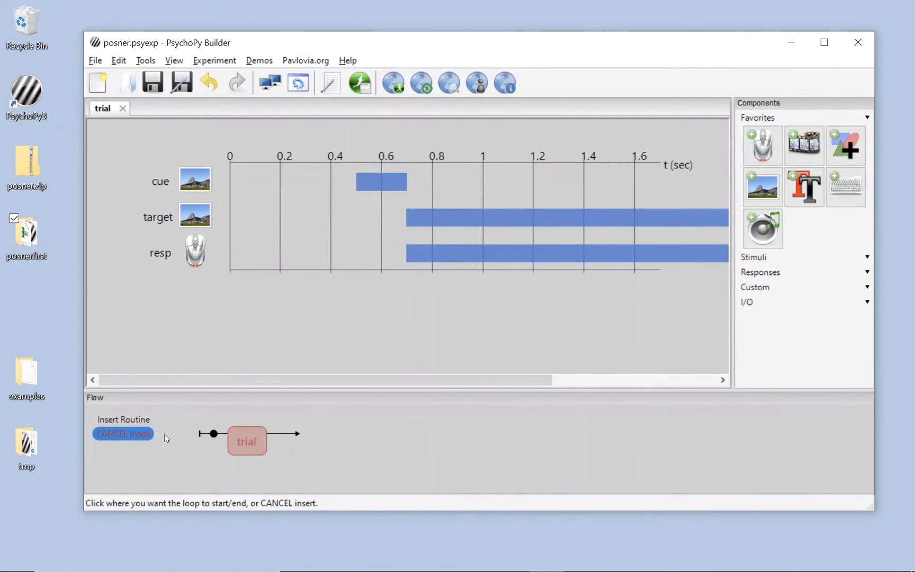
{"action": "left_click", "coordinate": [213, 433]}
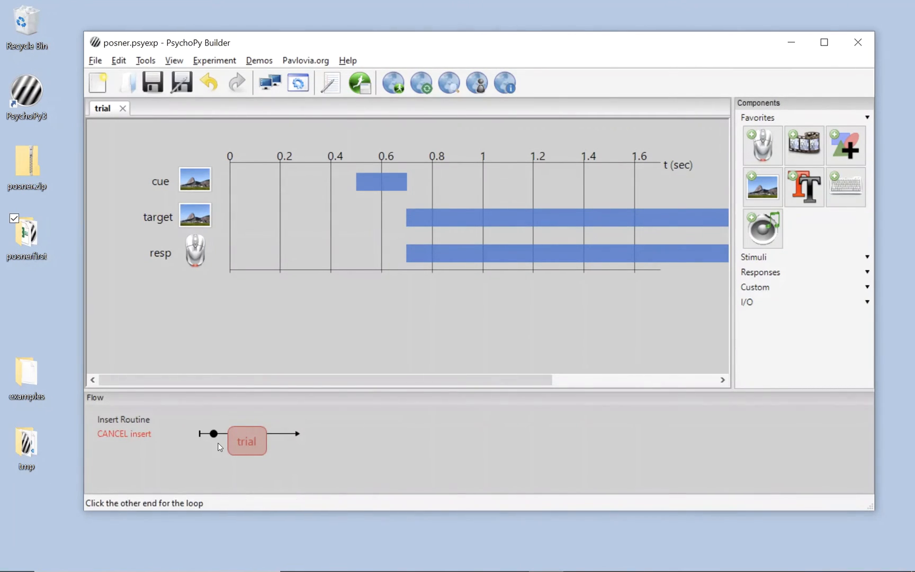
{"action": "left_click", "coordinate": [281, 433]}
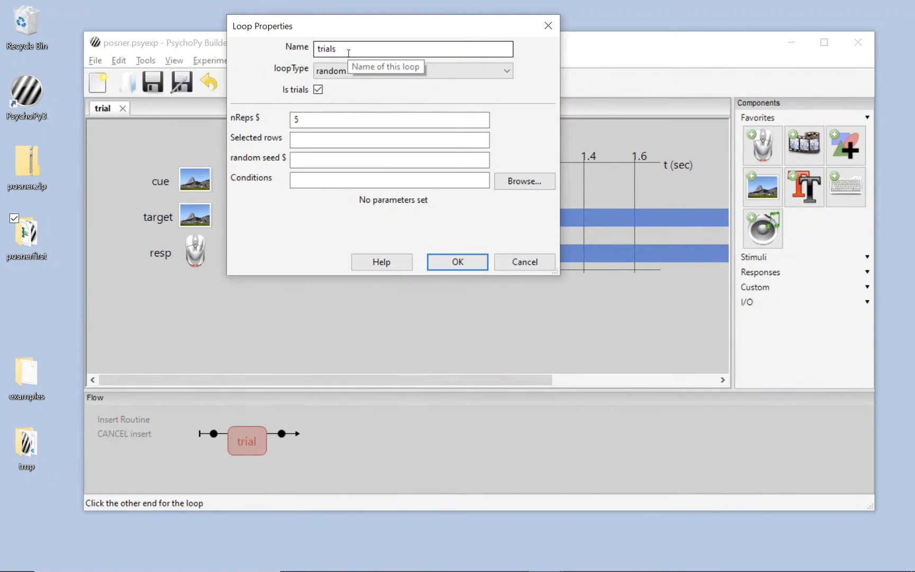
{"action": "mouse_move", "coordinate": [510, 93]}
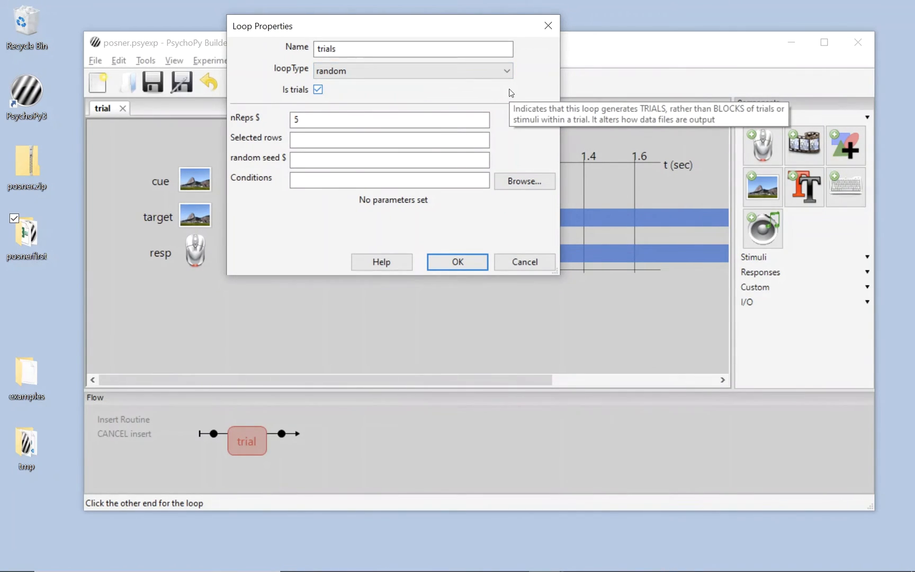
{"action": "mouse_move", "coordinate": [516, 207]}
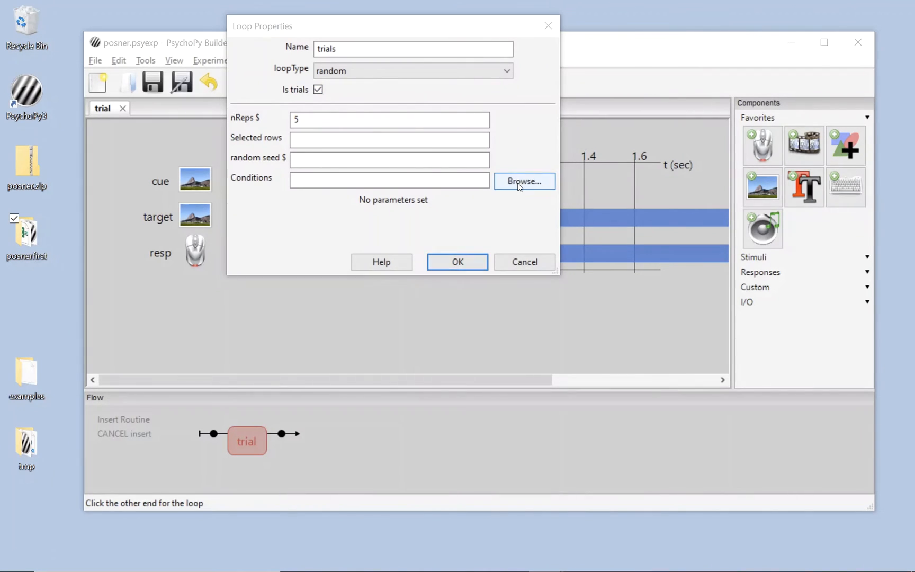
- Give the trials loop conditions.xlsx and 2 repeats, and accept the settings
{"action": "left_click", "coordinate": [524, 181]}
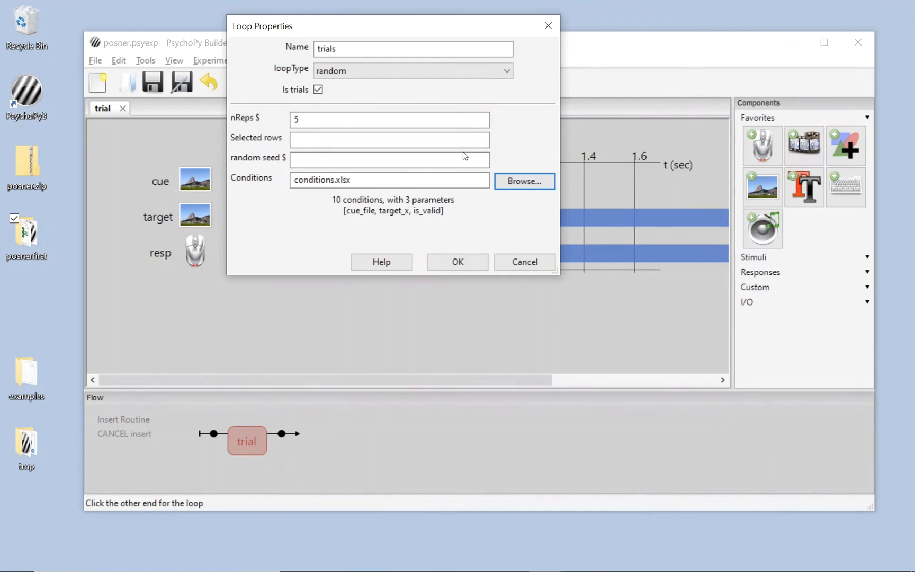
{"action": "mouse_move", "coordinate": [340, 208]}
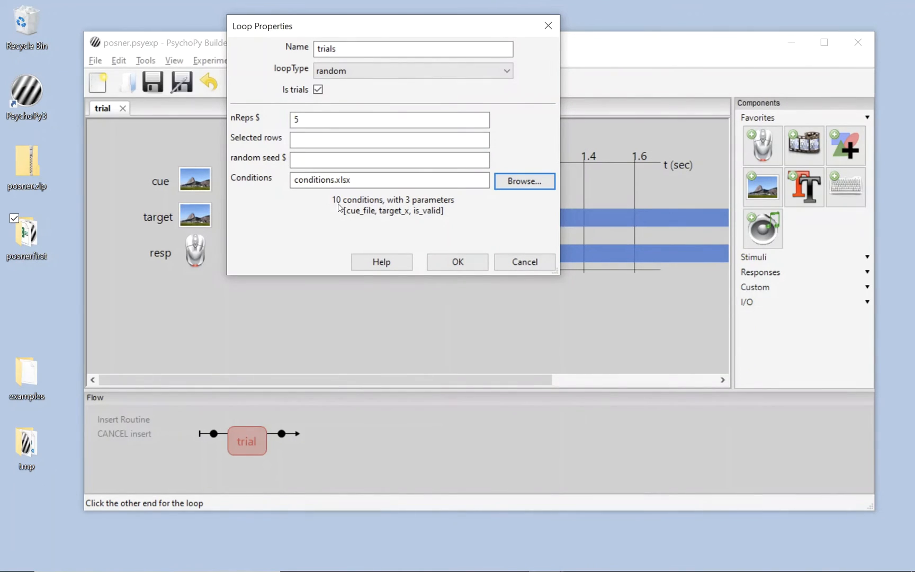
{"action": "mouse_move", "coordinate": [323, 228]}
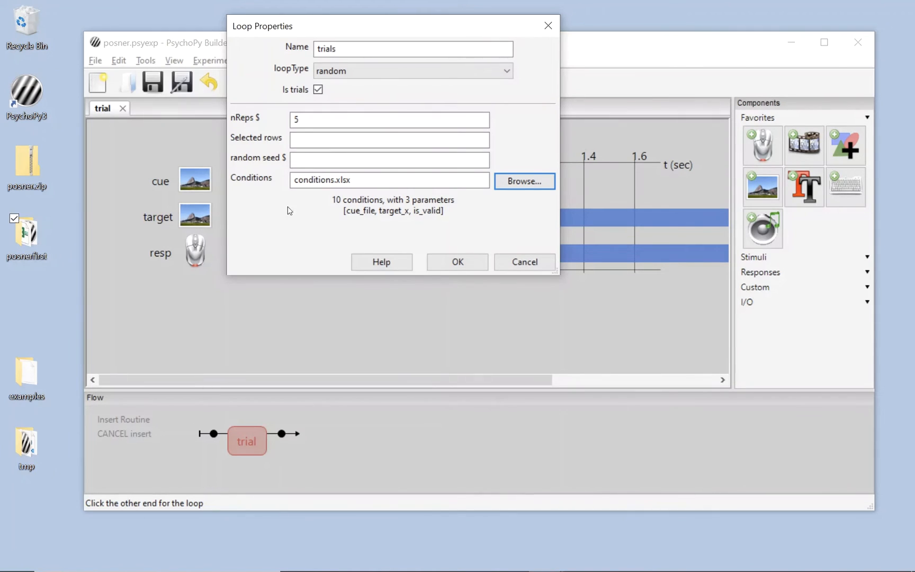
{"action": "mouse_move", "coordinate": [269, 154]}
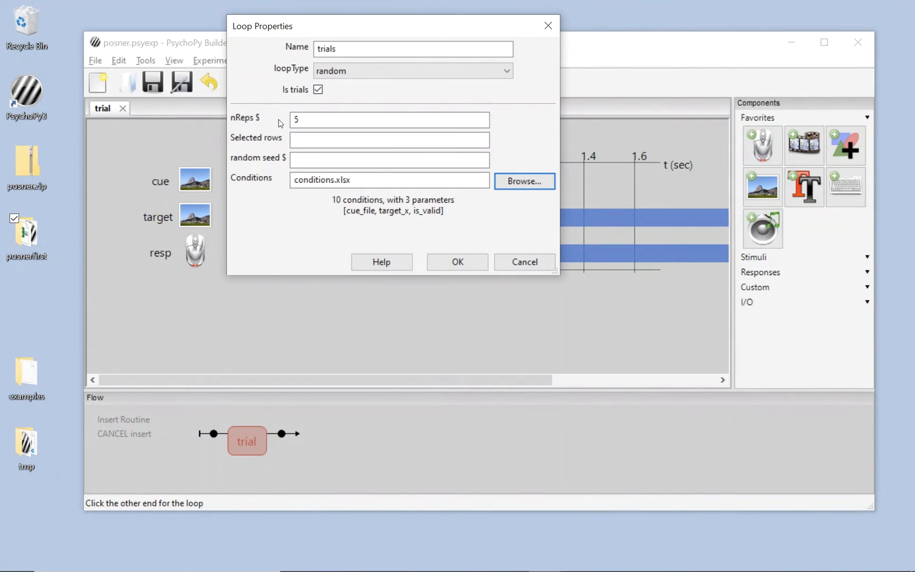
{"action": "left_click", "coordinate": [390, 120]}
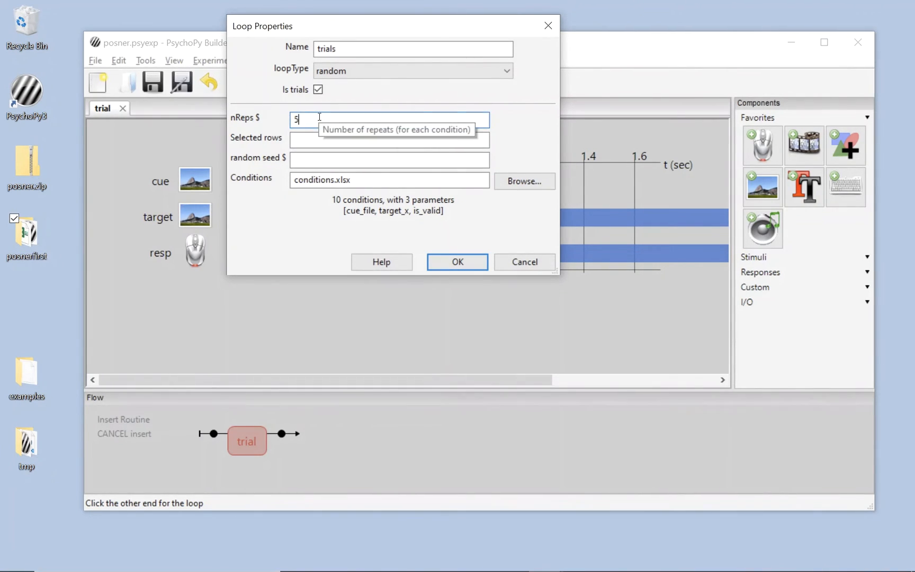
{"action": "type", "text": "20"}
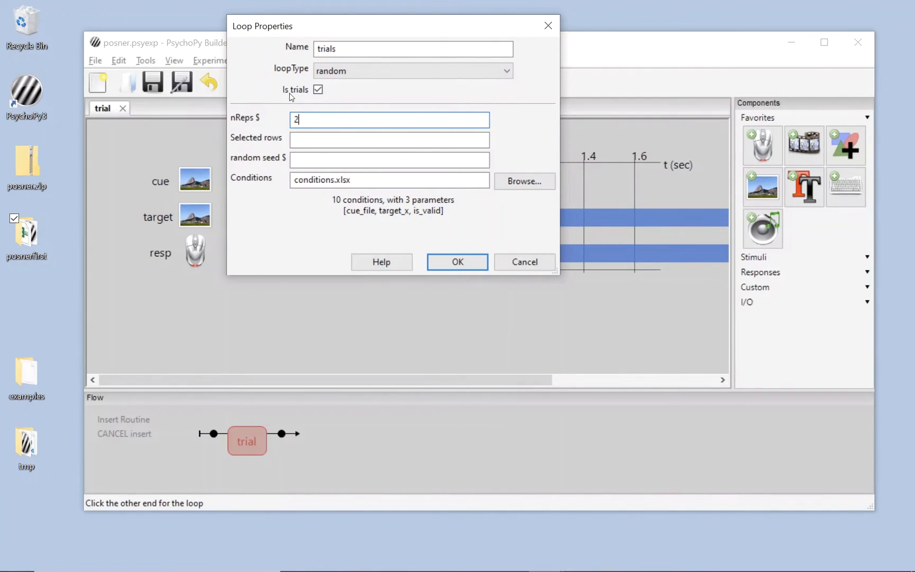
{"action": "mouse_move", "coordinate": [283, 191]}
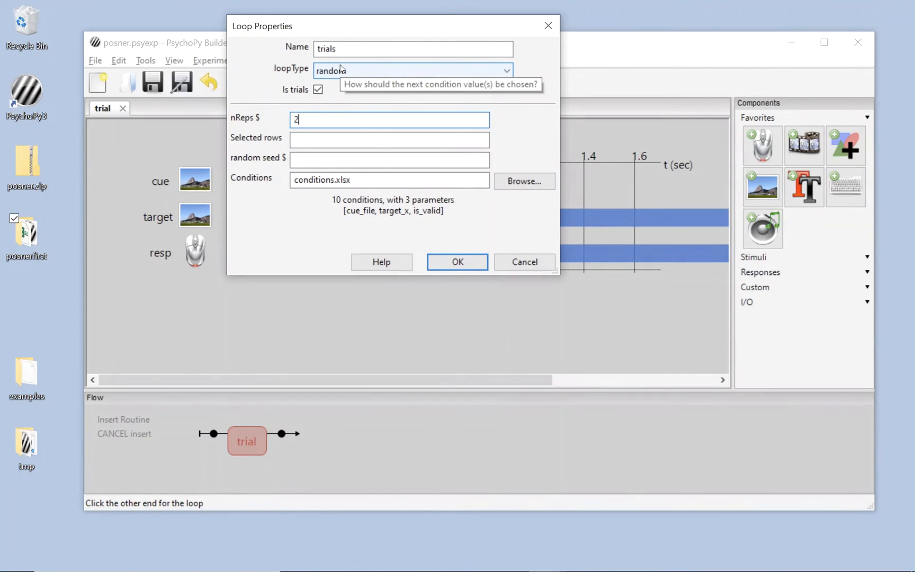
{"action": "mouse_move", "coordinate": [264, 131]}
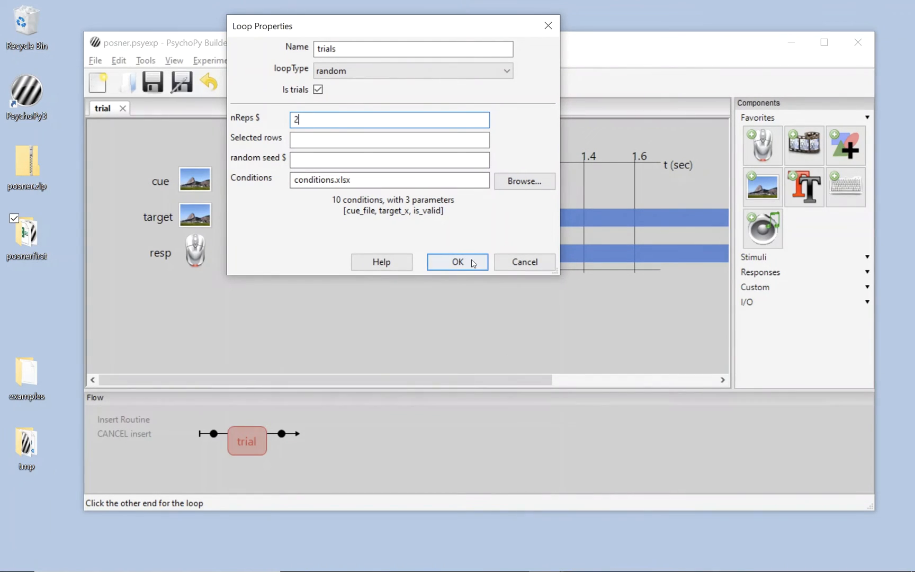
{"action": "left_click", "coordinate": [457, 261]}
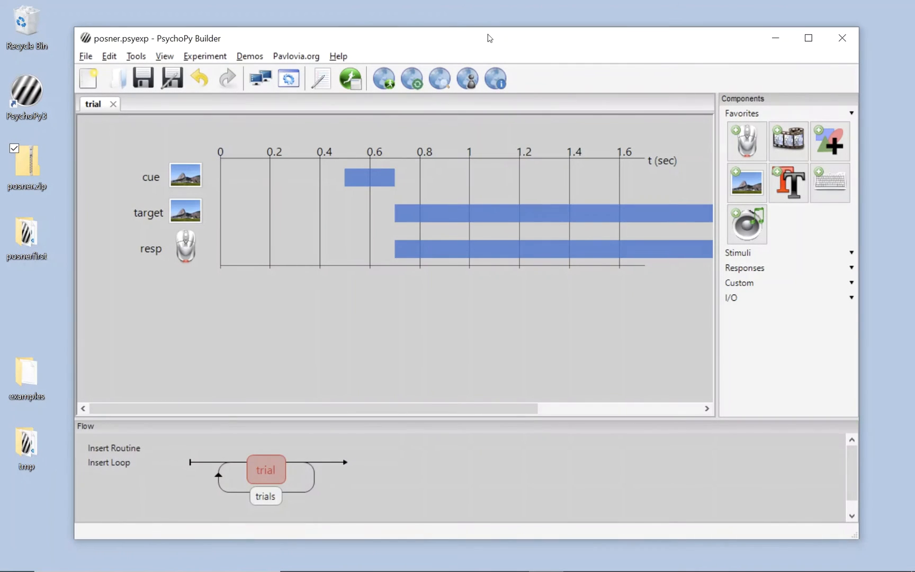
{"action": "mouse_move", "coordinate": [350, 78]}
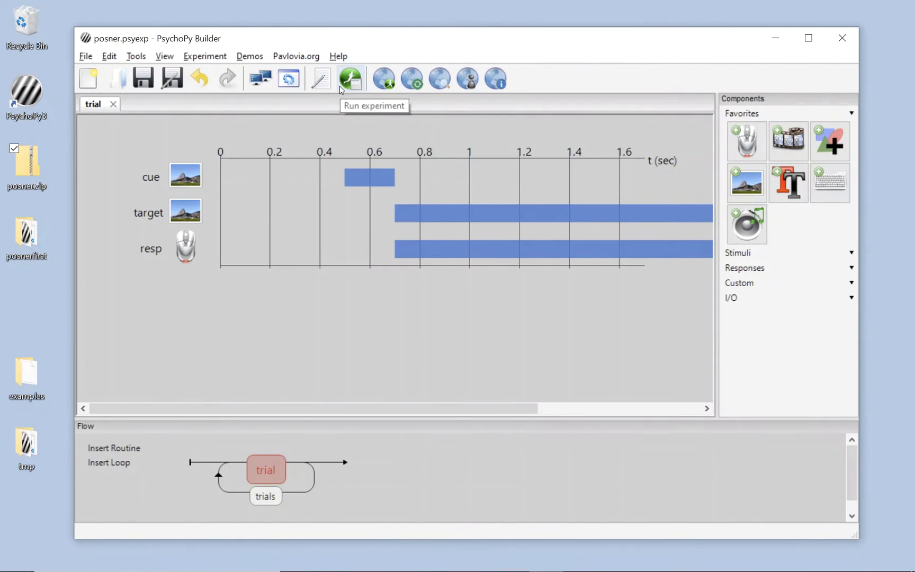
- Run posner.psyexp from the Builder toolbar
{"action": "left_click", "coordinate": [349, 78]}
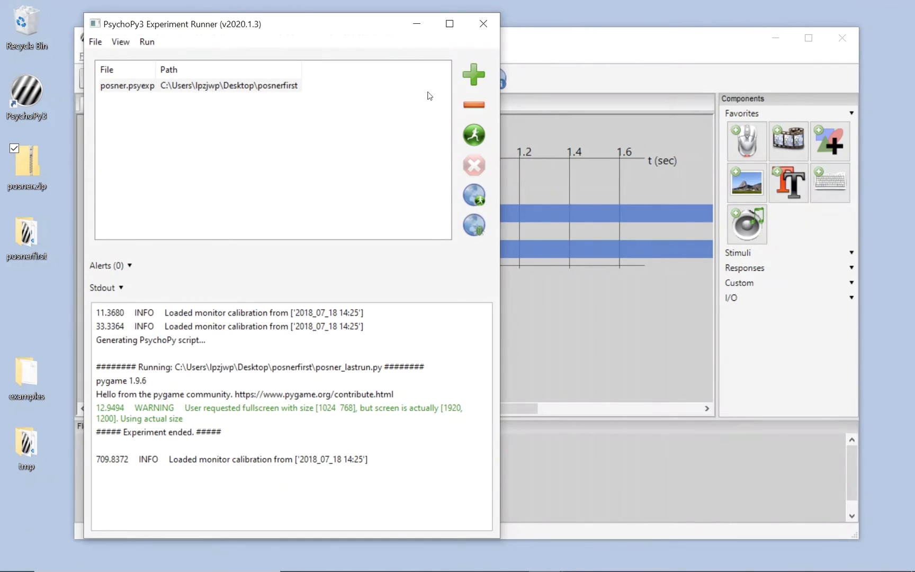
{"action": "mouse_move", "coordinate": [438, 128]}
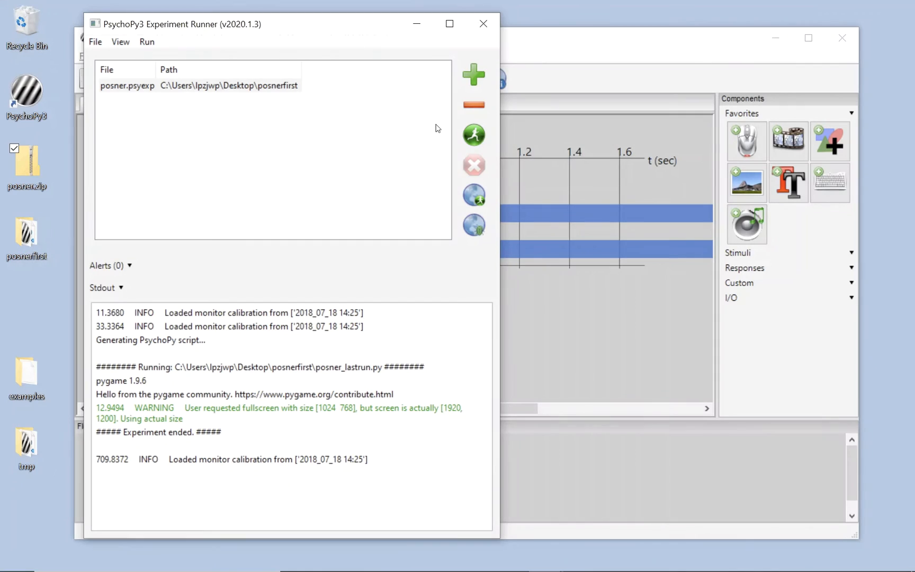
{"action": "mouse_move", "coordinate": [139, 273]}
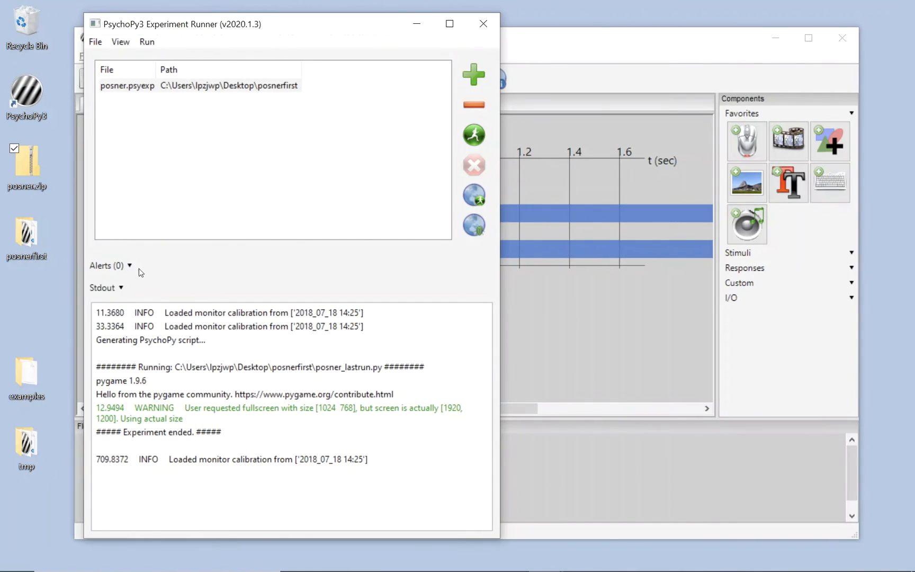
{"action": "mouse_move", "coordinate": [235, 188]}
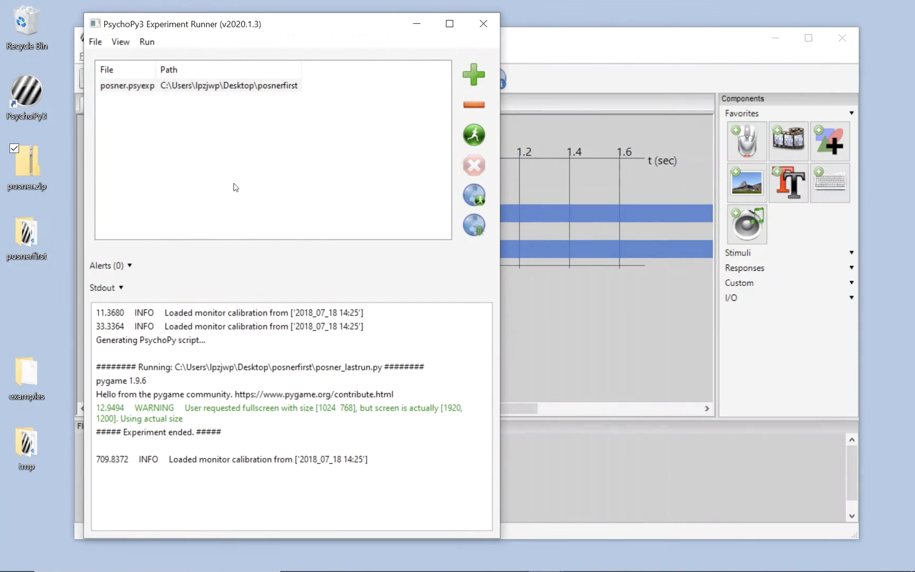
{"action": "mouse_move", "coordinate": [209, 198]}
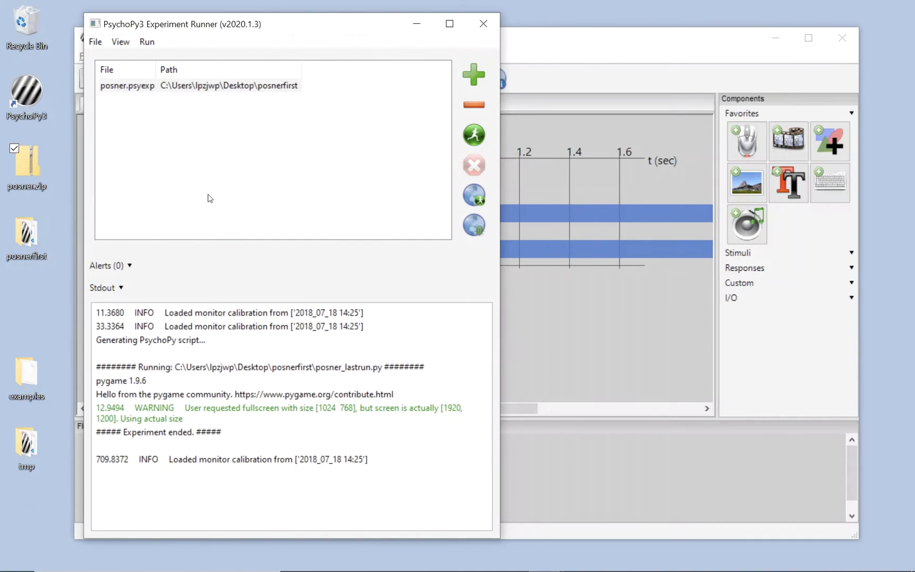
{"action": "mouse_move", "coordinate": [377, 191]}
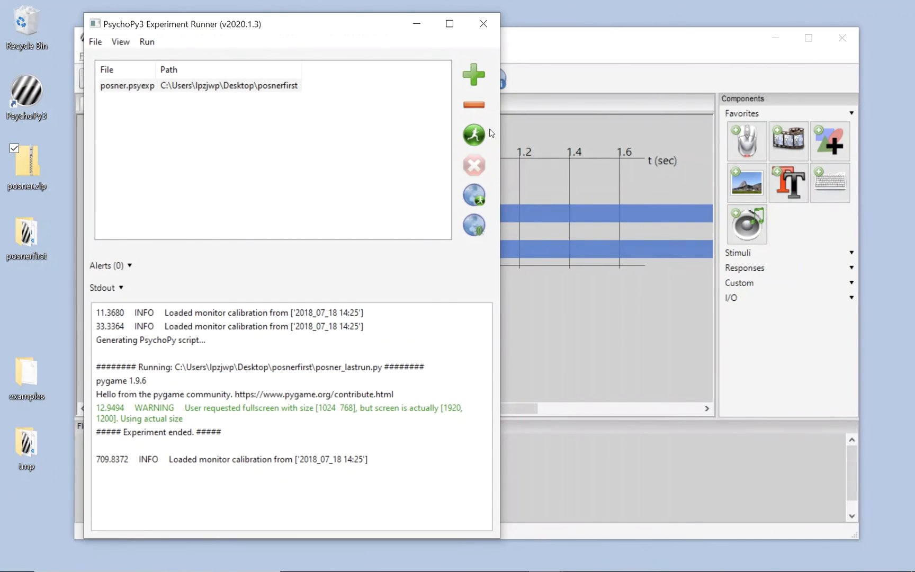
- Start a fresh run of posner.psyexp from the Experiment Runner
{"action": "left_click", "coordinate": [474, 134]}
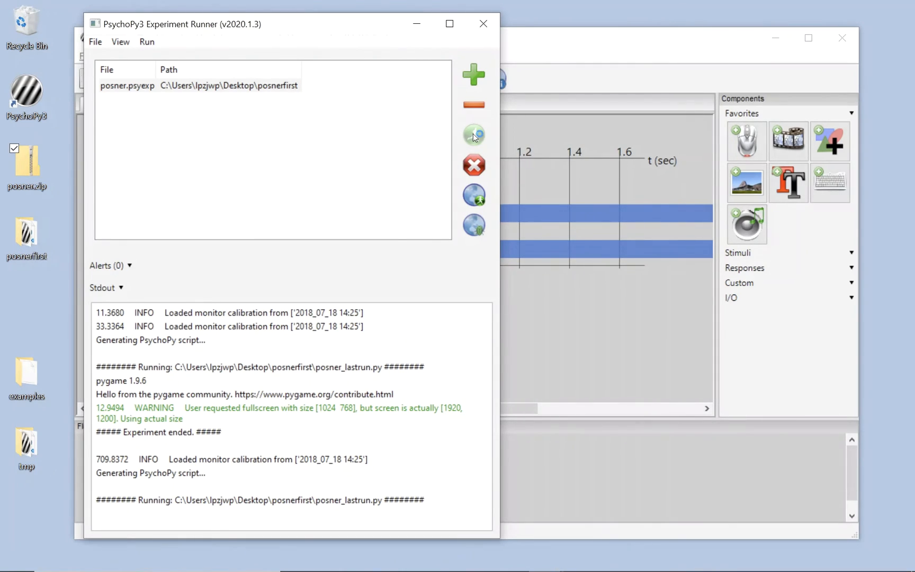
- Enter participant s01, confirm the session dialog, and complete the Posner trials
{"action": "left_click", "coordinate": [474, 135]}
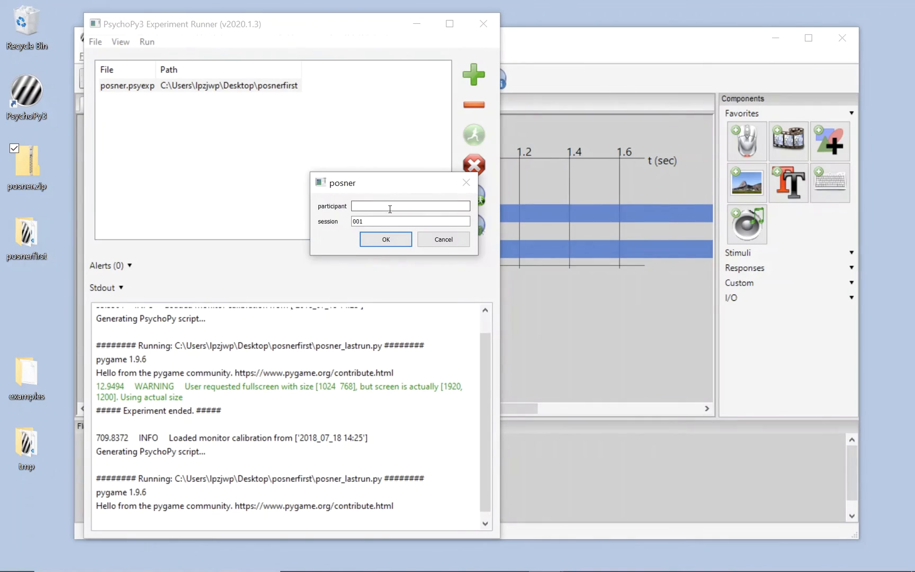
{"action": "type", "text": "s"}
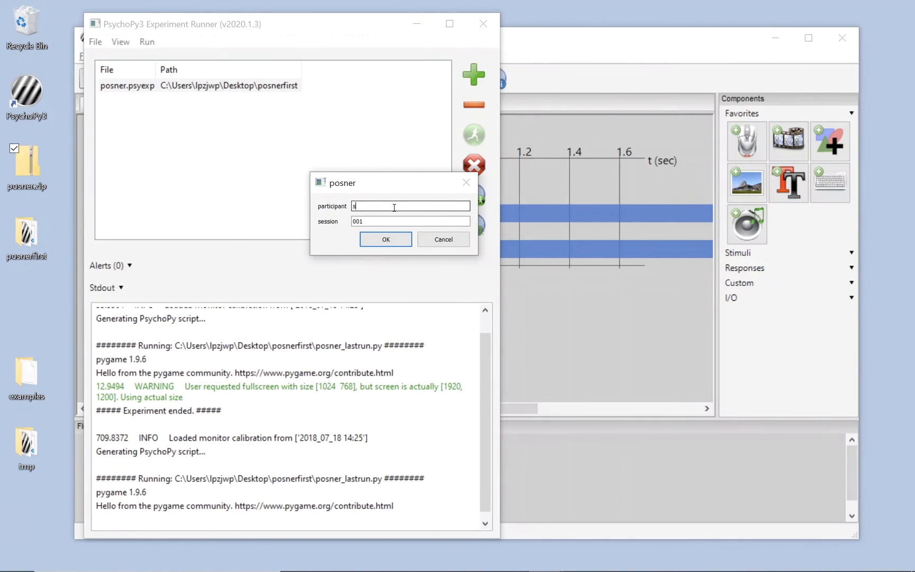
{"action": "type", "text": "01"}
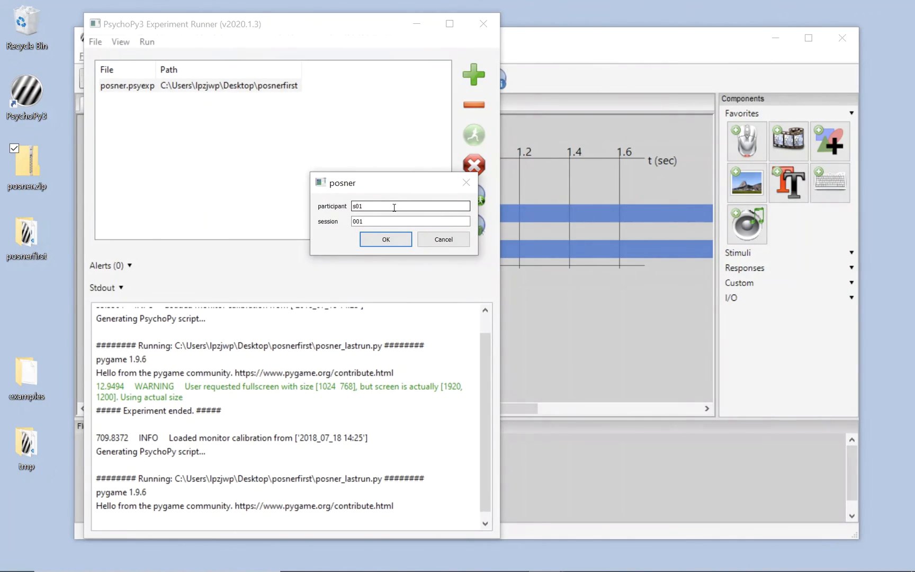
{"action": "left_click", "coordinate": [384, 239]}
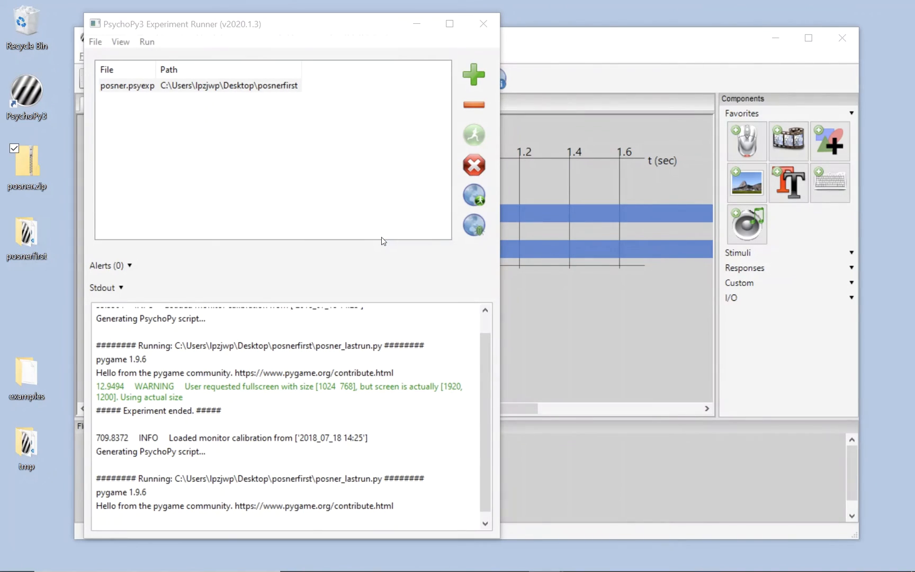
{"action": "scroll", "scroll_direction": "down", "scroll_amount": 3}
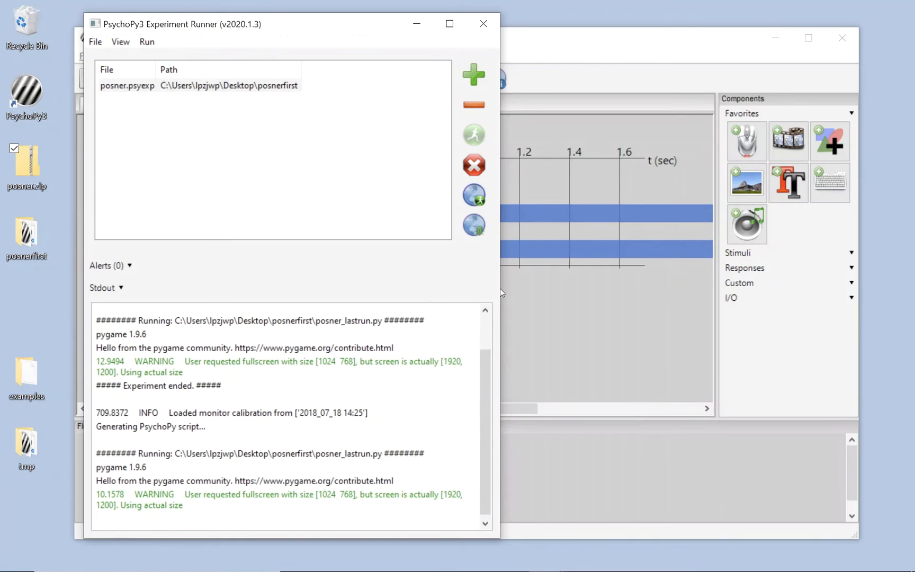
{"action": "left_click", "coordinate": [474, 135]}
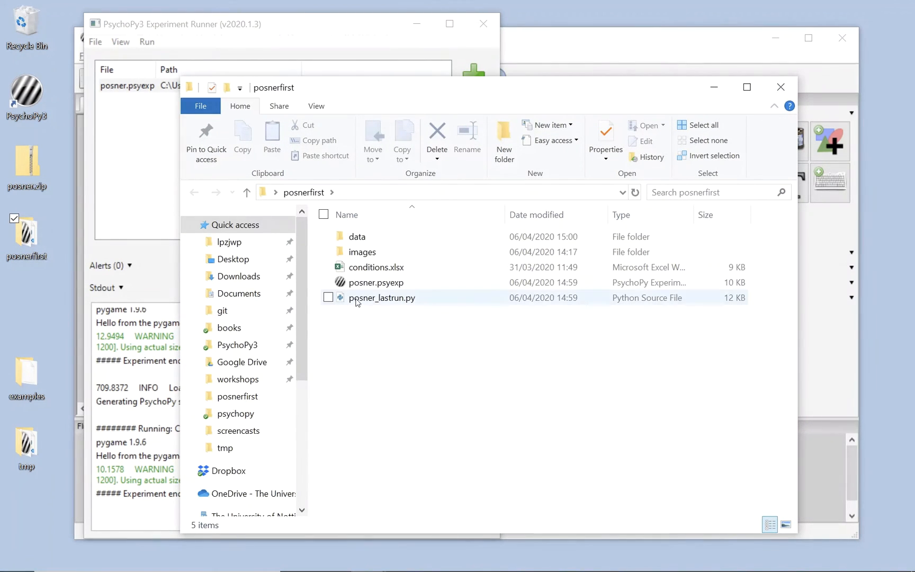
- Open posnerfirst's data folder and select s01_posner_2020_Apr_06_1500.csv
{"action": "left_click", "coordinate": [377, 267]}
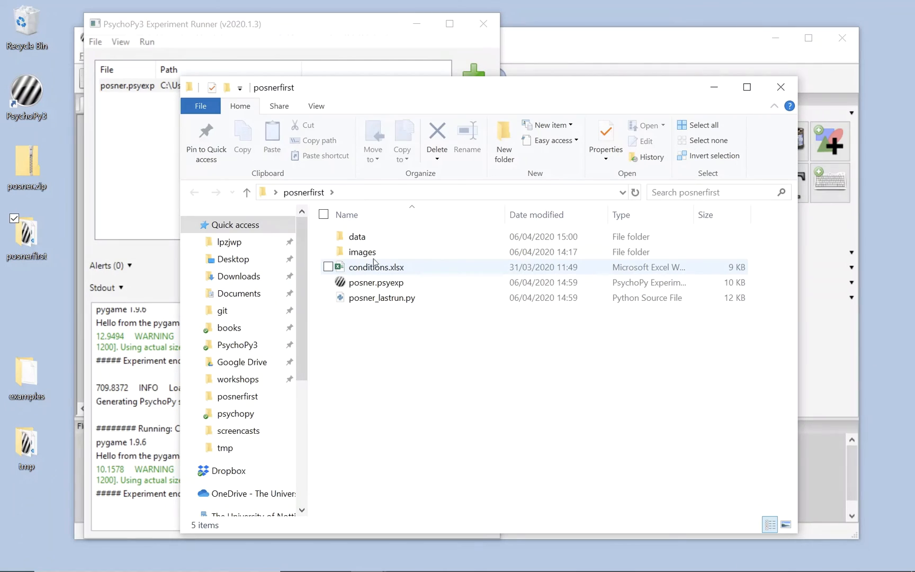
{"action": "mouse_move", "coordinate": [382, 298]}
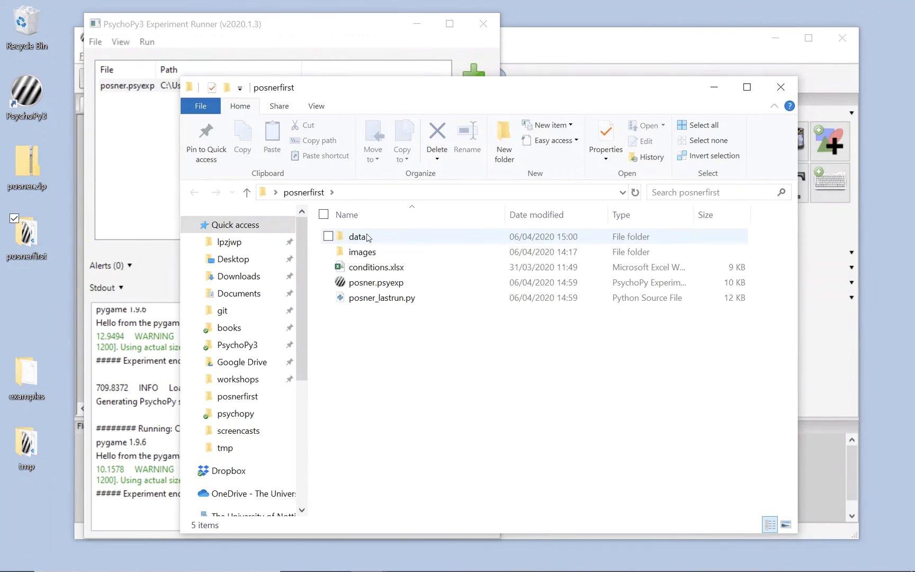
{"action": "mouse_move", "coordinate": [358, 236]}
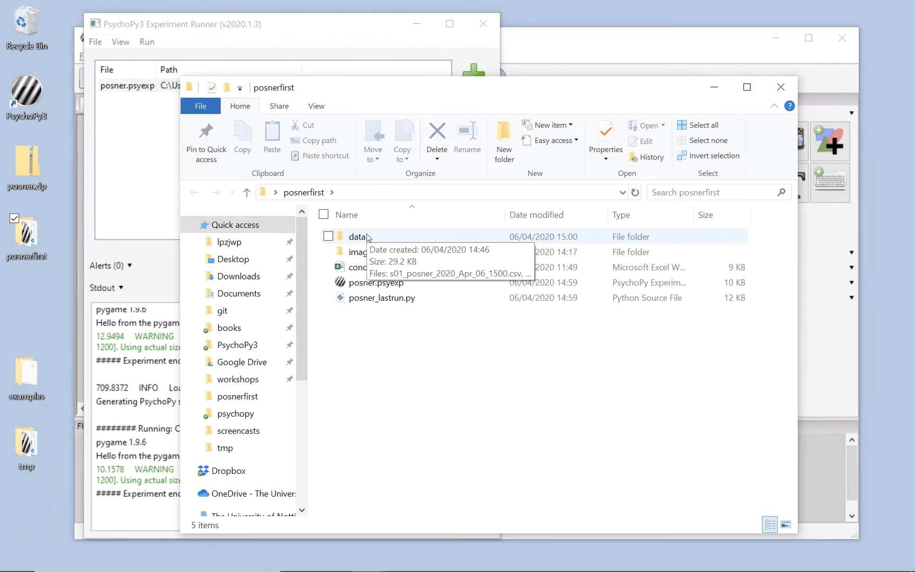
{"action": "double_click", "coordinate": [358, 236]}
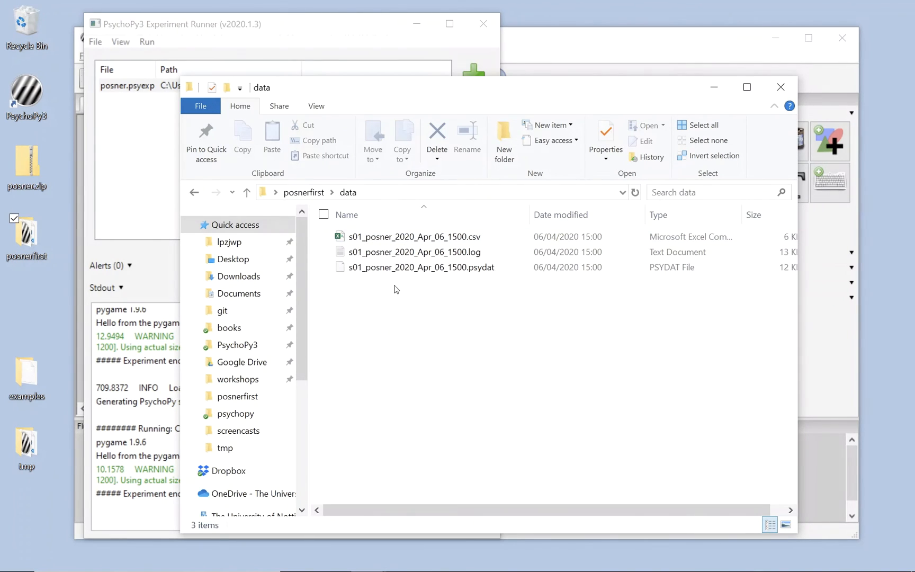
{"action": "left_click", "coordinate": [414, 251]}
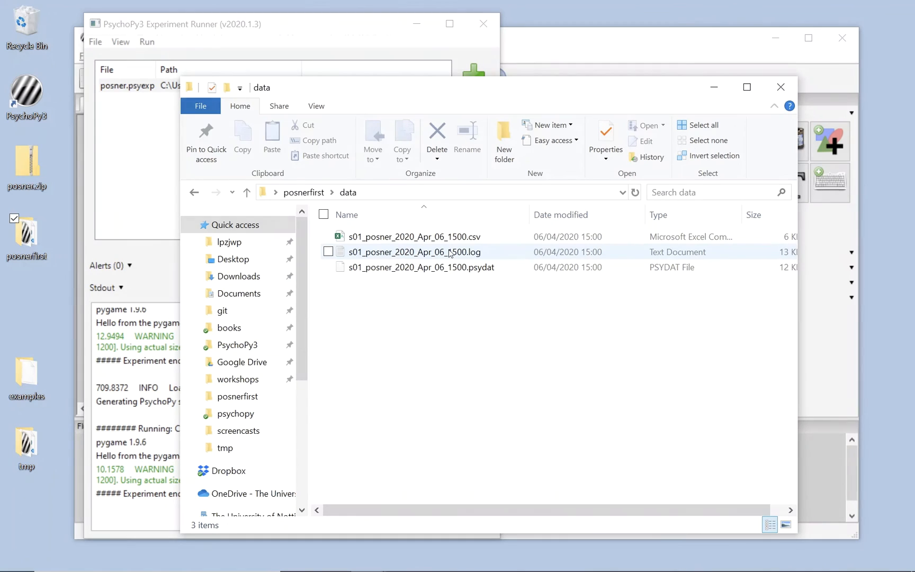
{"action": "mouse_move", "coordinate": [415, 251]}
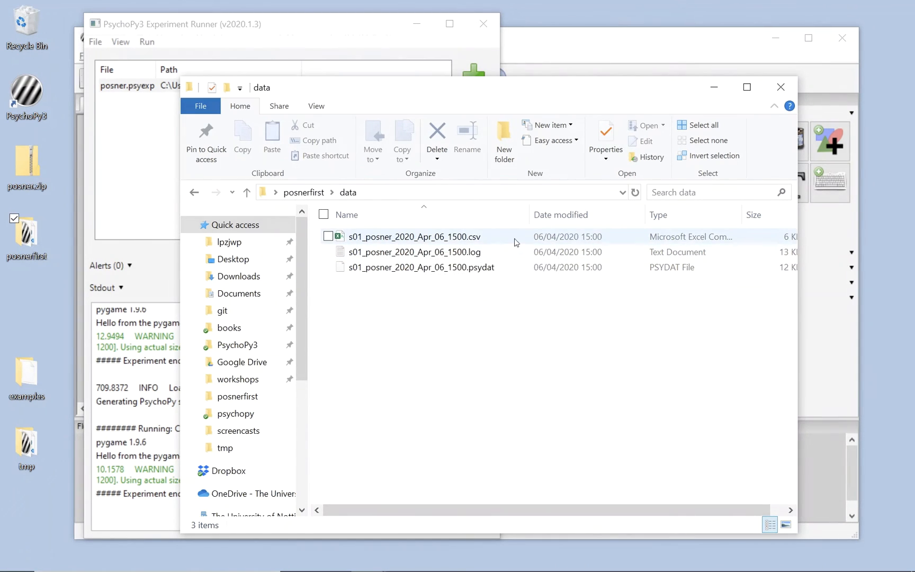
{"action": "mouse_move", "coordinate": [483, 251]}
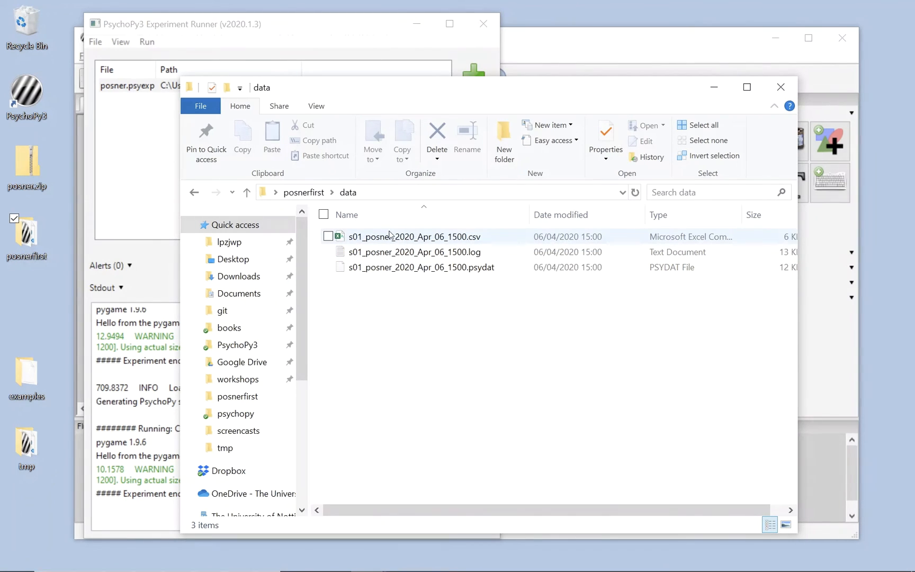
{"action": "left_click", "coordinate": [412, 236]}
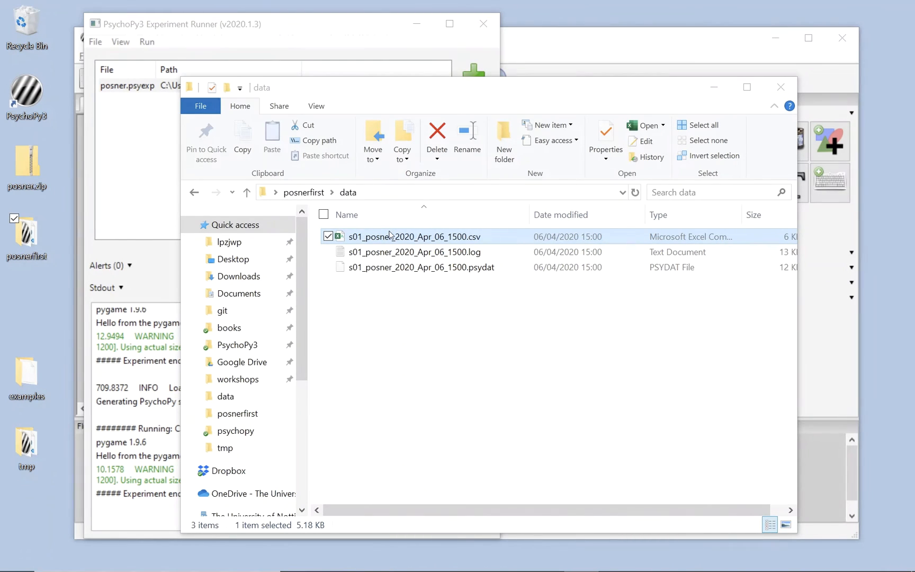
- Open the s01 results CSV in Excel and check trials' is_valid values
{"action": "double_click", "coordinate": [414, 237]}
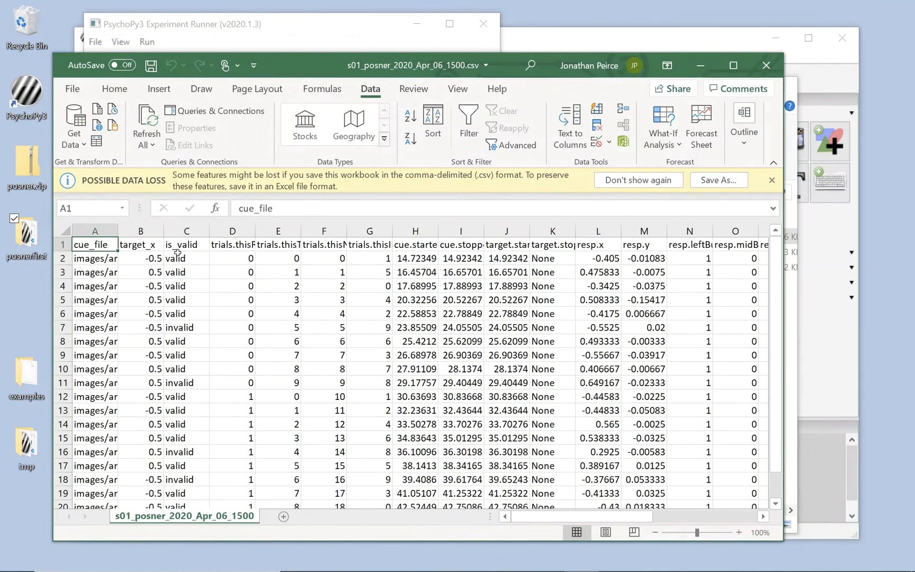
{"action": "mouse_move", "coordinate": [115, 231]}
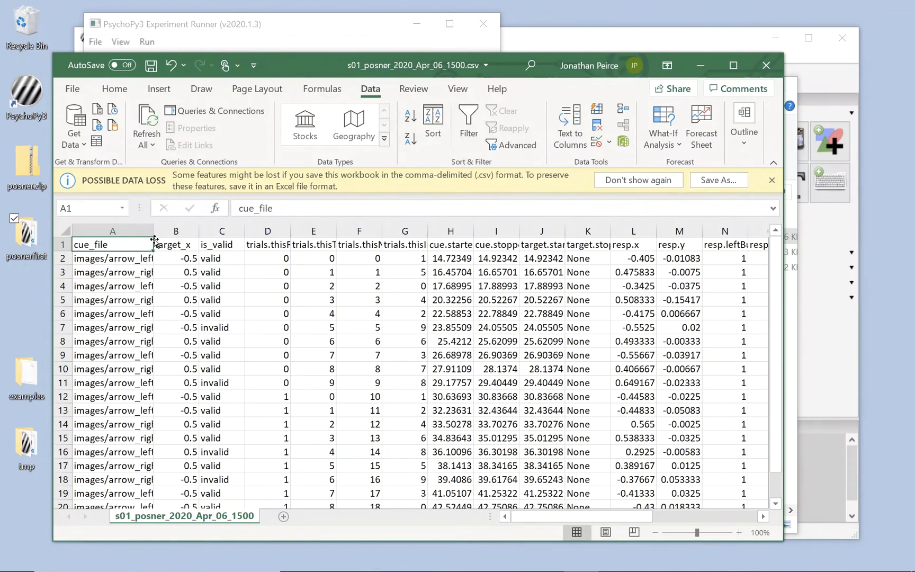
{"action": "mouse_move", "coordinate": [122, 258]}
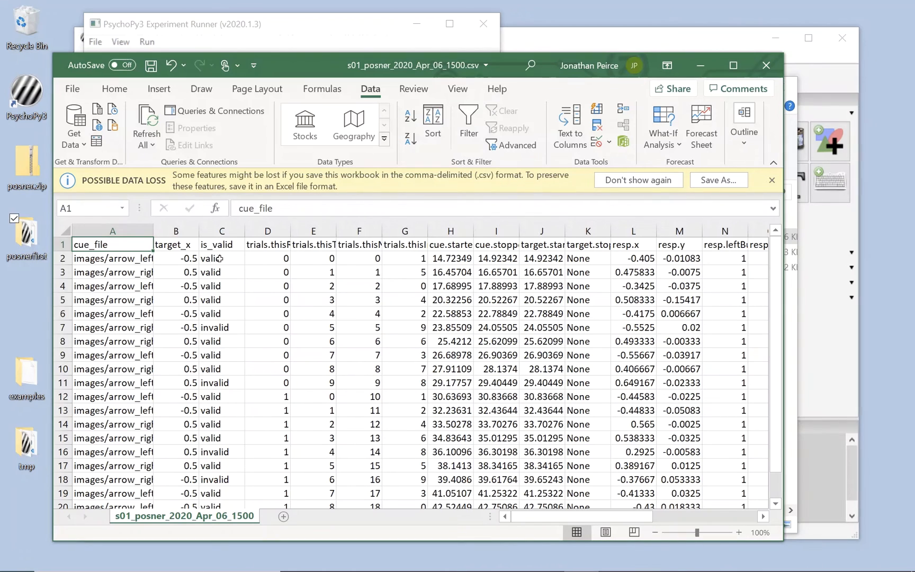
{"action": "left_click", "coordinate": [221, 258]}
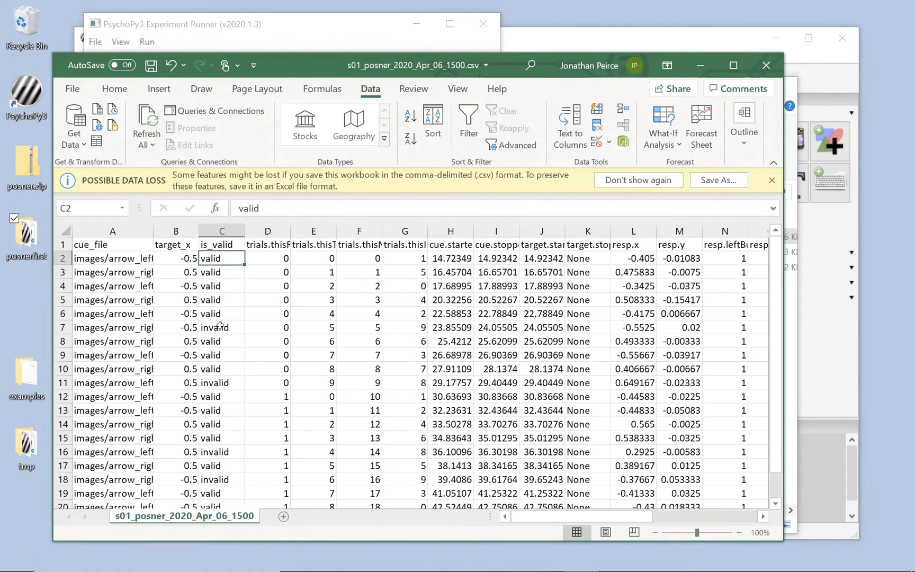
{"action": "left_click", "coordinate": [222, 327]}
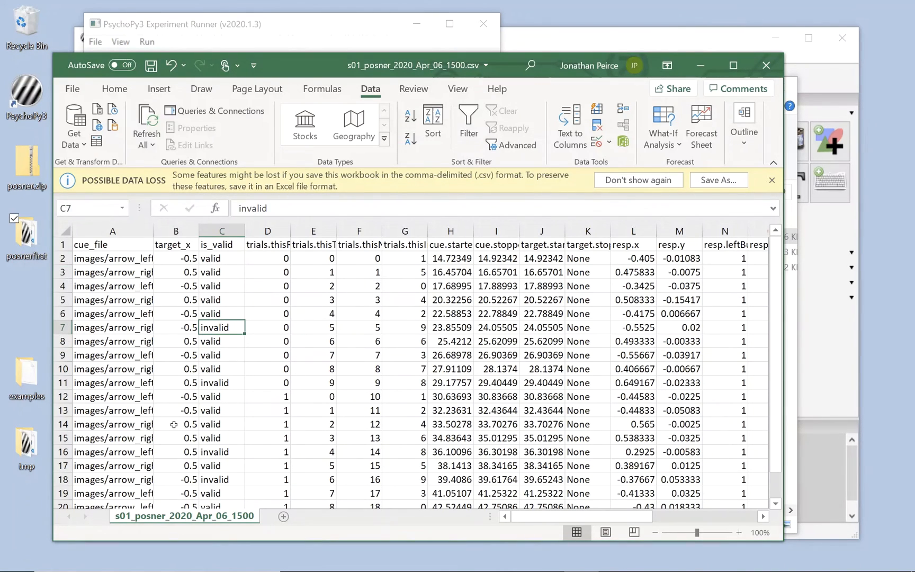
{"action": "mouse_move", "coordinate": [339, 263]}
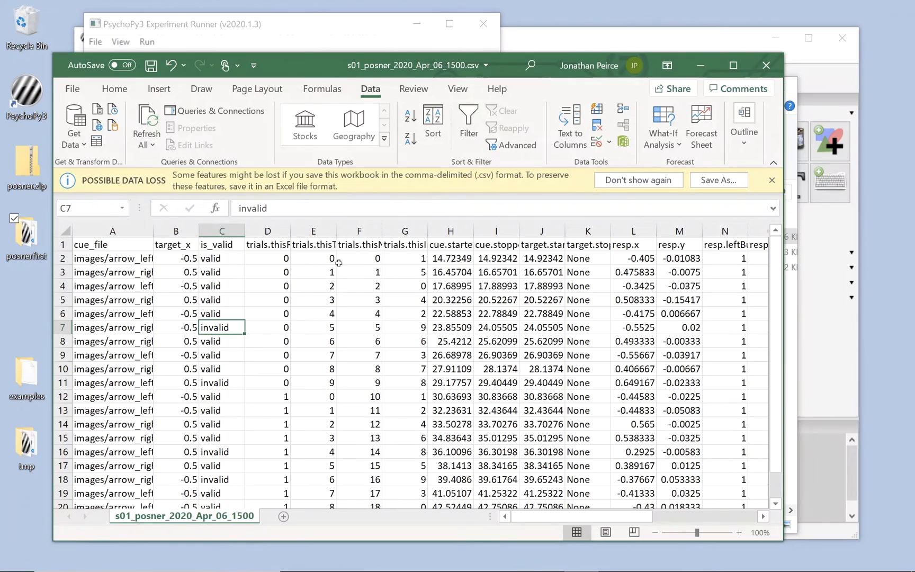
{"action": "mouse_move", "coordinate": [534, 258]}
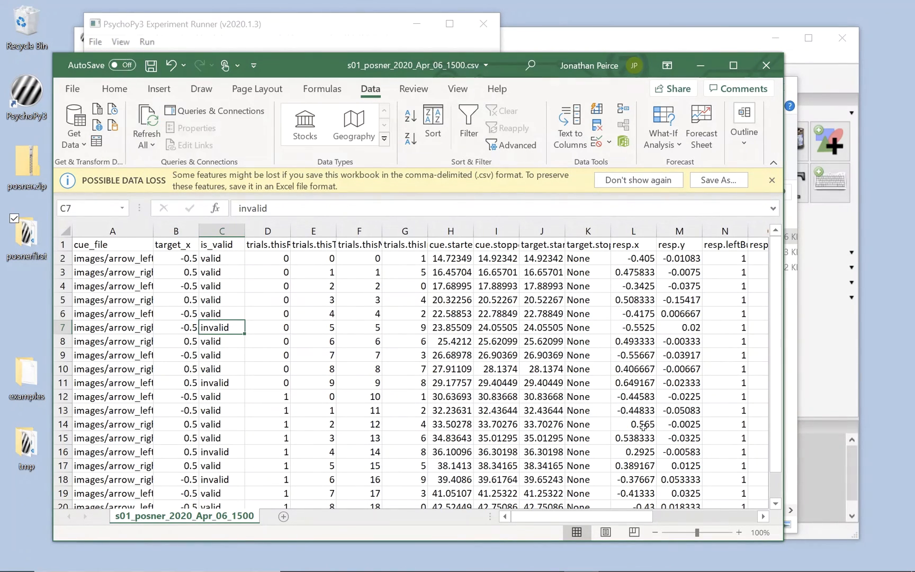
- Hide the columns between is_valid and resp.time, and insert an empty column after resp.time
{"action": "scroll", "scroll_direction": "right", "scroll_amount": 3}
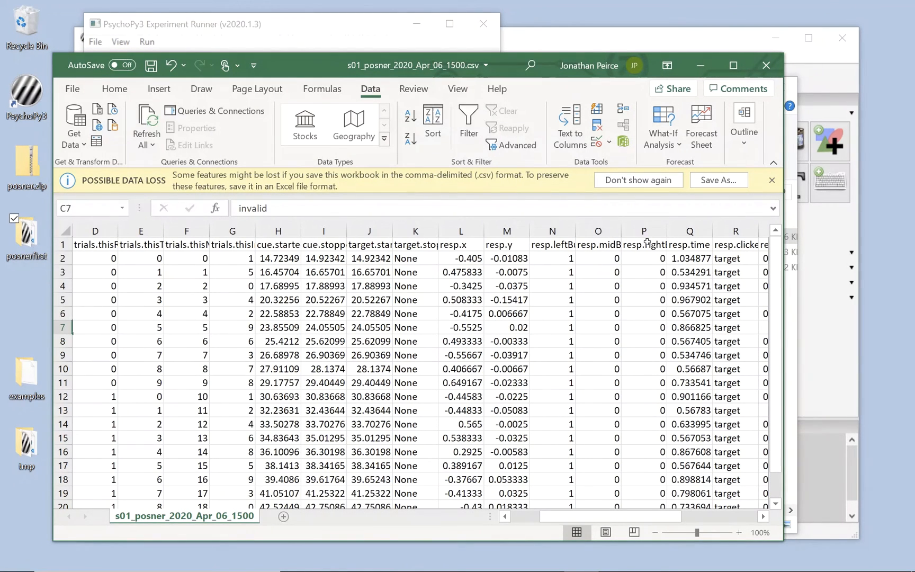
{"action": "left_click", "coordinate": [644, 245]}
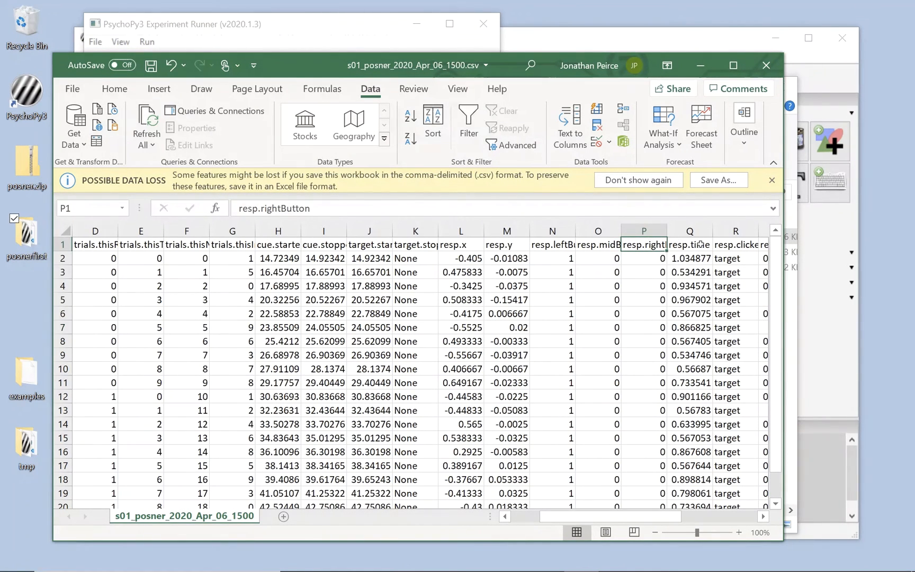
{"action": "left_click", "coordinate": [690, 244]}
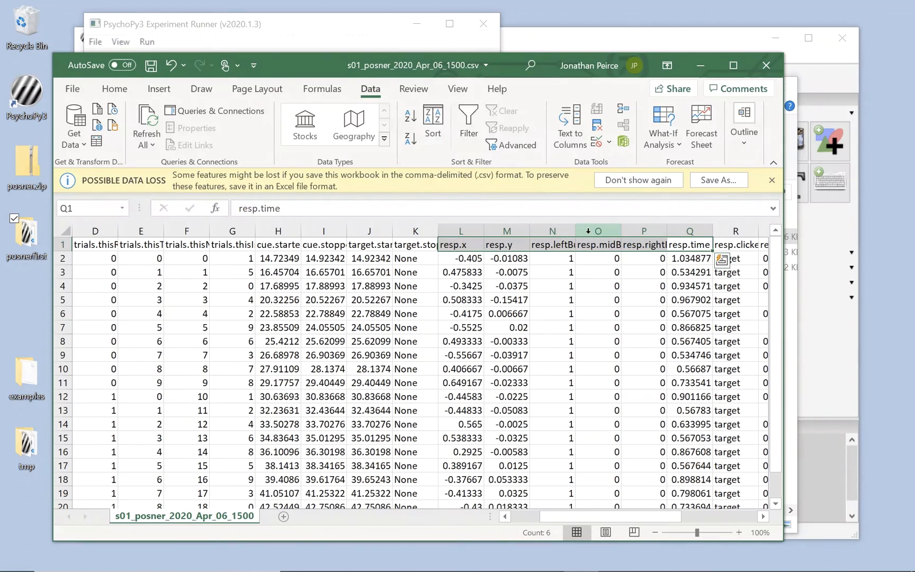
{"action": "left_click", "coordinate": [643, 231]}
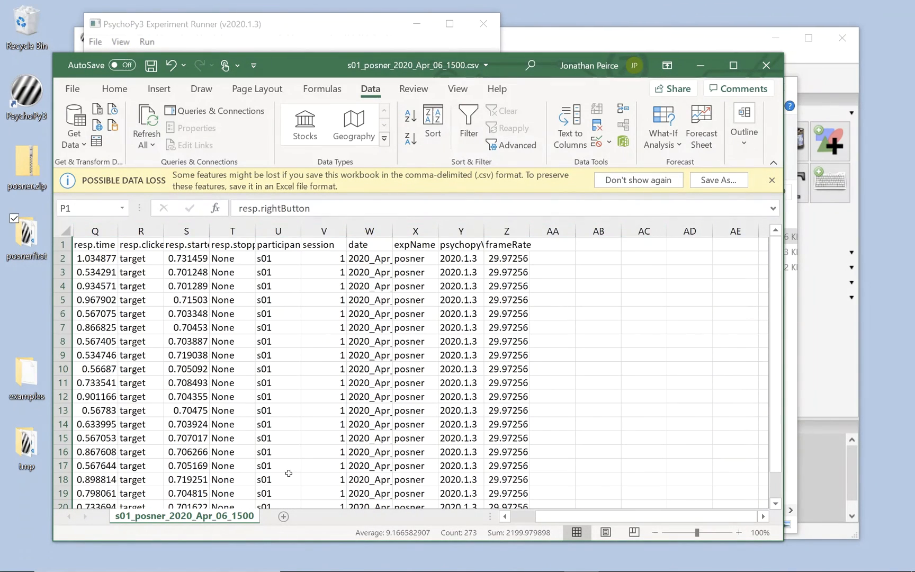
{"action": "scroll", "scroll_direction": "left", "scroll_amount": 3}
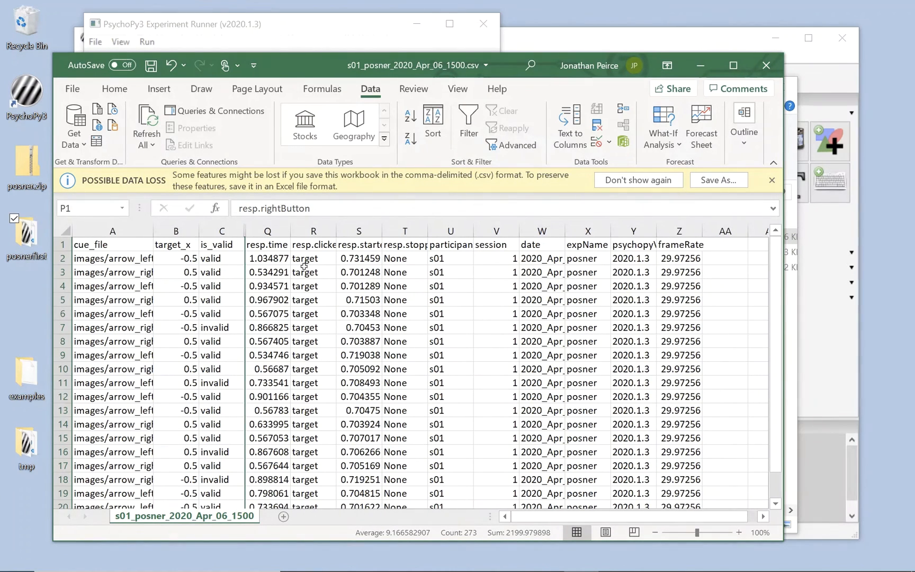
{"action": "left_click", "coordinate": [313, 230]}
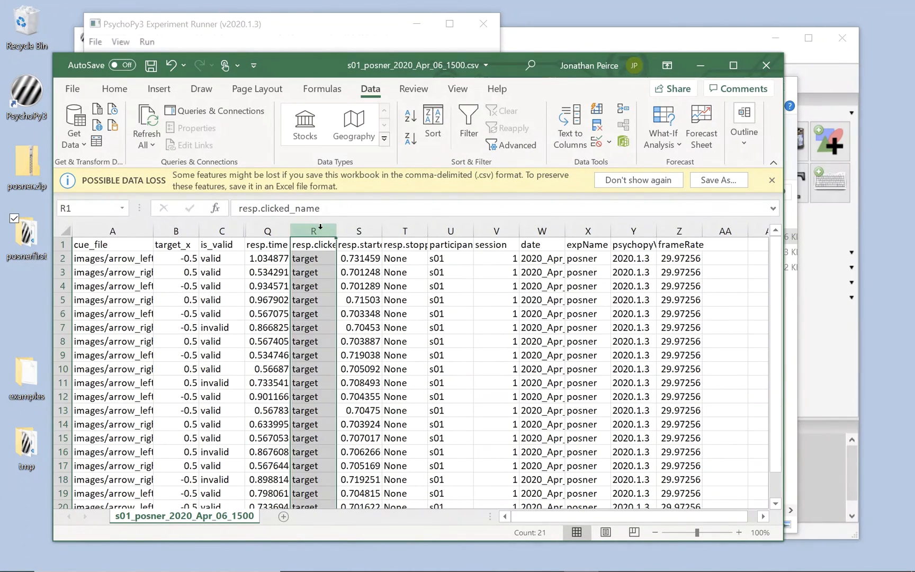
{"action": "right_click", "coordinate": [313, 231]}
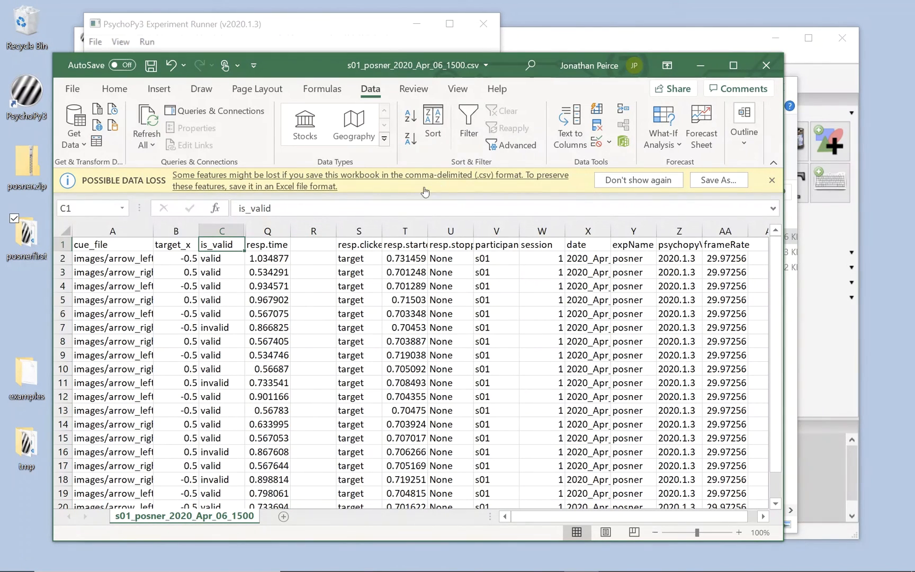
- Sort the trial rows by is_valid, A to Z, putting invalid trials first
{"action": "left_click", "coordinate": [433, 125]}
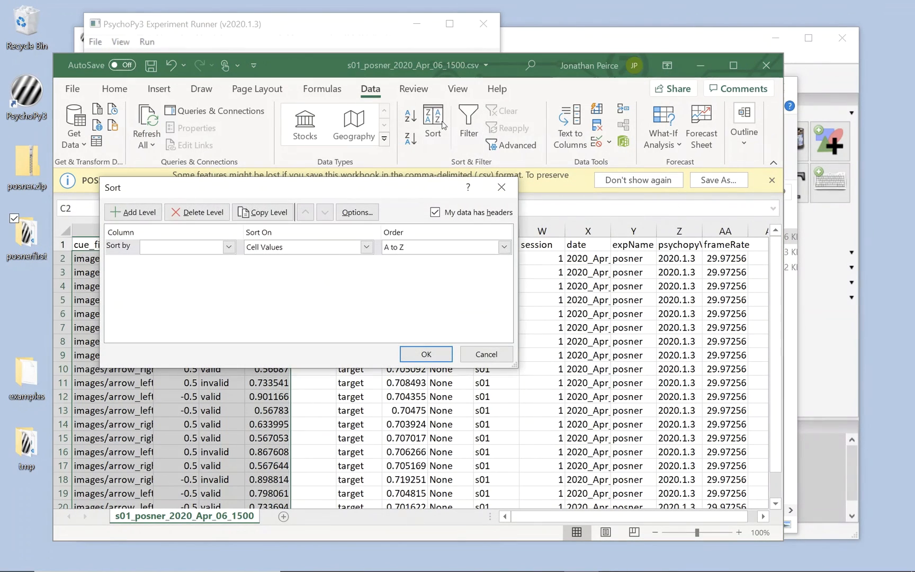
{"action": "left_click", "coordinate": [229, 247]}
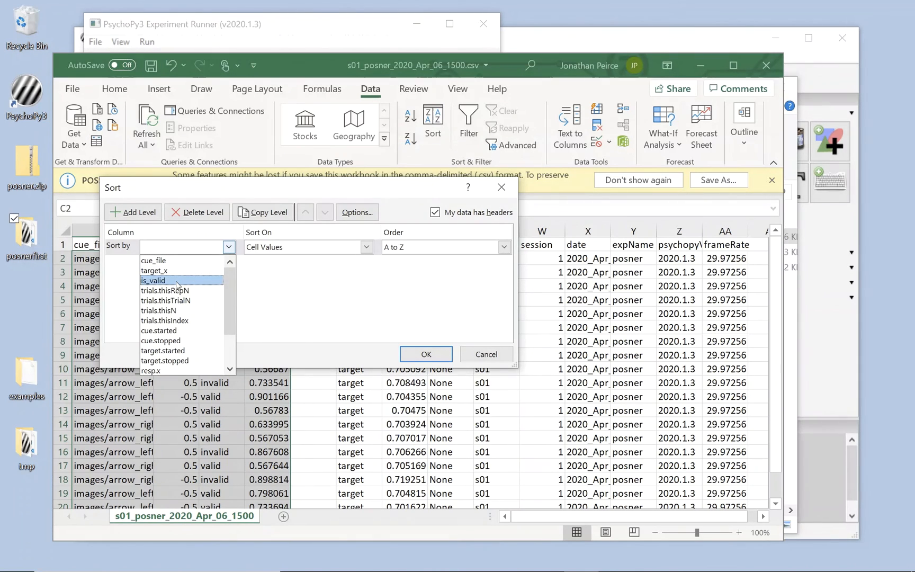
{"action": "left_click", "coordinate": [153, 281]}
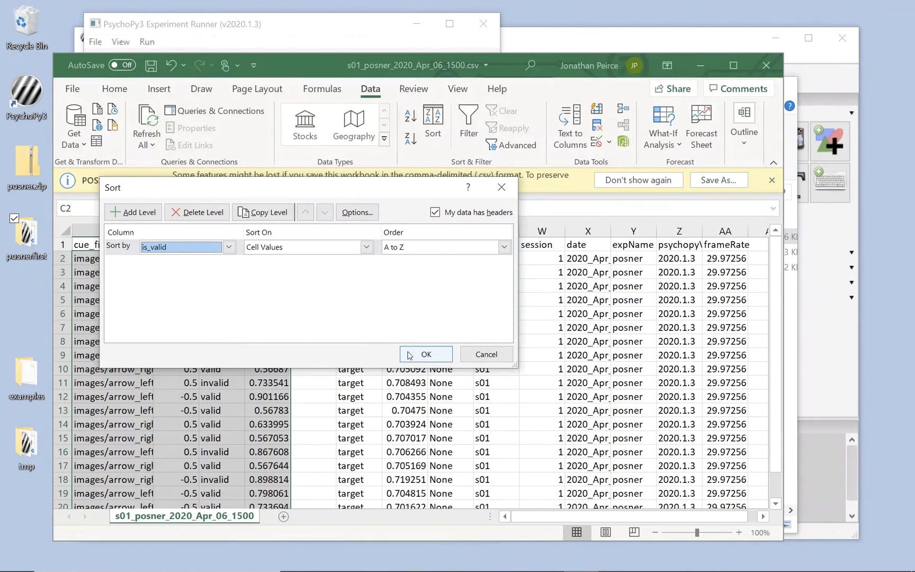
{"action": "left_click", "coordinate": [425, 354]}
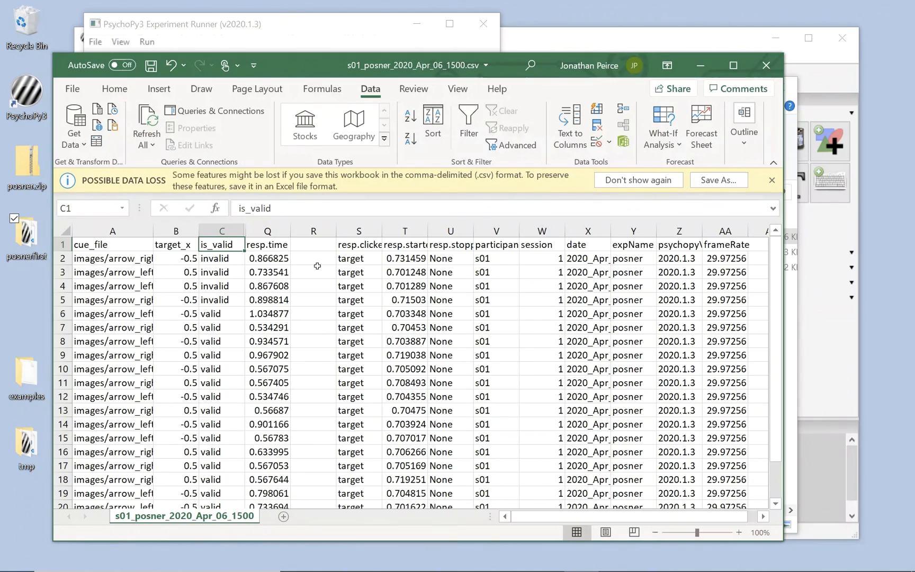
- Enter AVERAGE formulas in column R: 0.841697 for invalid and 0.700676 for valid trials
{"action": "left_click", "coordinate": [313, 258]}
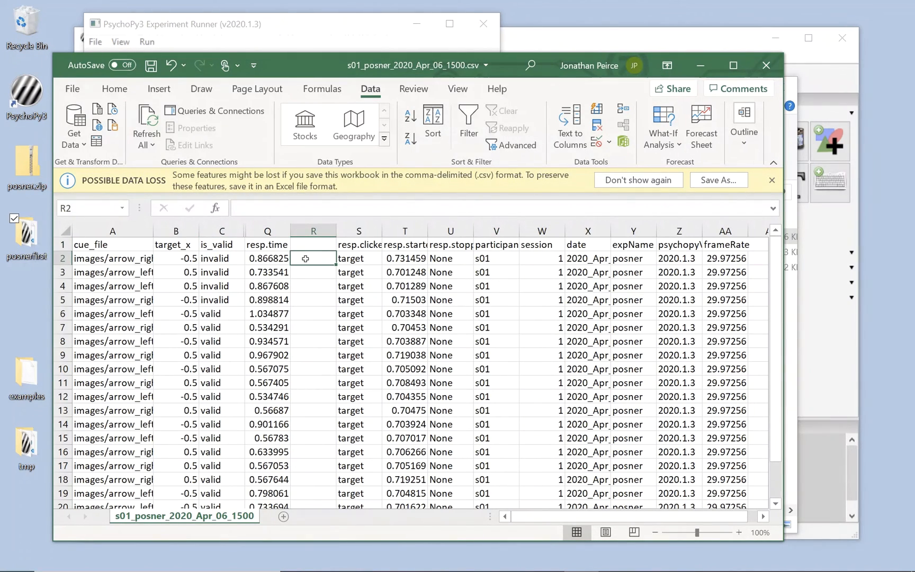
{"action": "type", "text": "=a"}
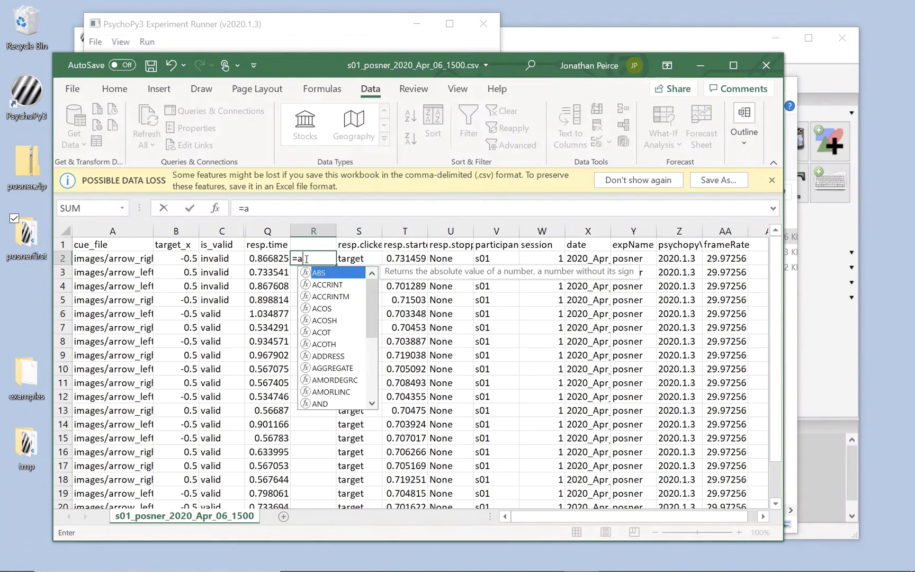
{"action": "type", "text": "verage"}
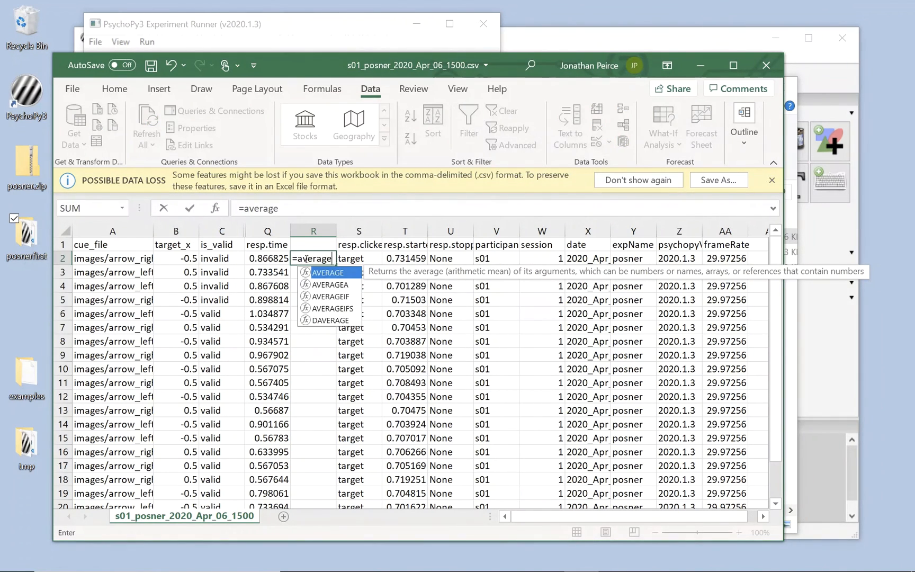
{"action": "left_click", "coordinate": [267, 258]}
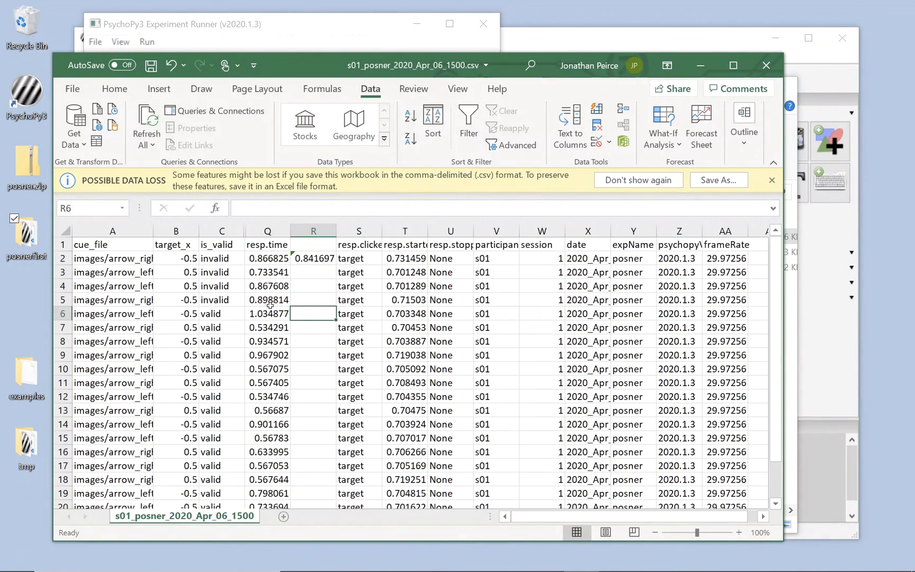
{"action": "type", "text": "=average("}
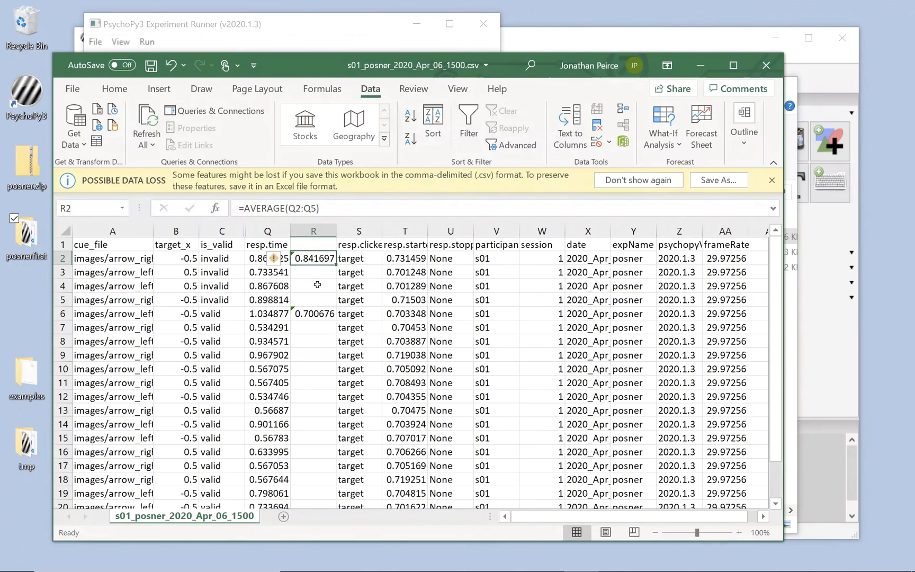
{"action": "mouse_move", "coordinate": [311, 313]}
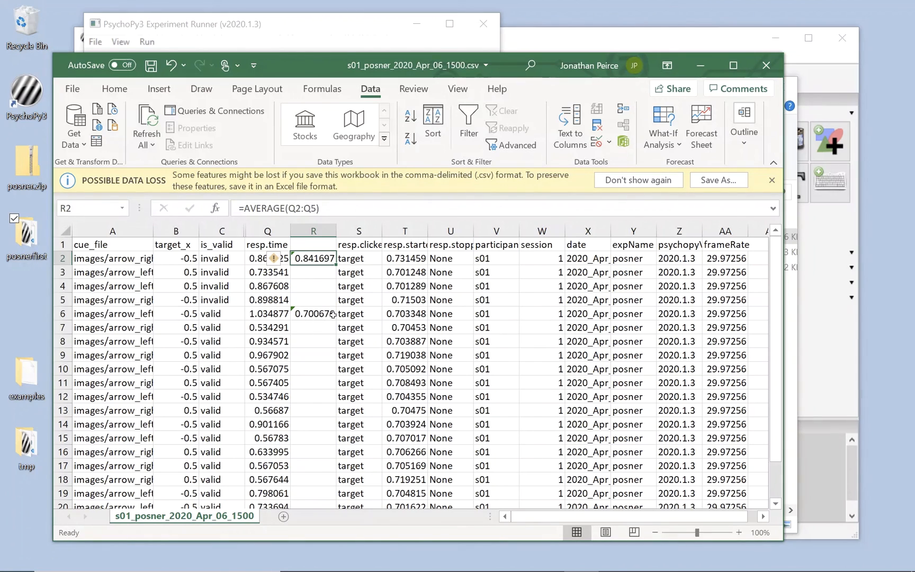
{"action": "left_click", "coordinate": [314, 327]}
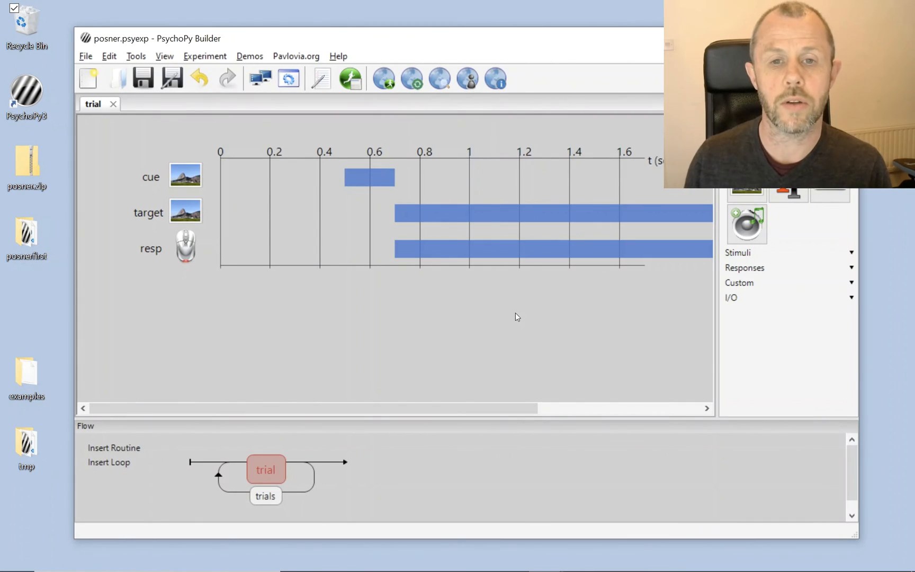
{"action": "mouse_move", "coordinate": [345, 392]}
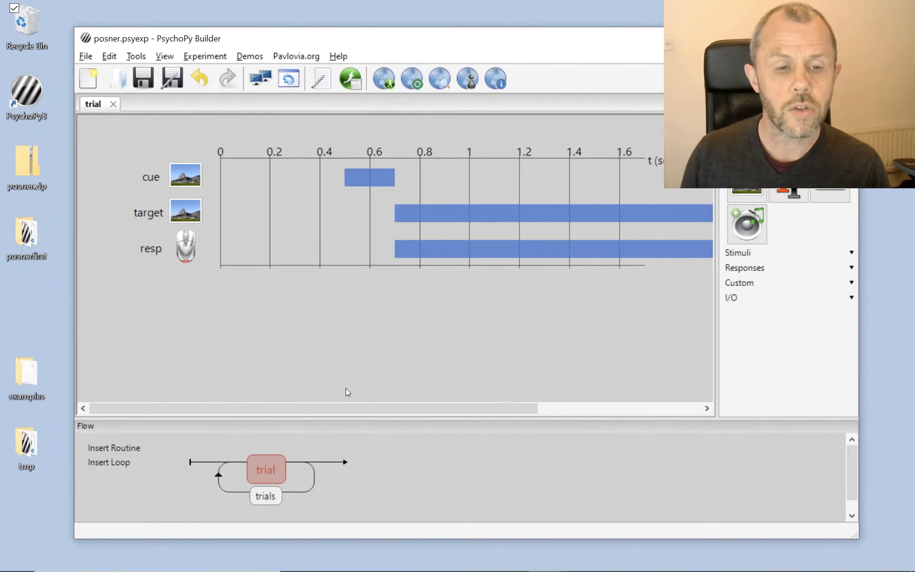
{"action": "mouse_move", "coordinate": [282, 500]}
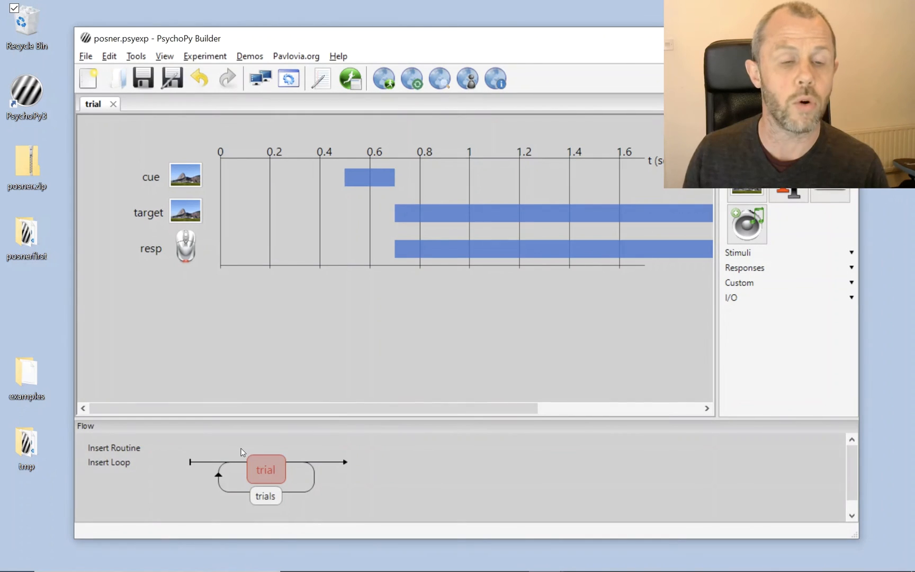
{"action": "mouse_move", "coordinate": [278, 428]}
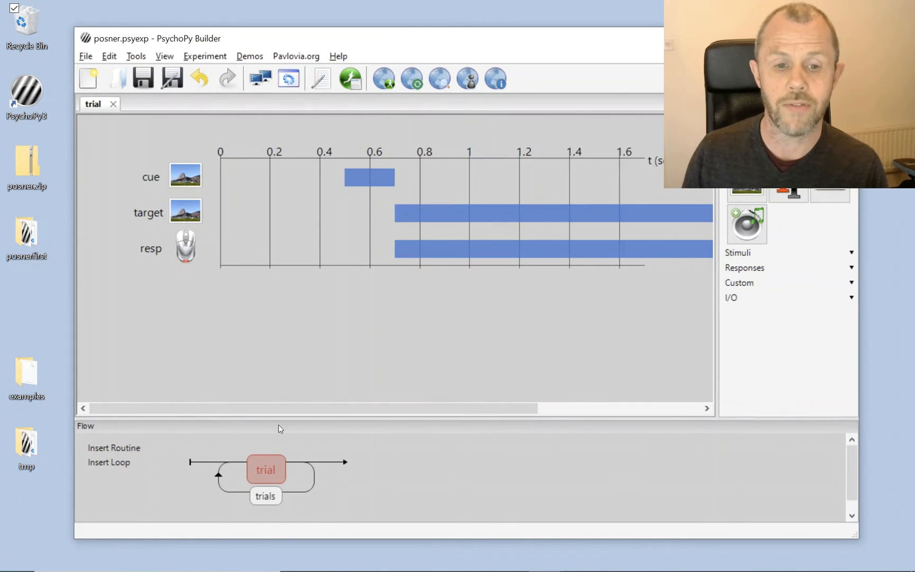
{"action": "mouse_move", "coordinate": [316, 525]}
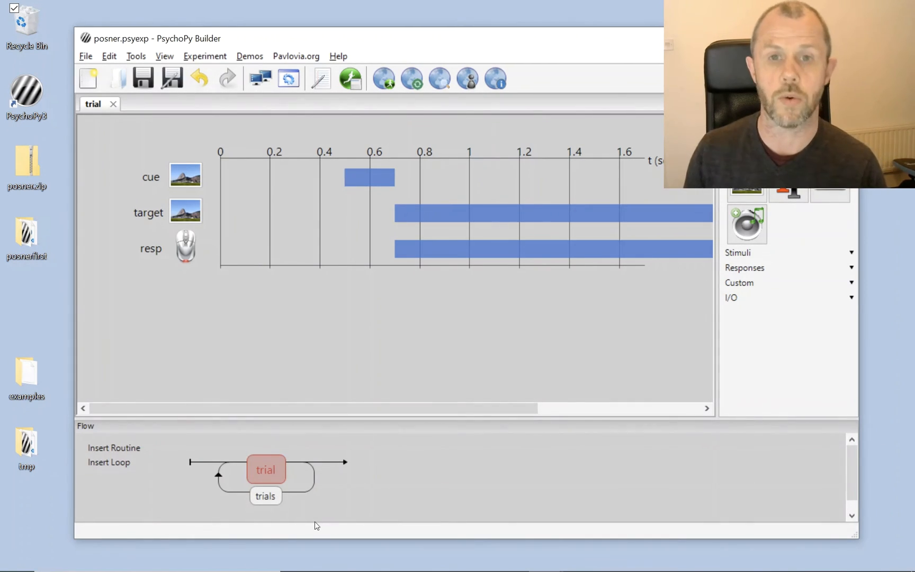